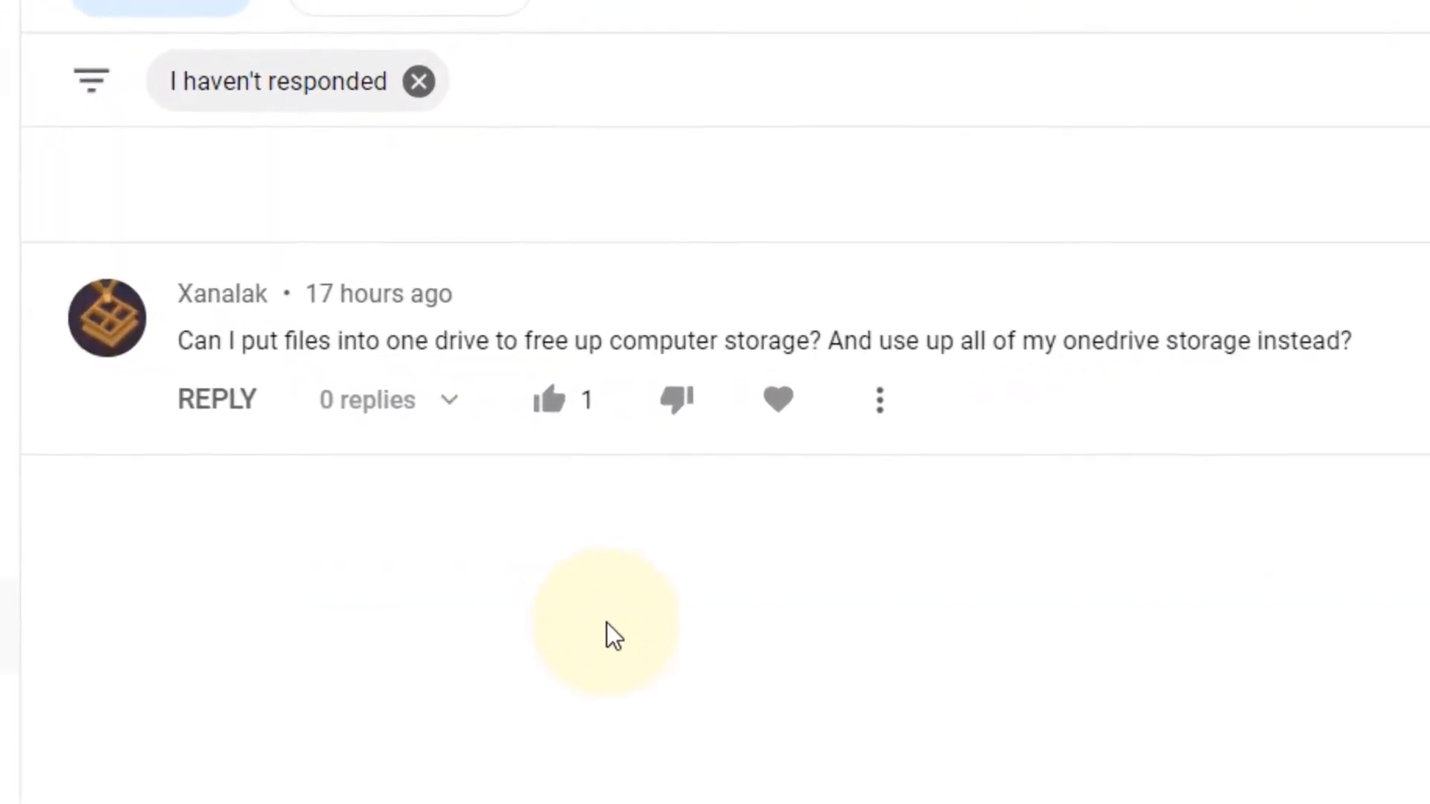
- Review the viewer's storage question, then switch to the OneDrive My files browser tab
scroll("up", 3)
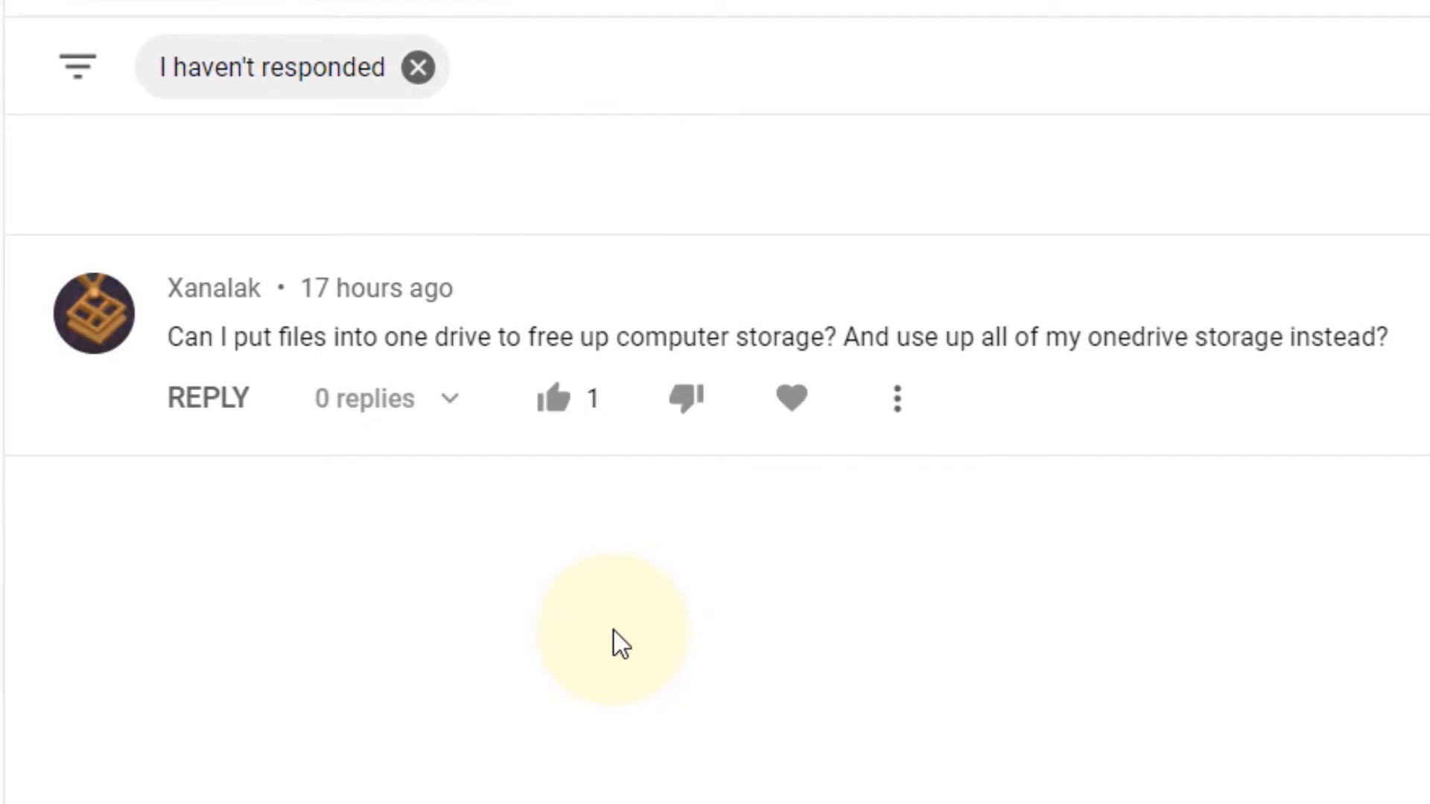
mouse_move(556, 584)
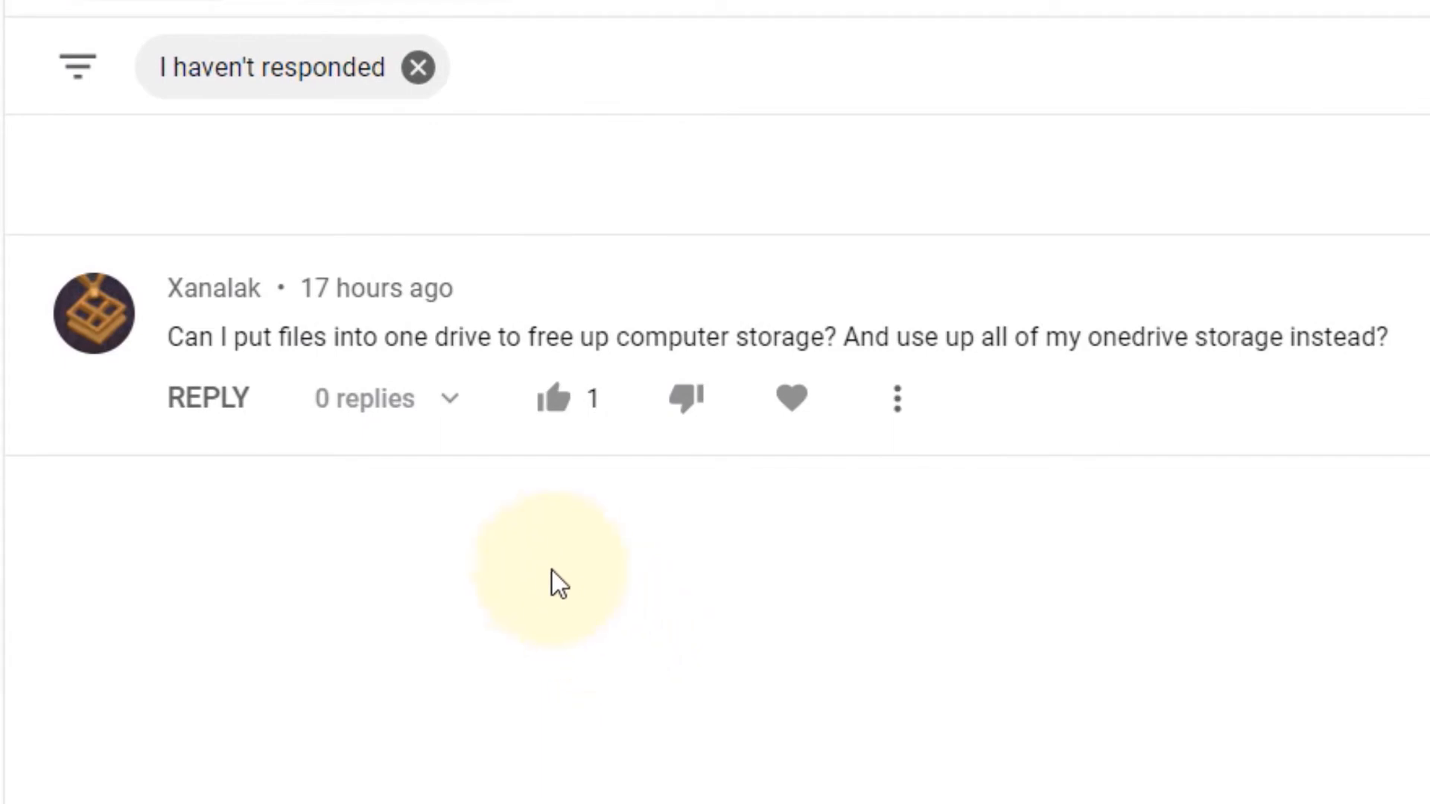
mouse_move(944, 441)
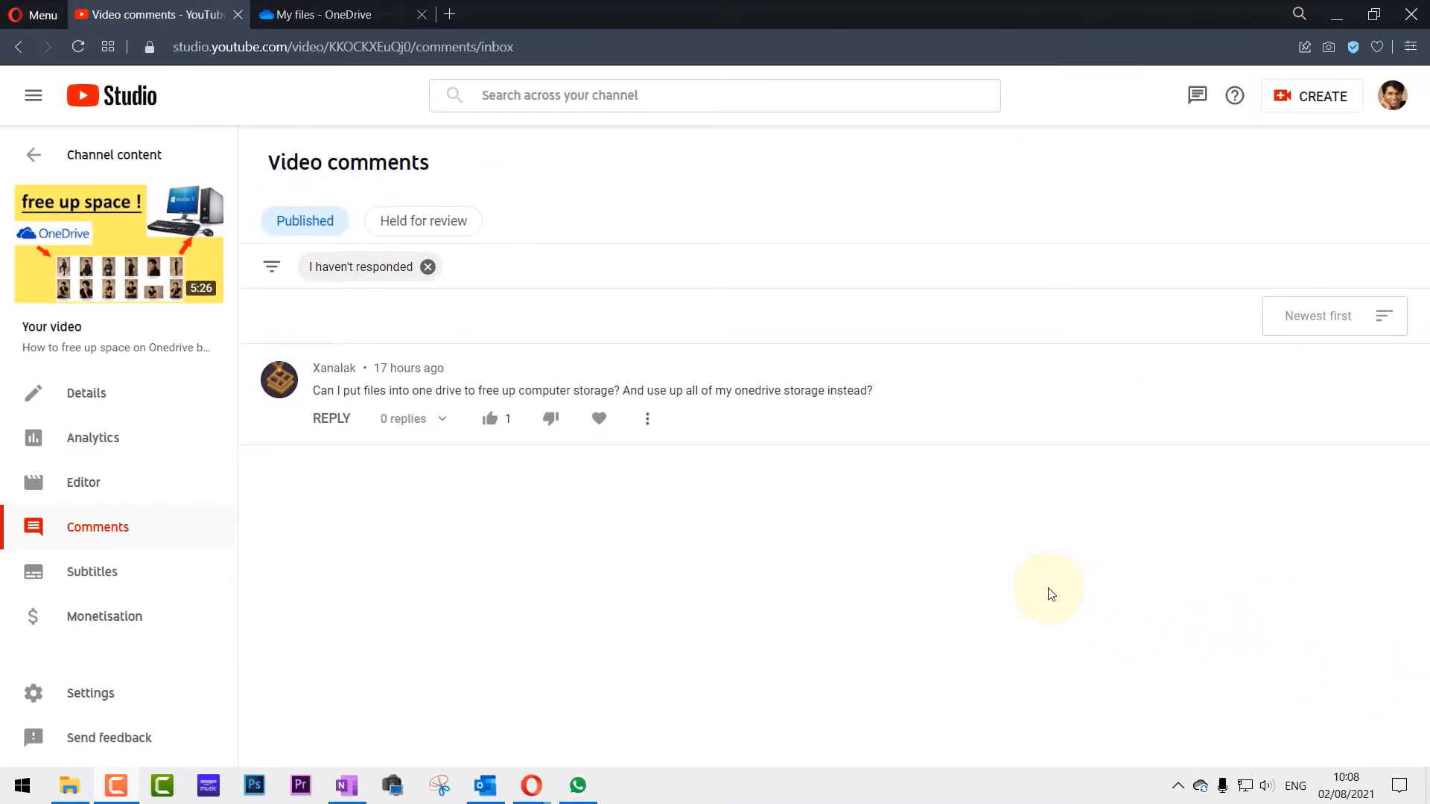
left_click(328, 14)
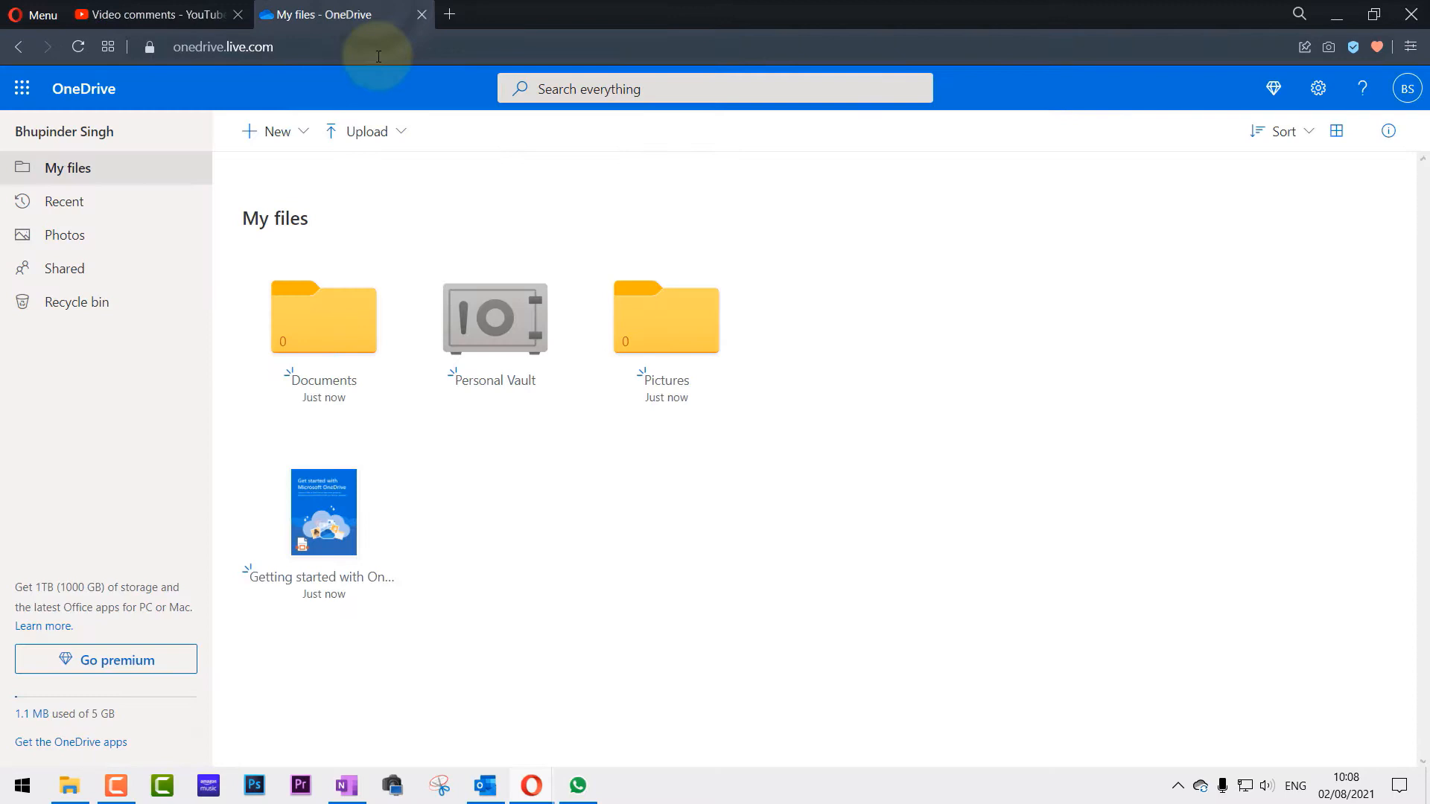
mouse_move(497, 10)
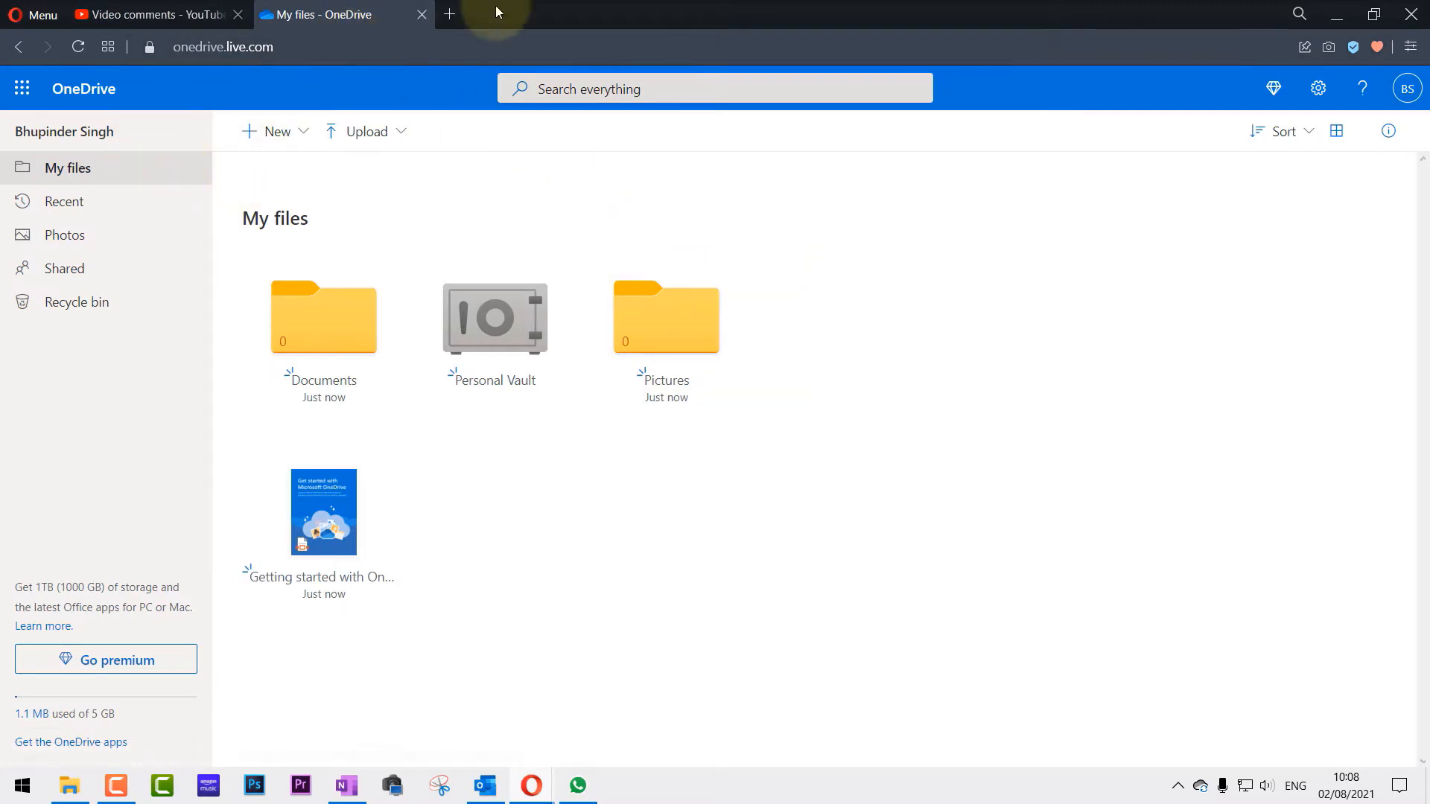
mouse_move(855, 249)
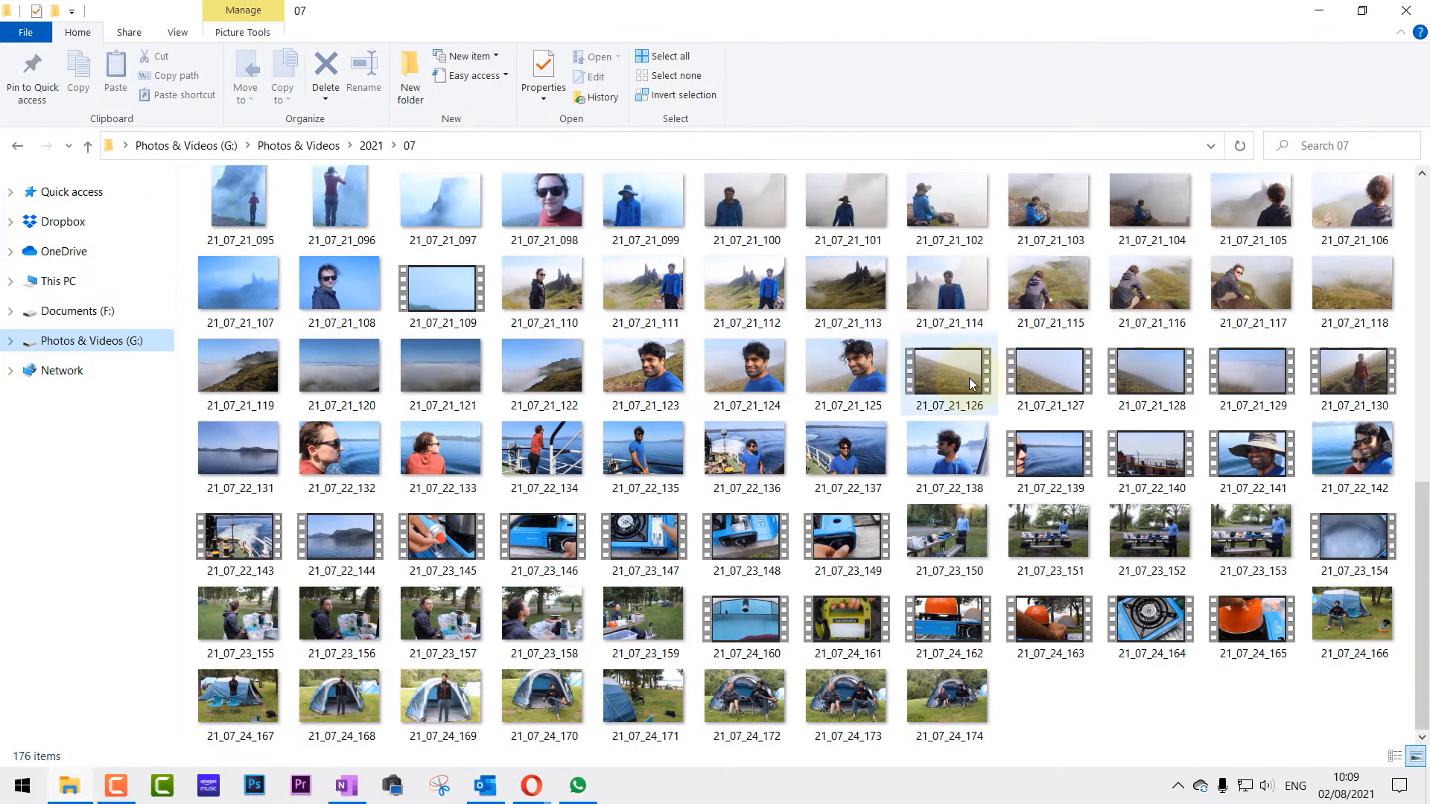
- Upload photos 21_07_21_111 to 21_07_21_114 into My files and view them in the activity pane
left_click(948, 291)
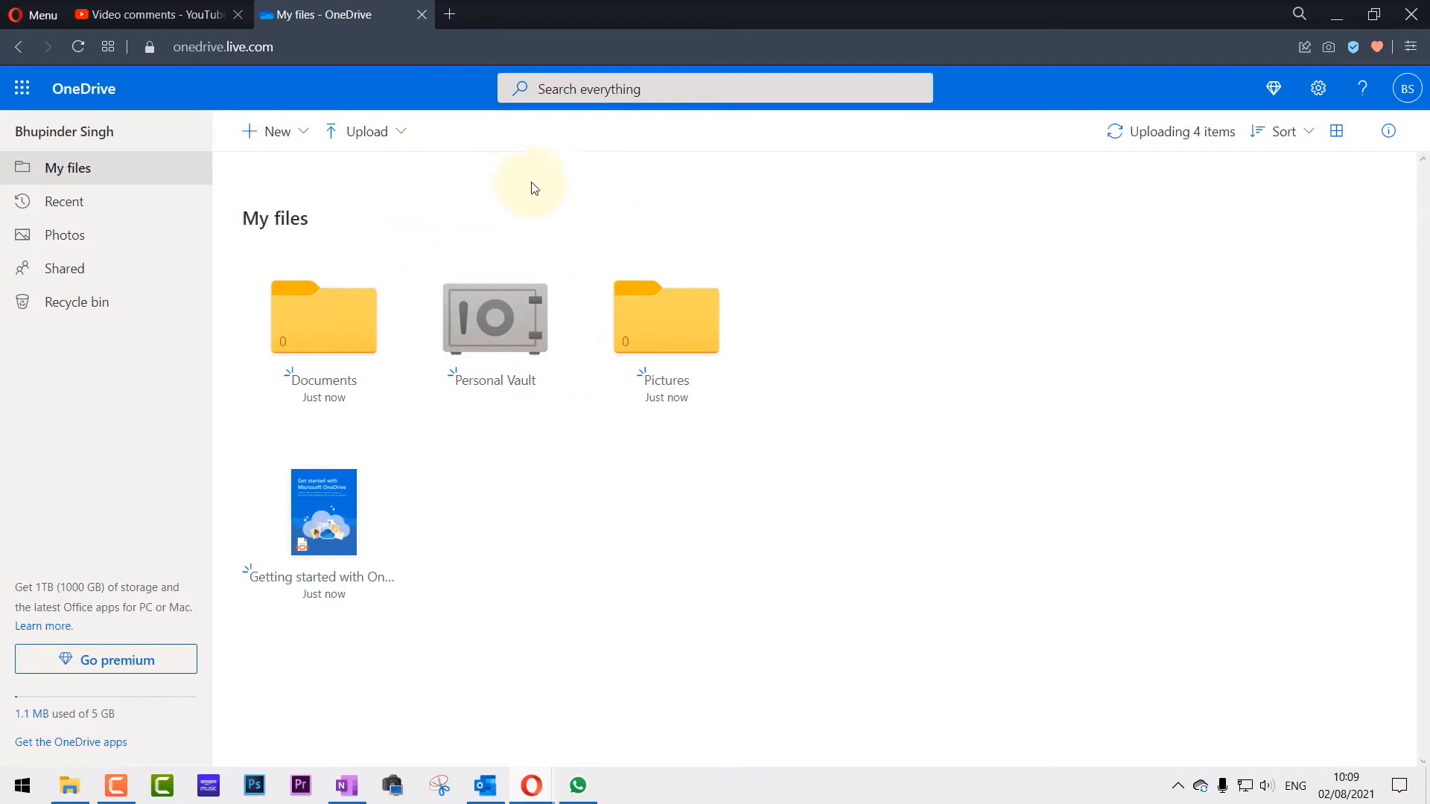
mouse_move(1177, 164)
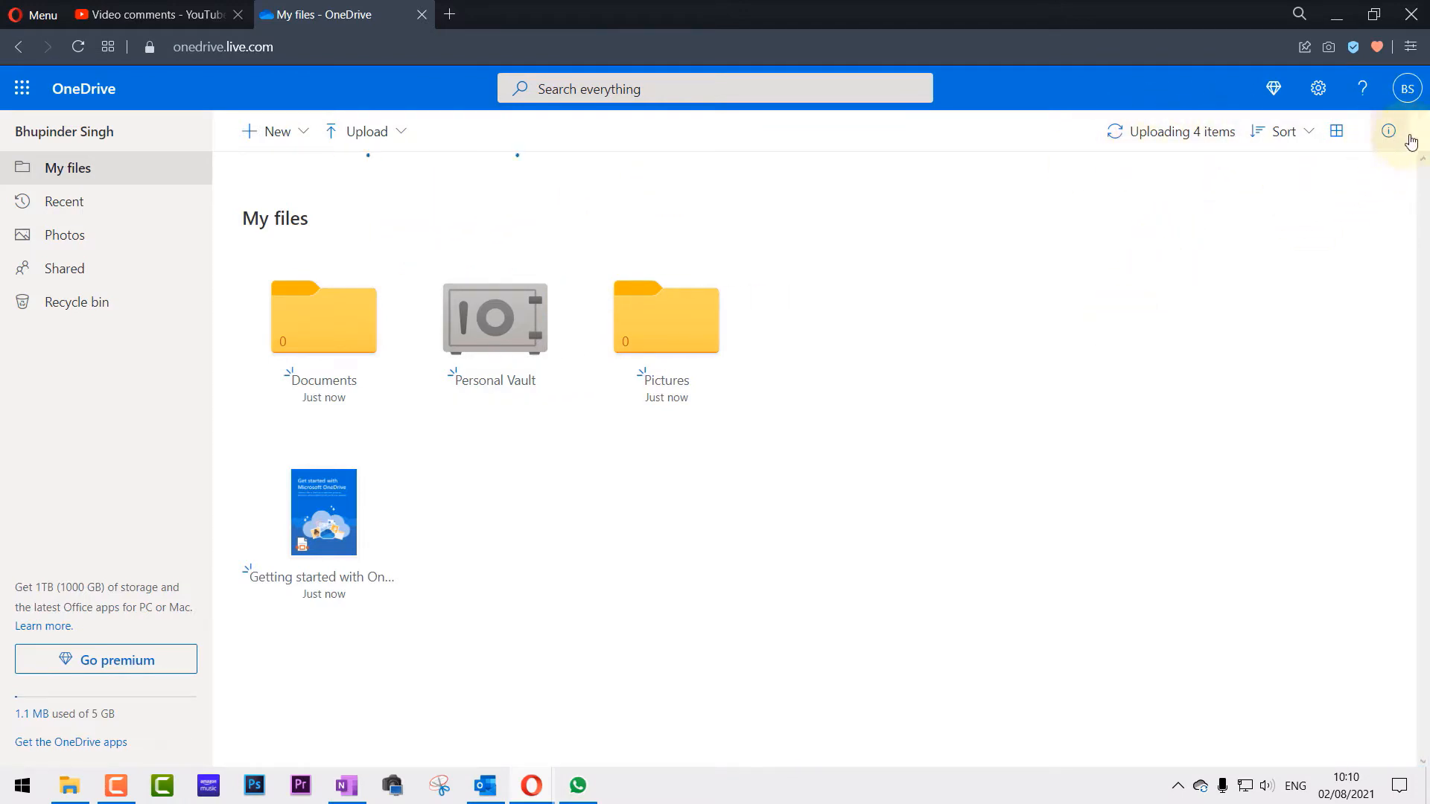
mouse_move(1388, 131)
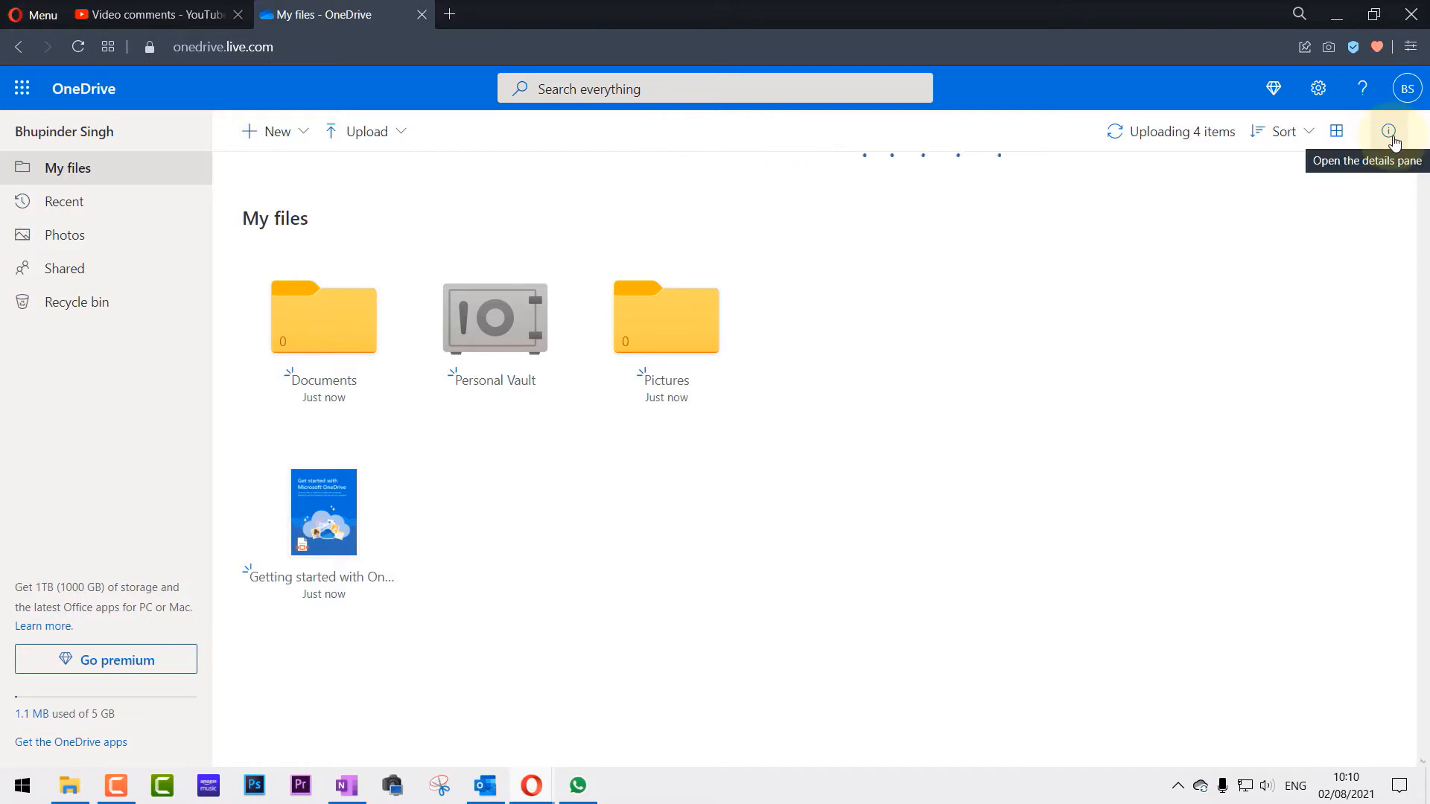
left_click(1388, 132)
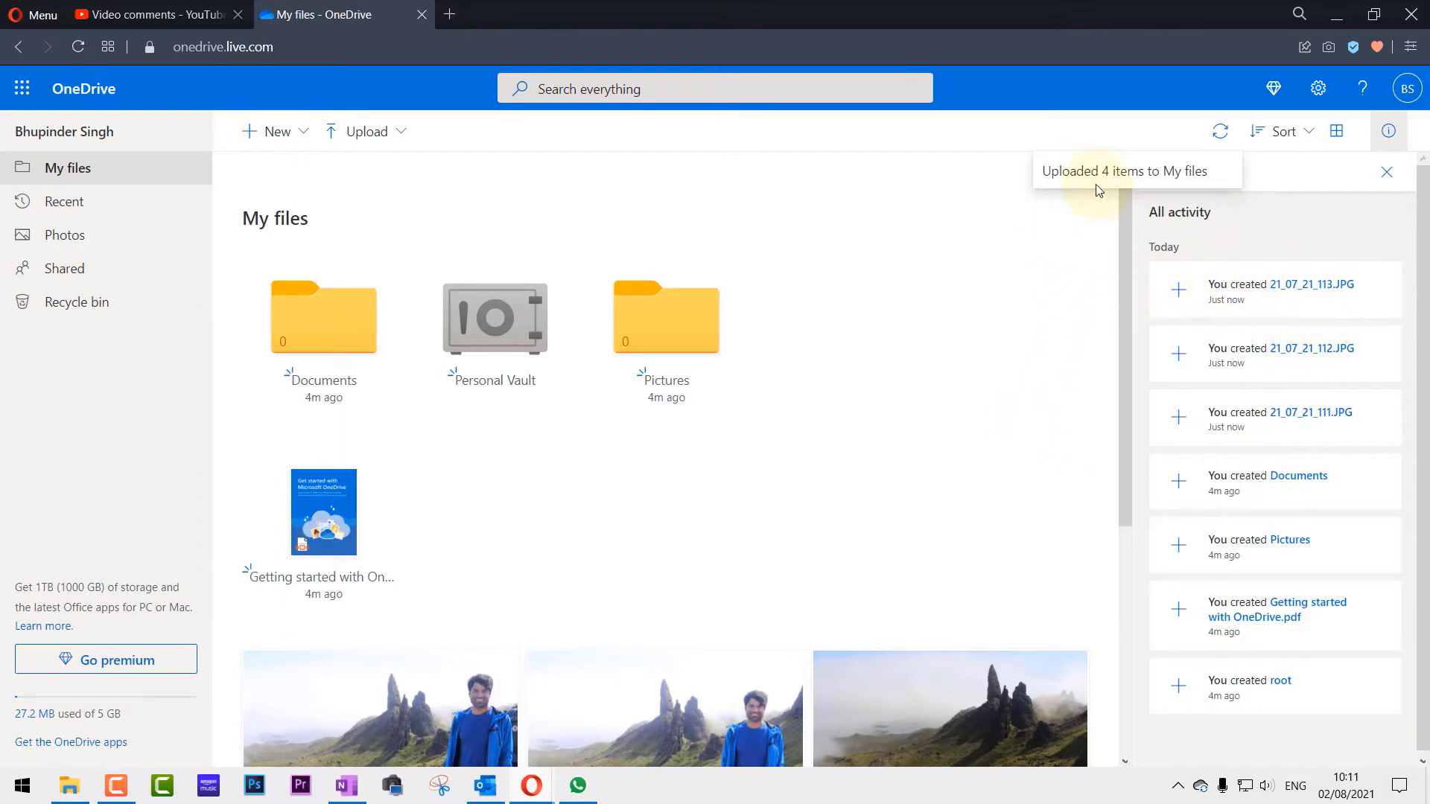
scroll("down", 3)
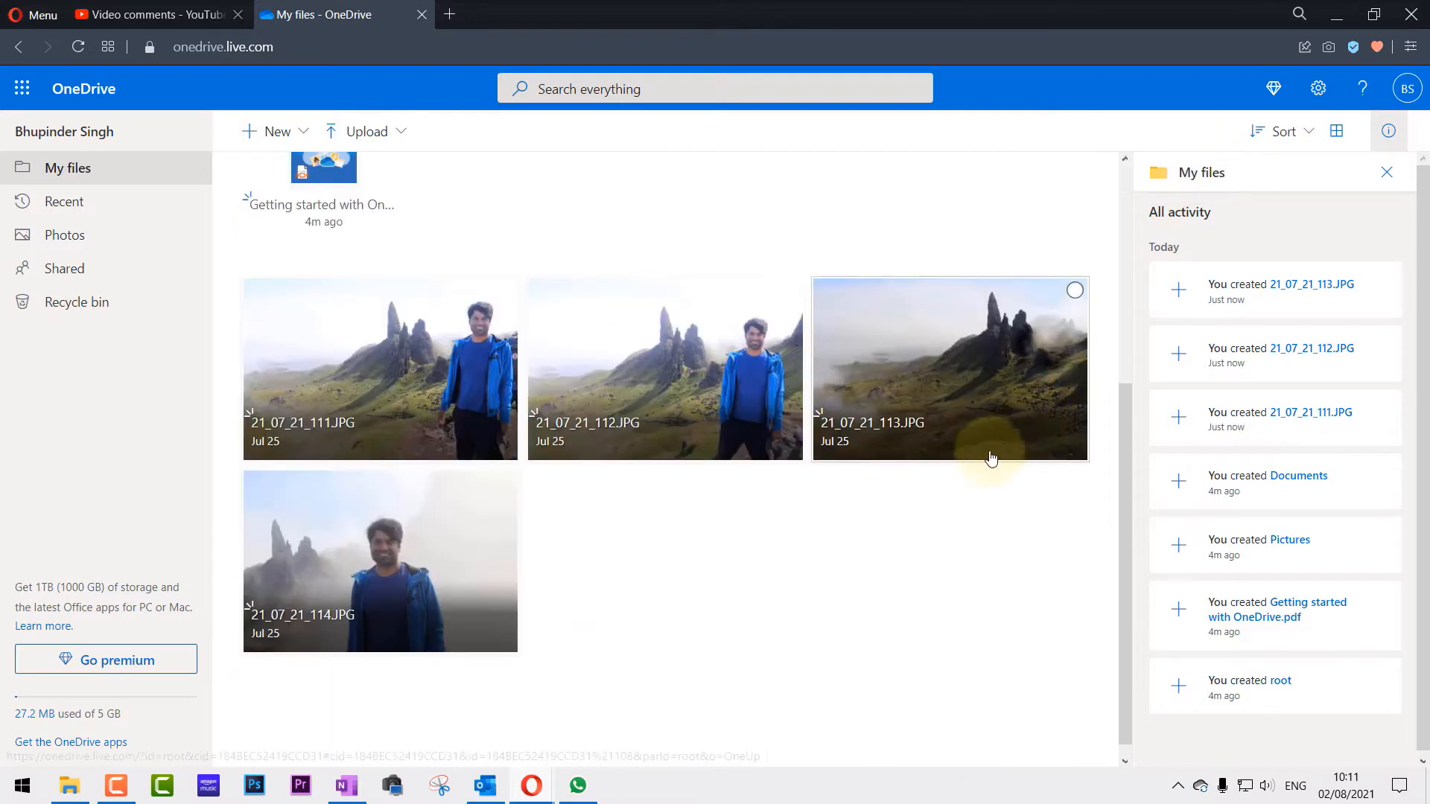
mouse_move(737, 488)
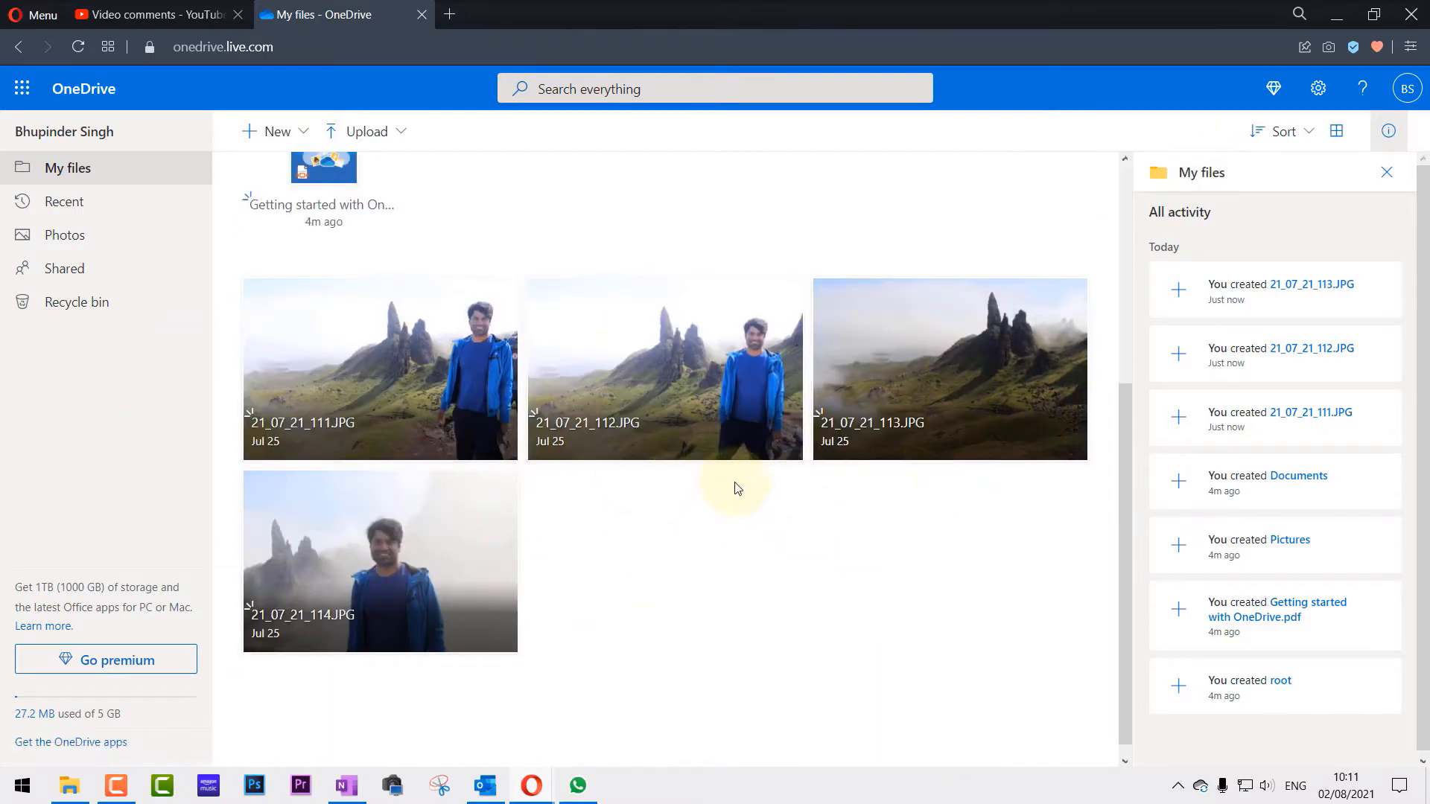
mouse_move(433, 596)
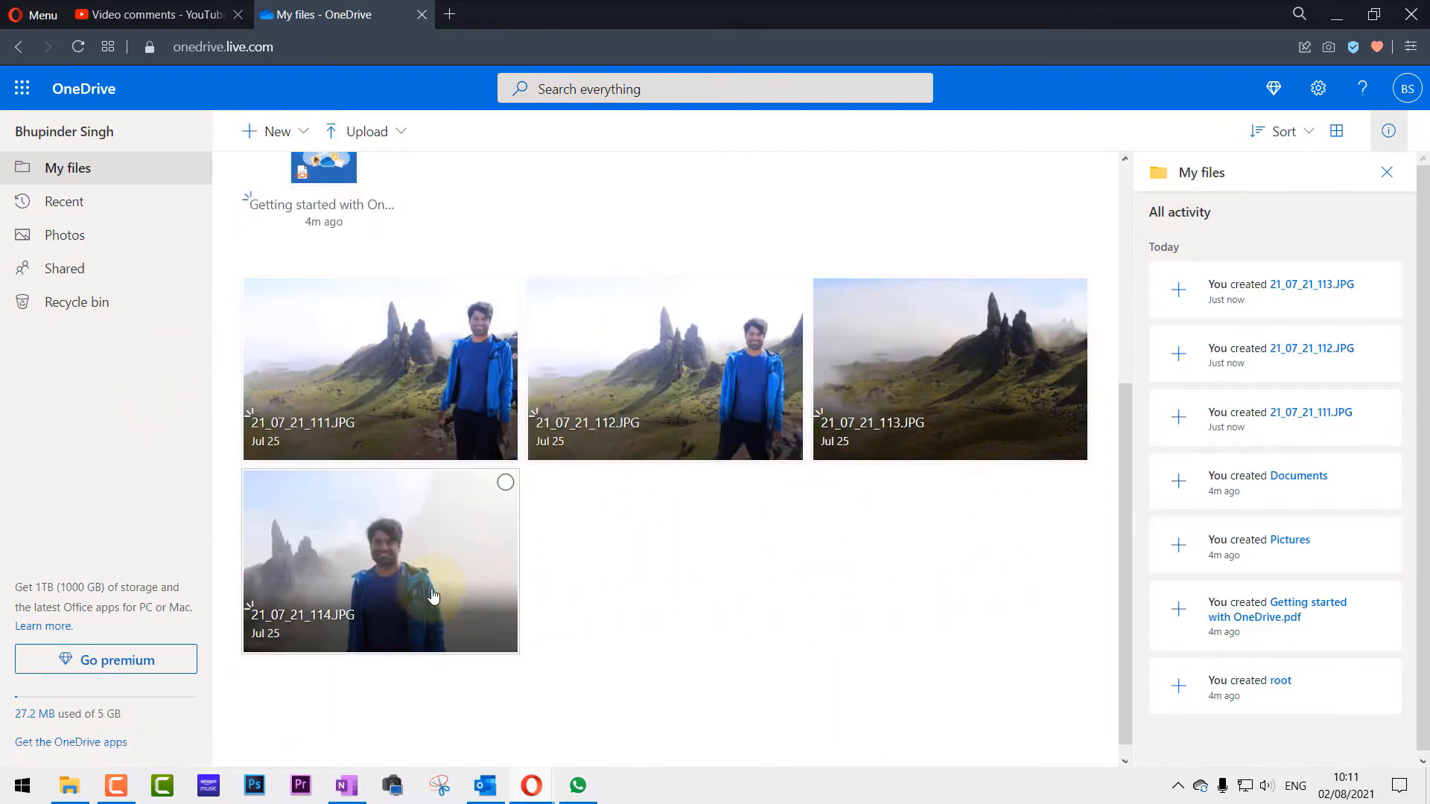
mouse_move(1180, 51)
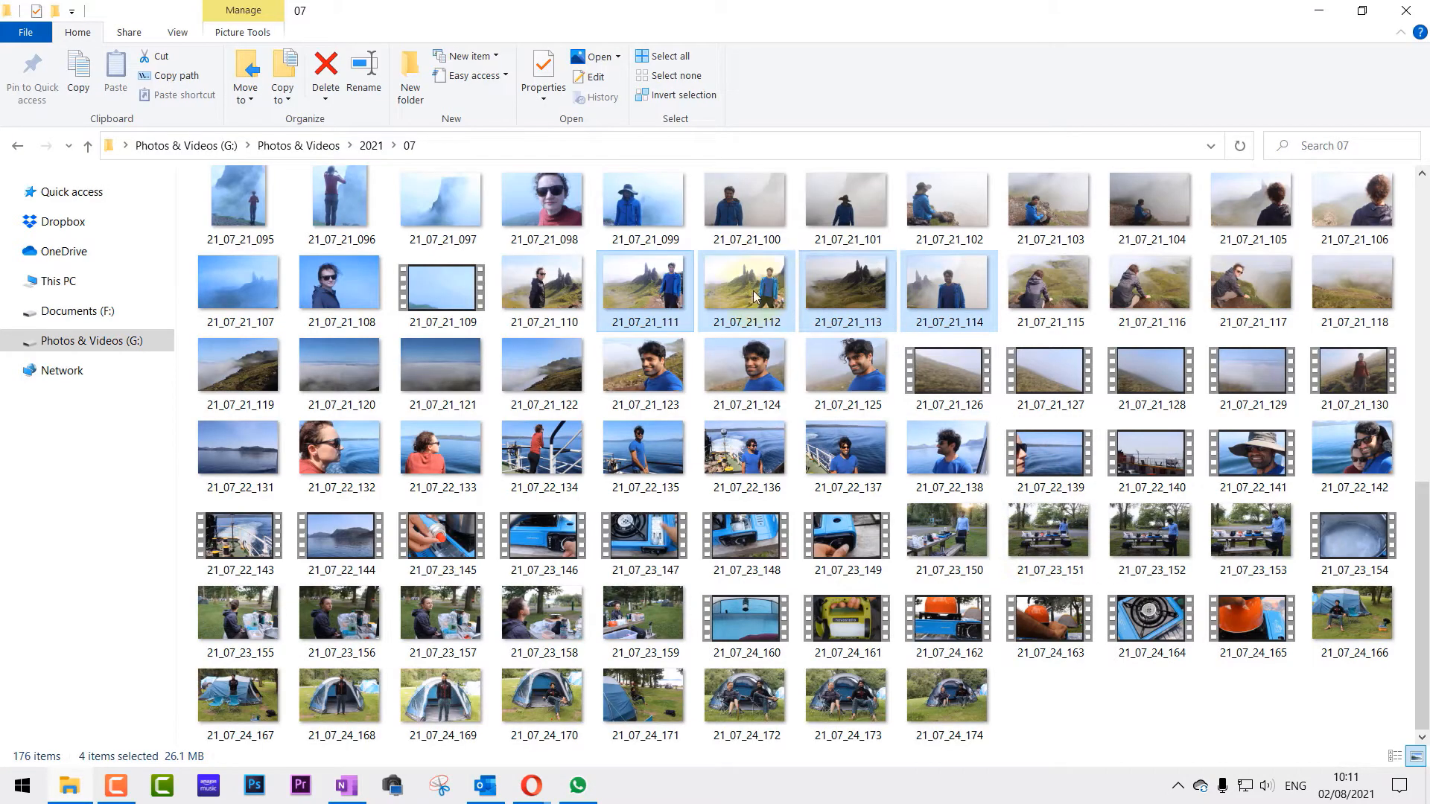
mouse_move(845, 290)
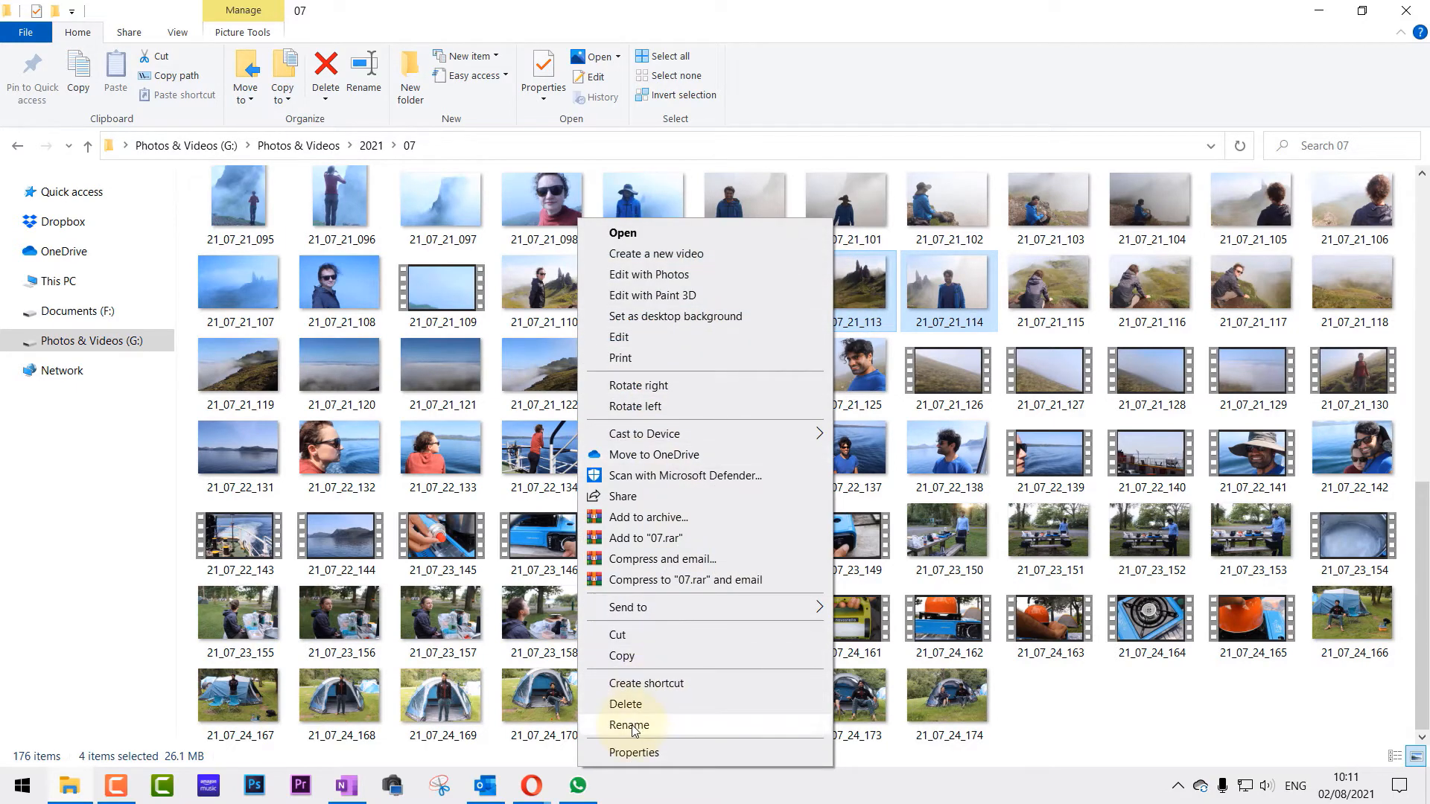
- Delete the four selected photos and confirm moving them to the Recycle Bin
left_click(627, 705)
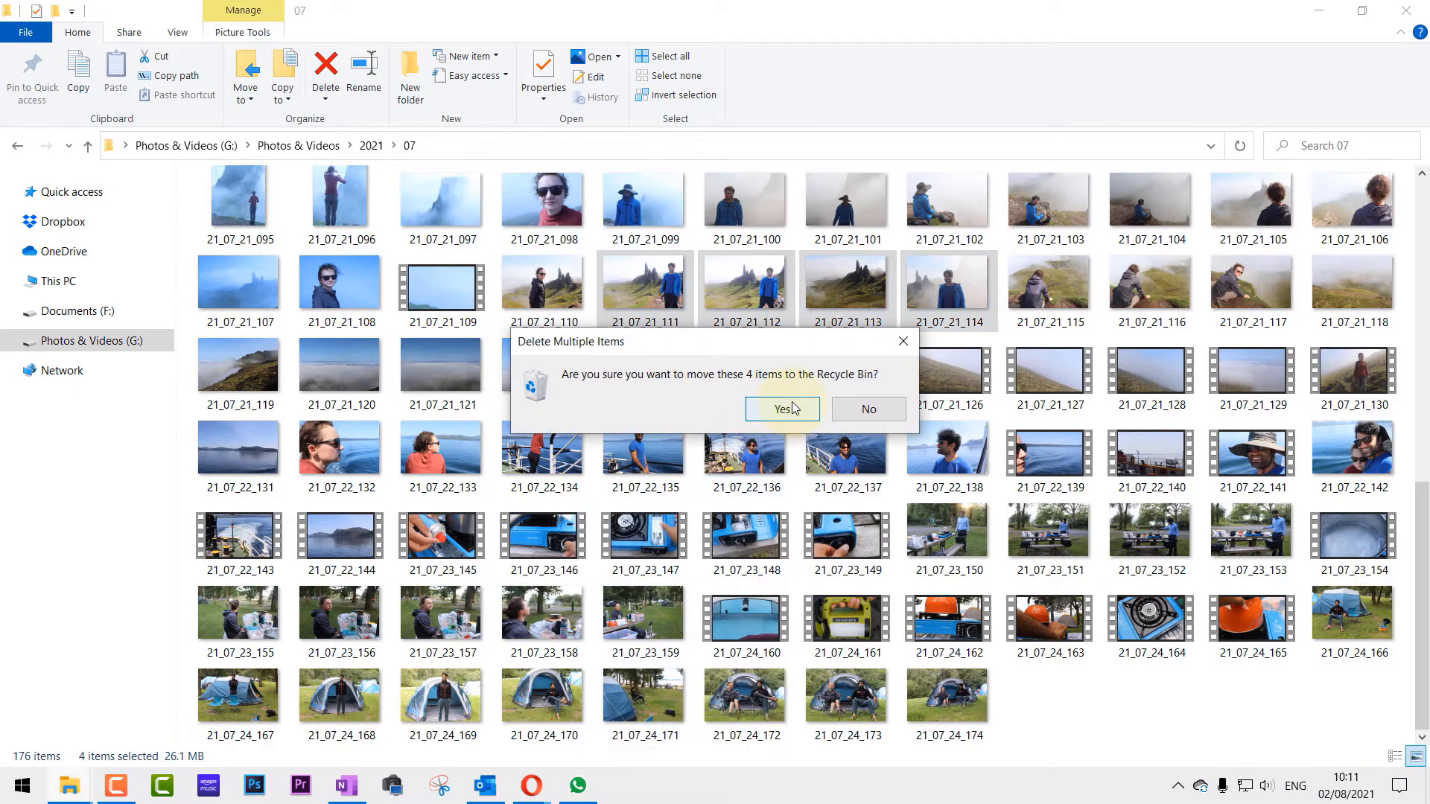
left_click(782, 409)
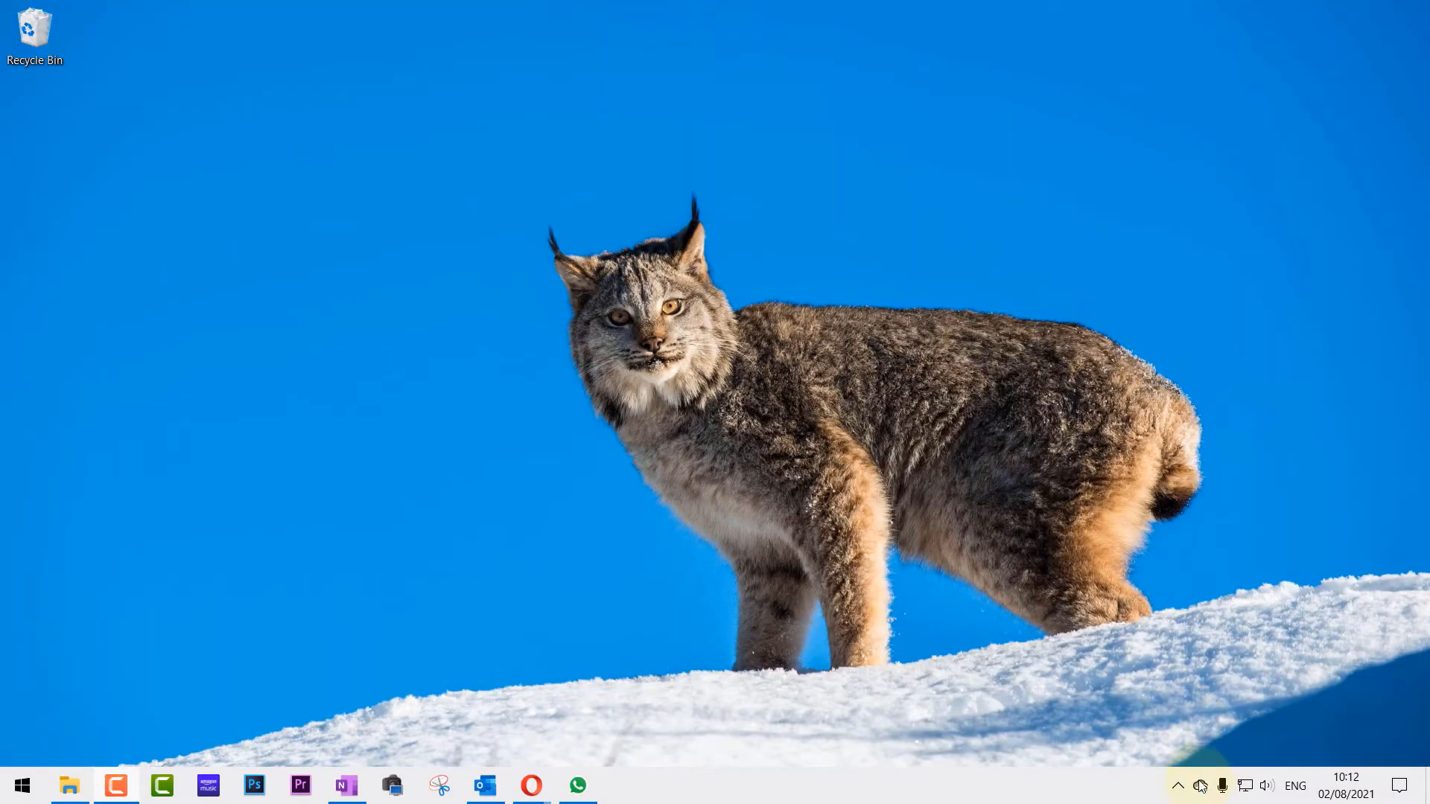
mouse_move(1201, 785)
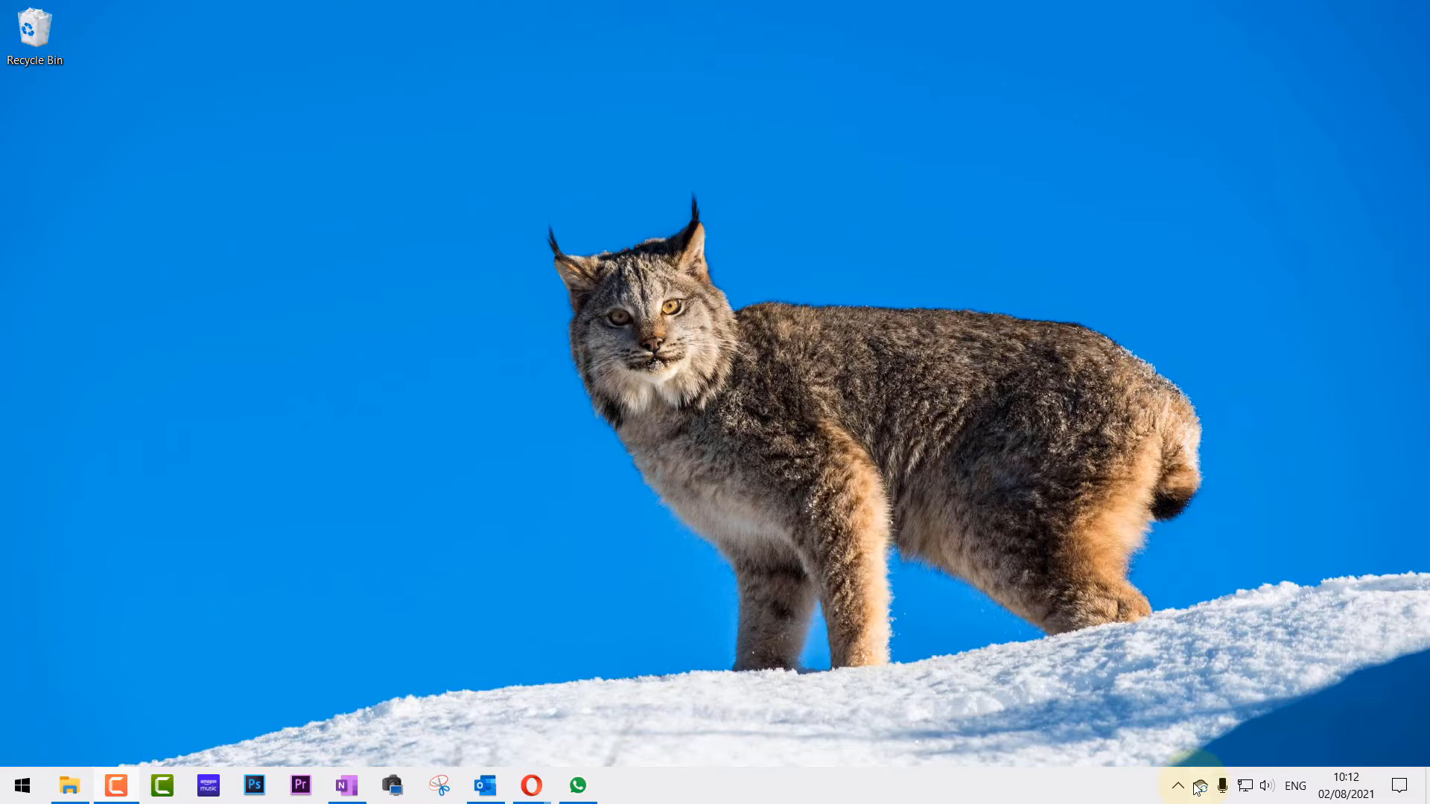
mouse_move(1193, 799)
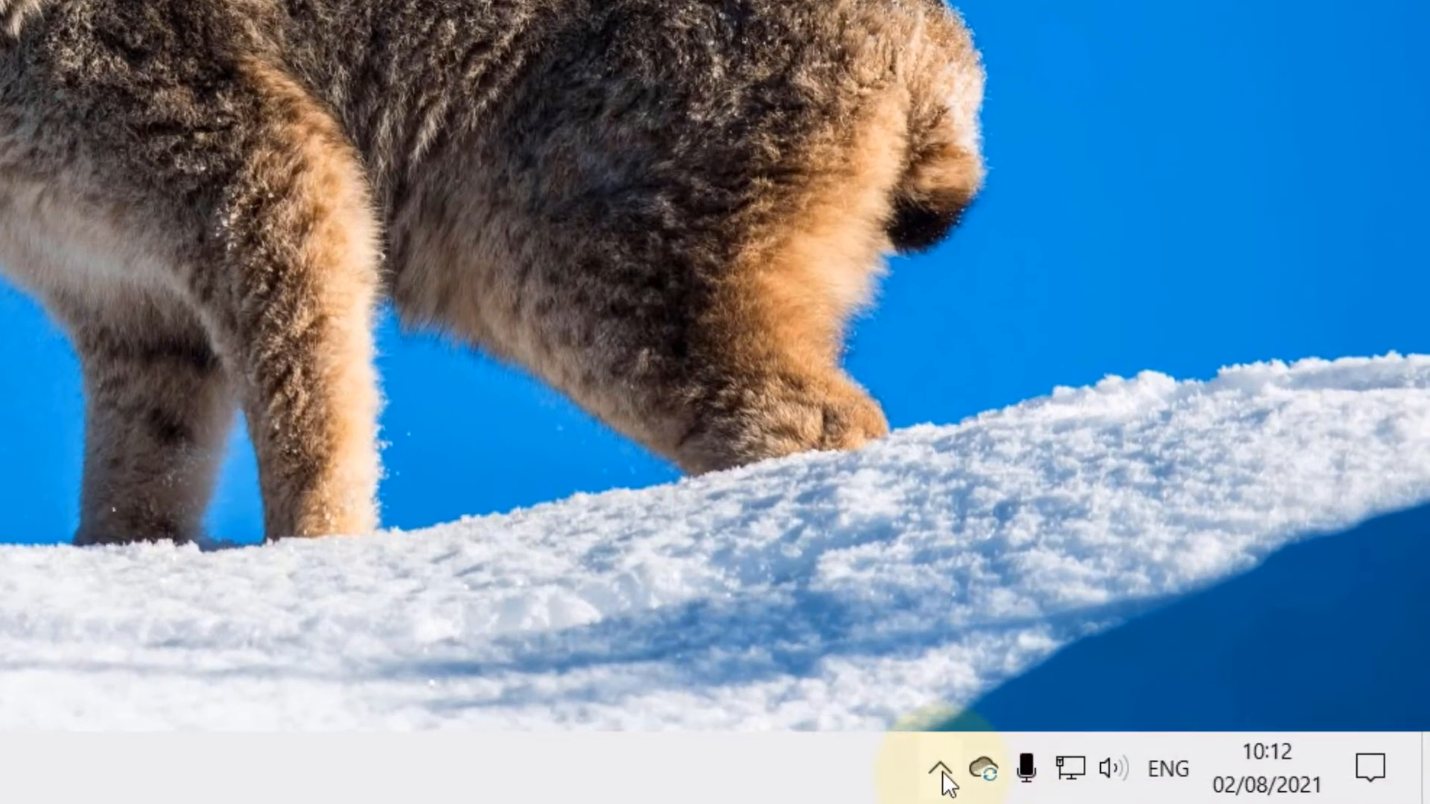
- Open the OneDrive settings window from the hidden tray icons
left_click(940, 769)
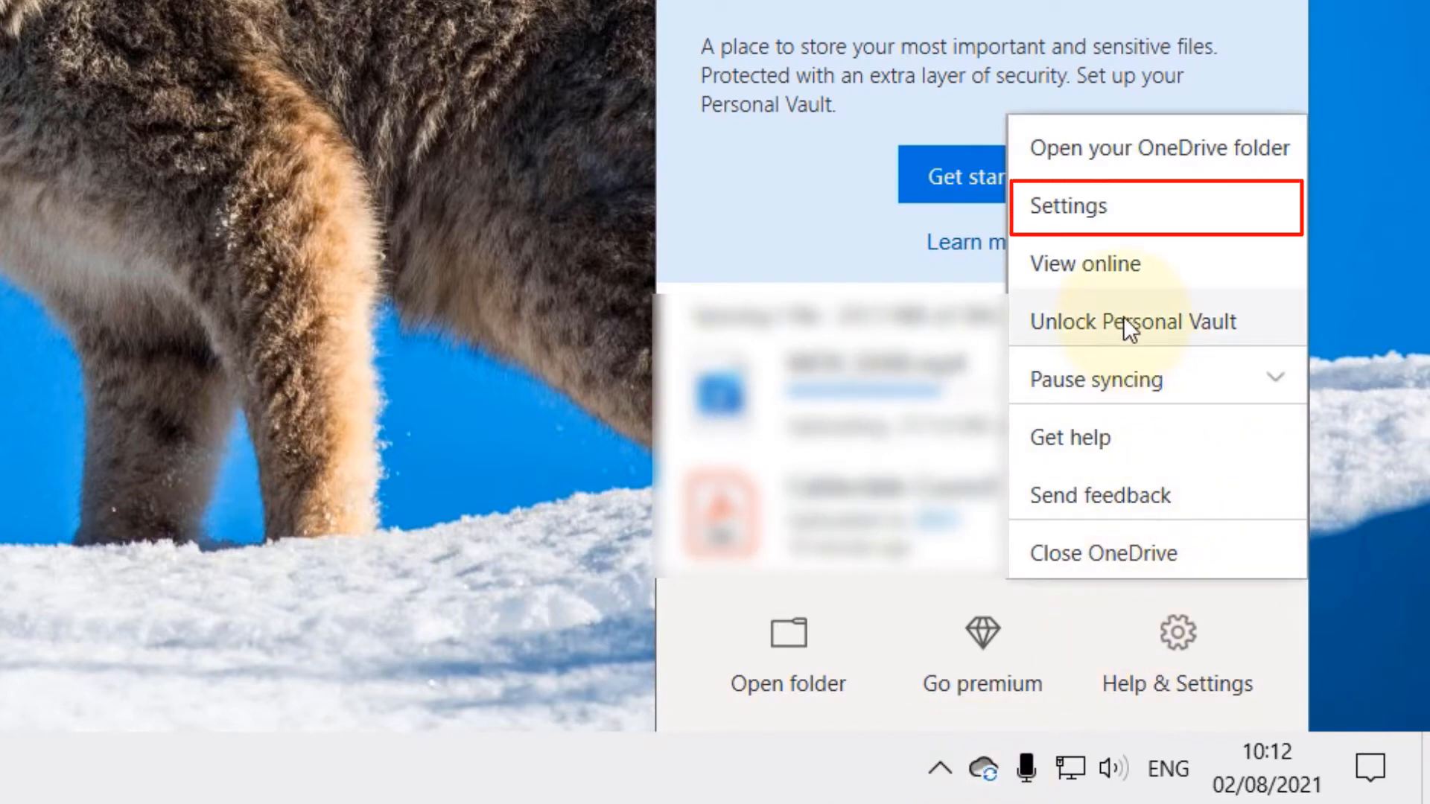
mouse_move(1107, 212)
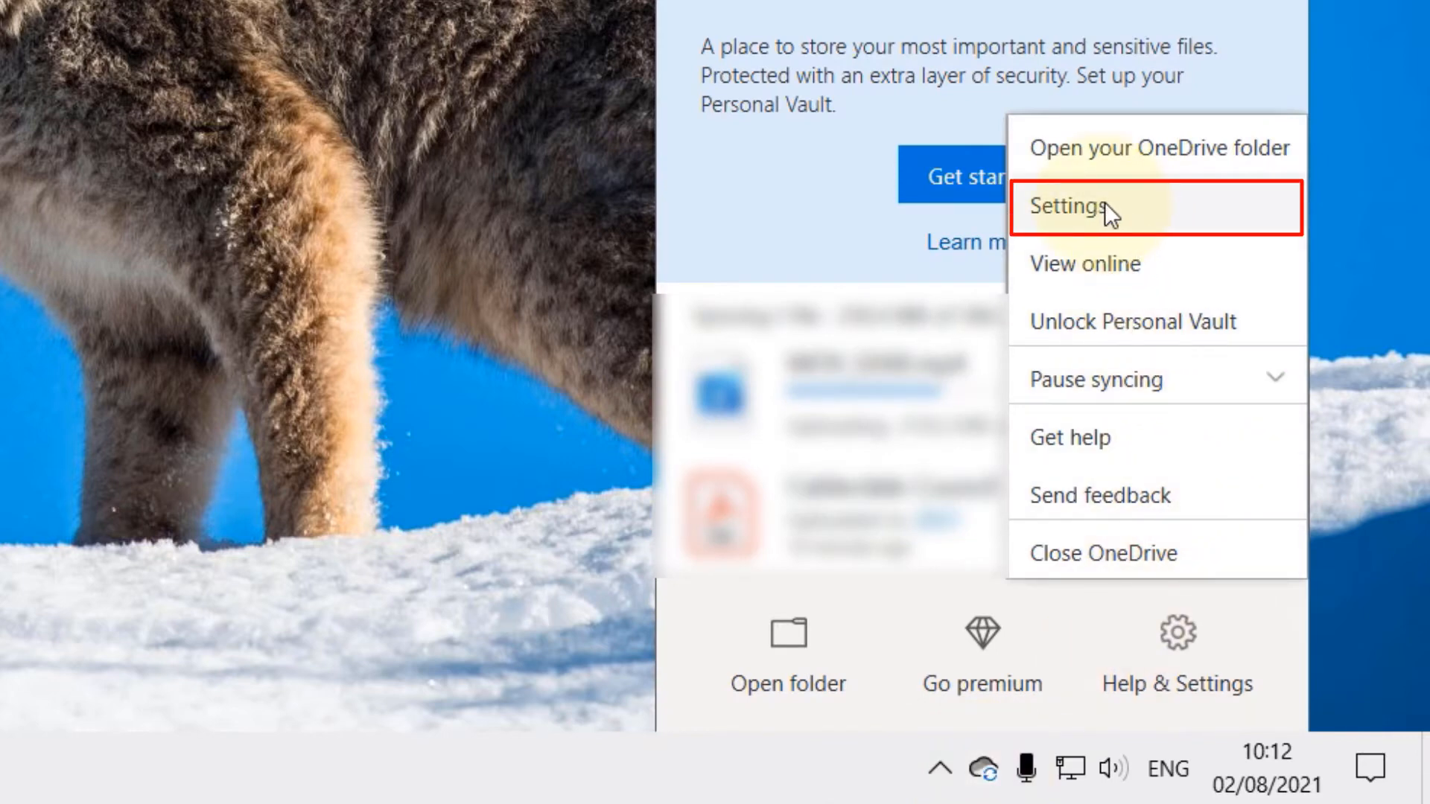
left_click(1070, 208)
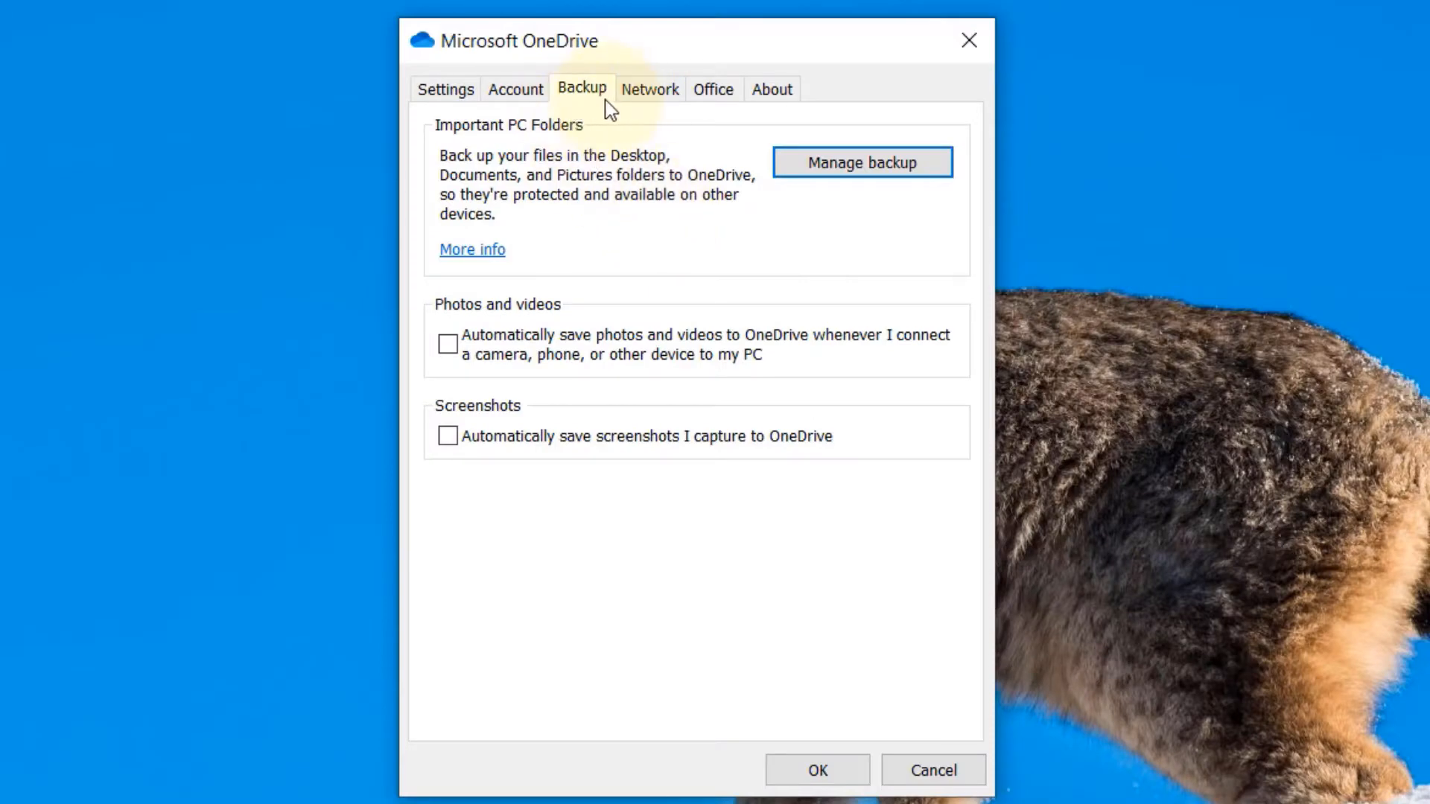
mouse_move(466, 396)
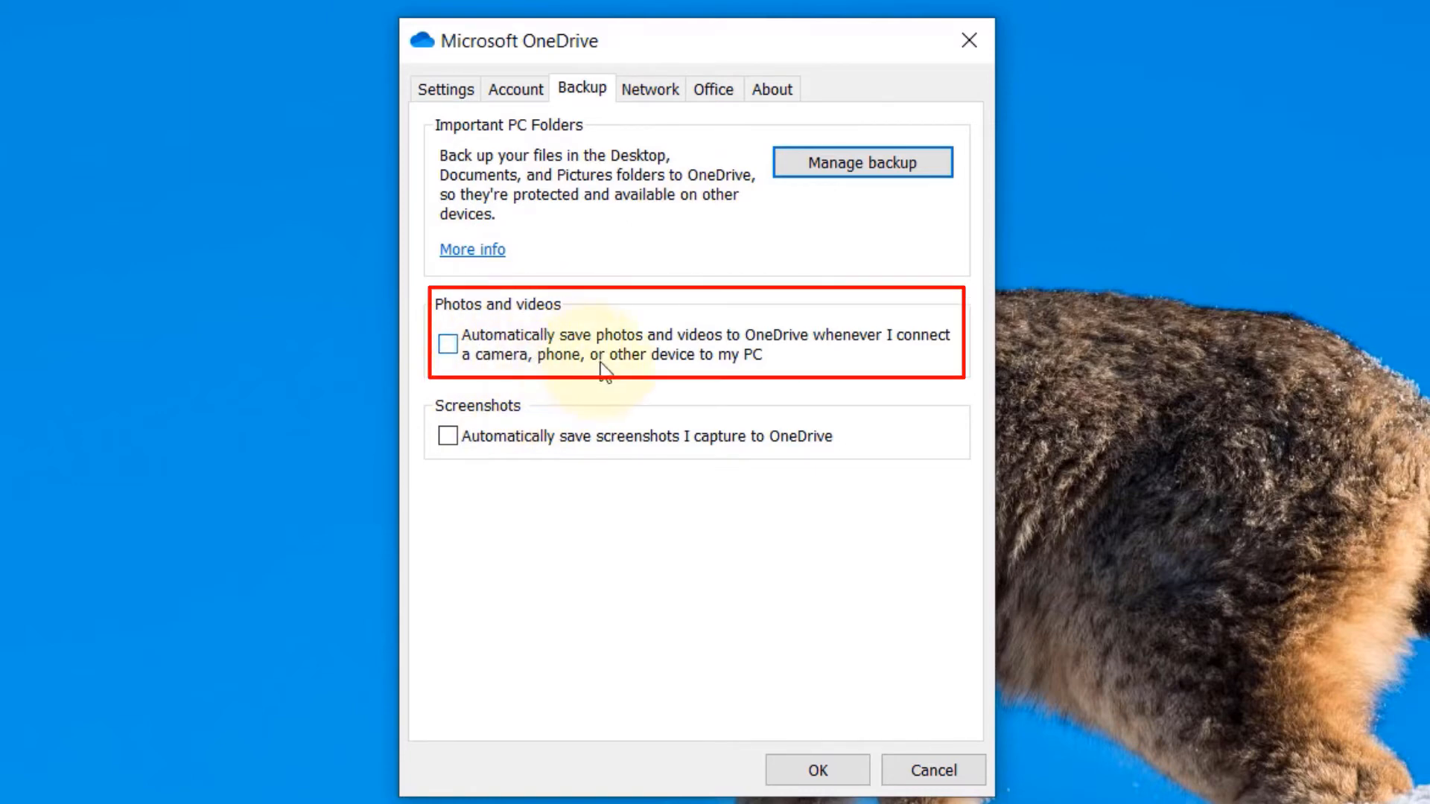
mouse_move(830, 353)
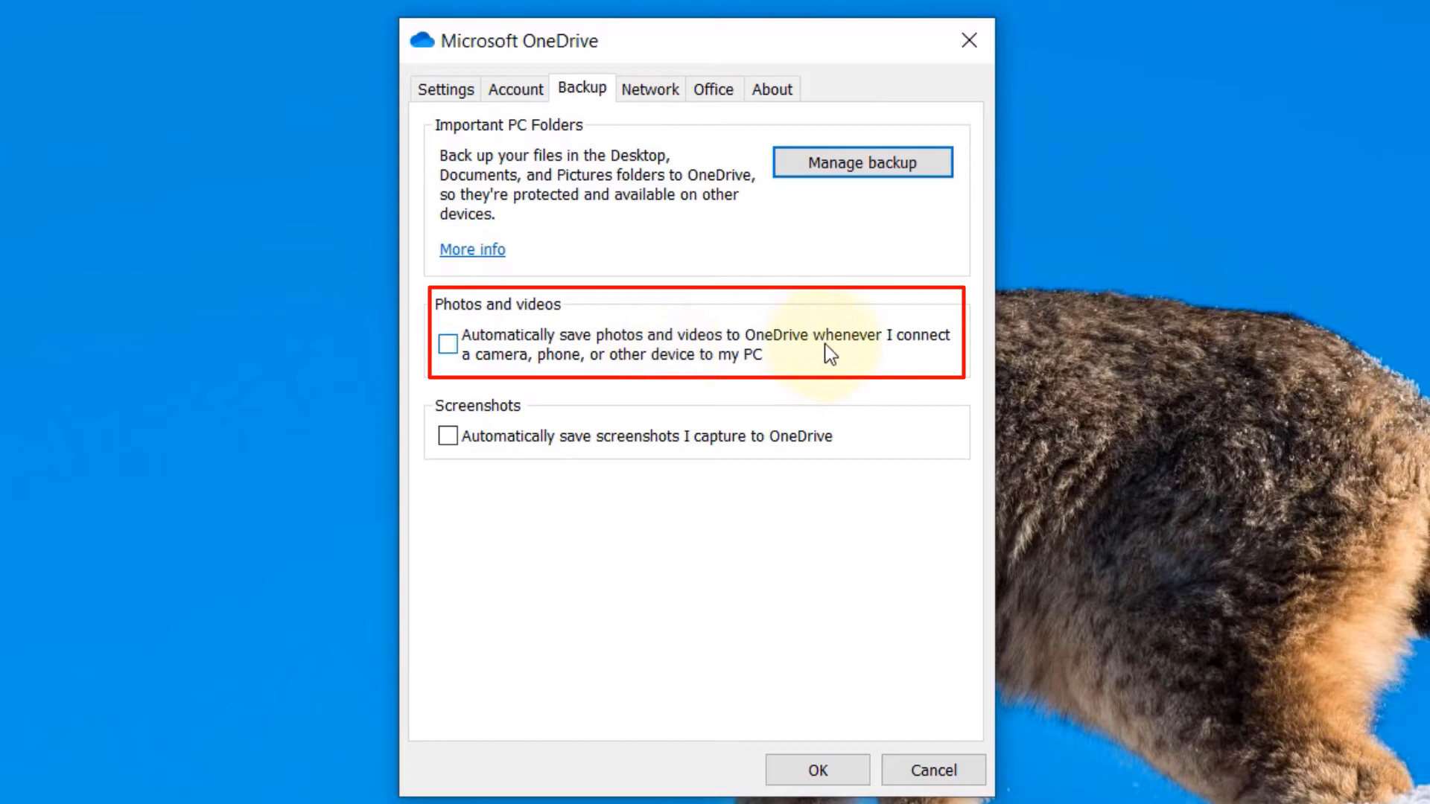
mouse_move(579, 394)
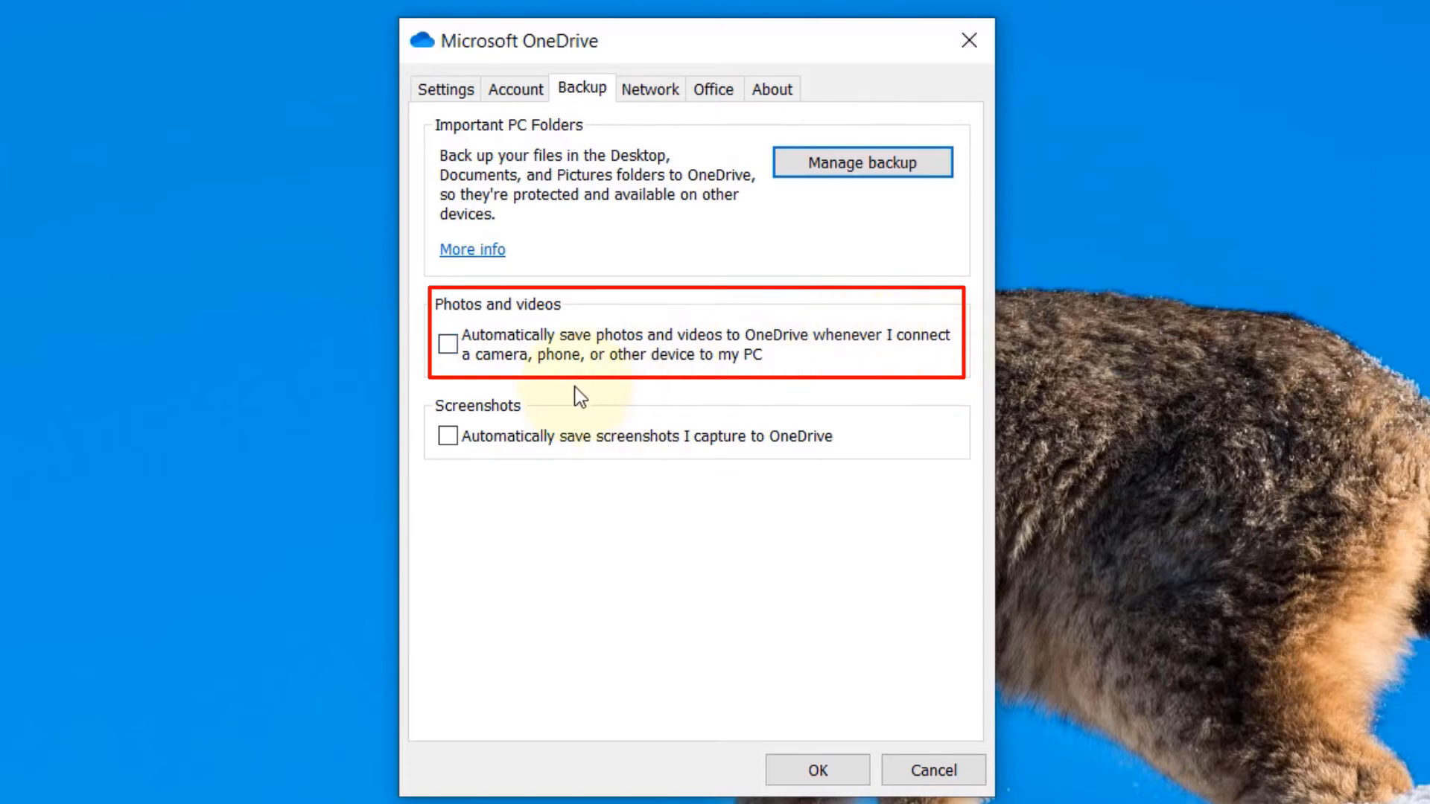
mouse_move(717, 390)
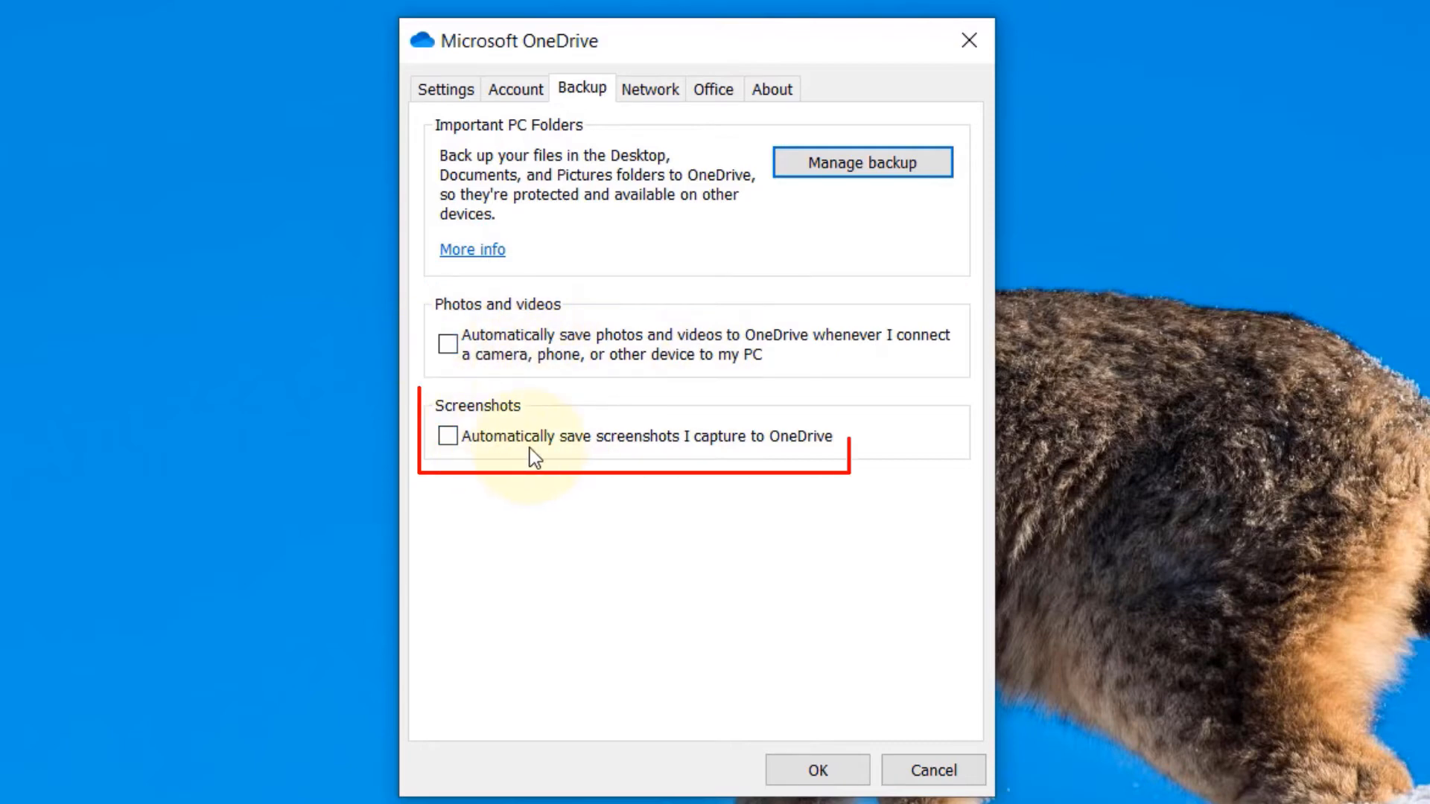
mouse_move(573, 464)
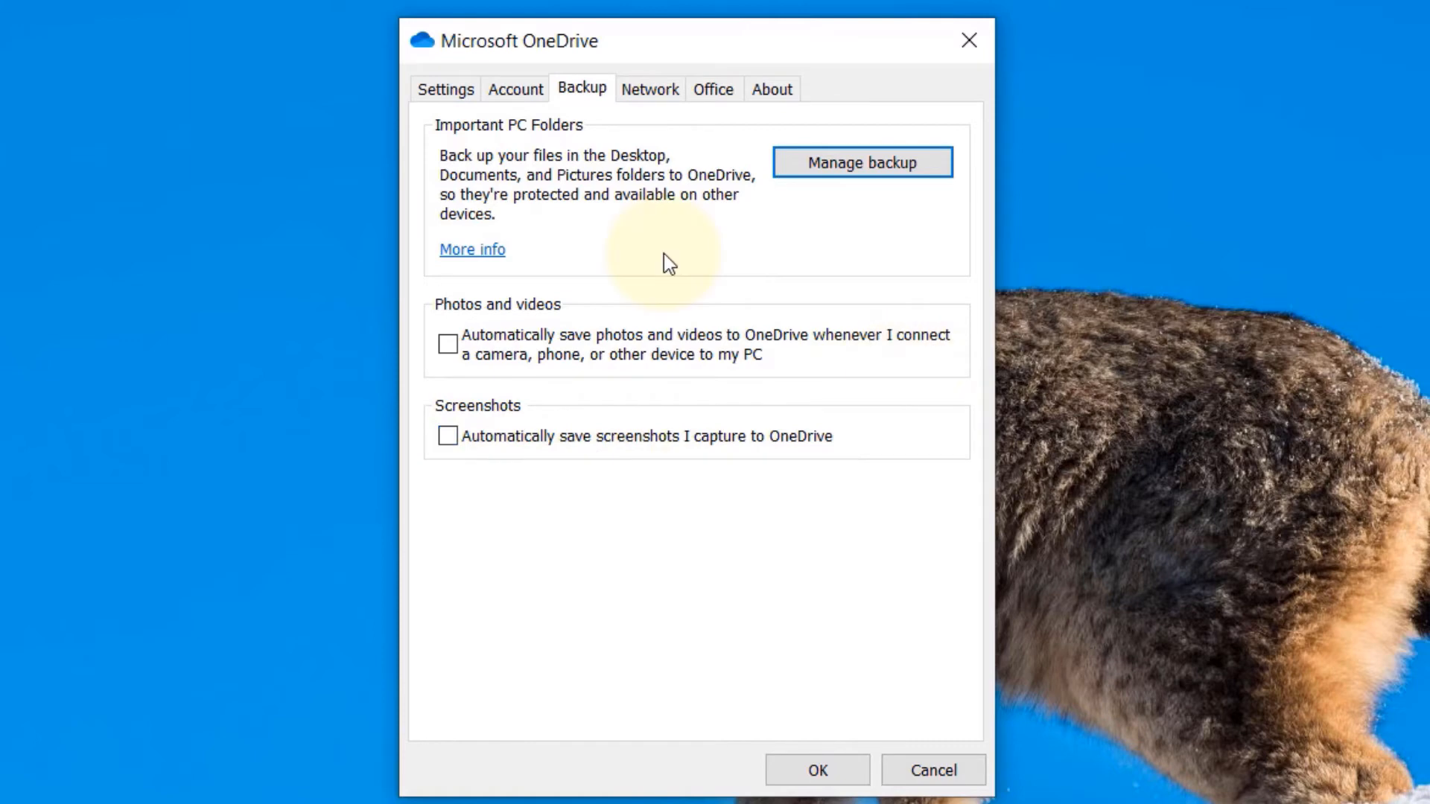
mouse_move(506, 154)
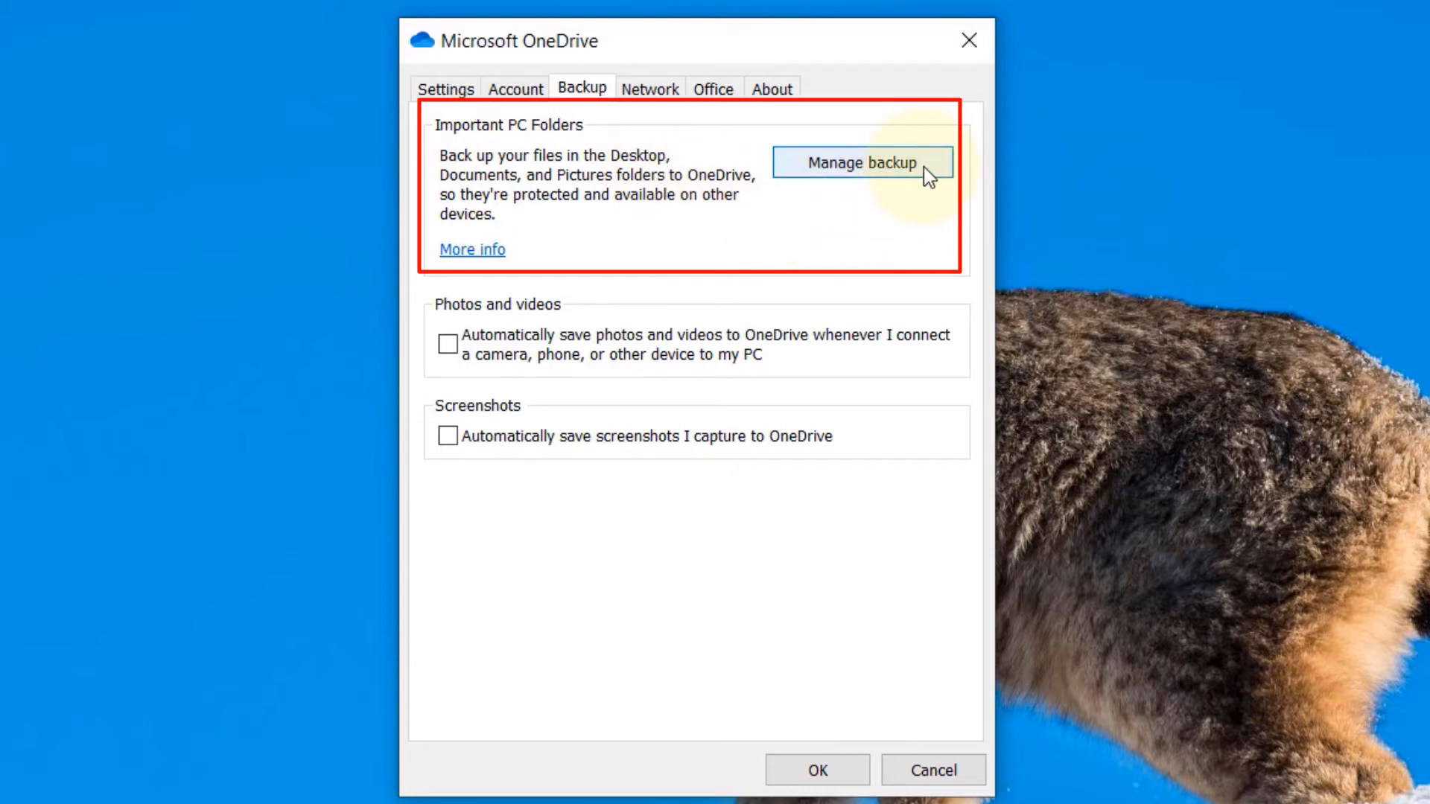
- In Manage backup, deselect Desktop, Documents and Pictures, then close the folder backup window
left_click(860, 163)
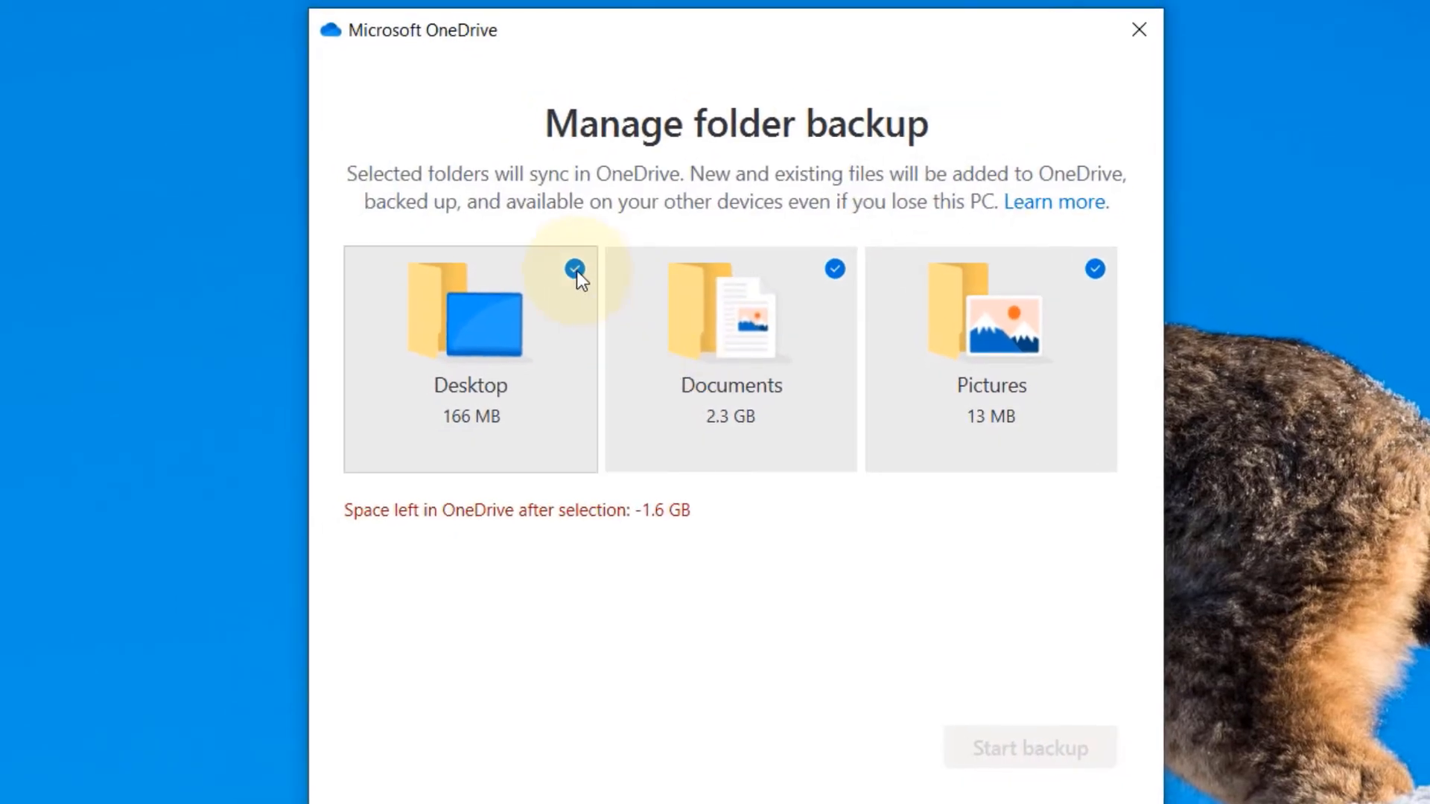
left_click(575, 268)
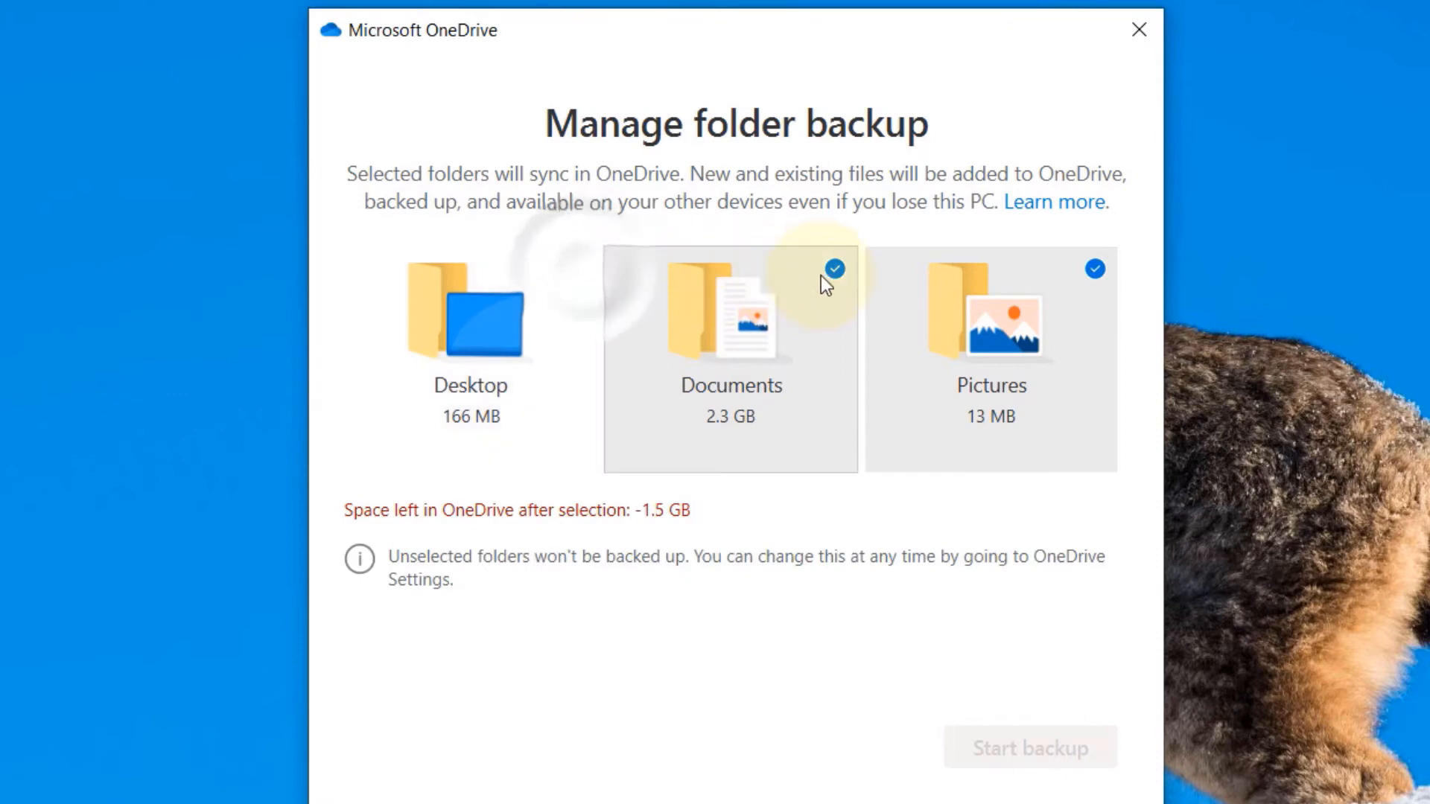
left_click(835, 270)
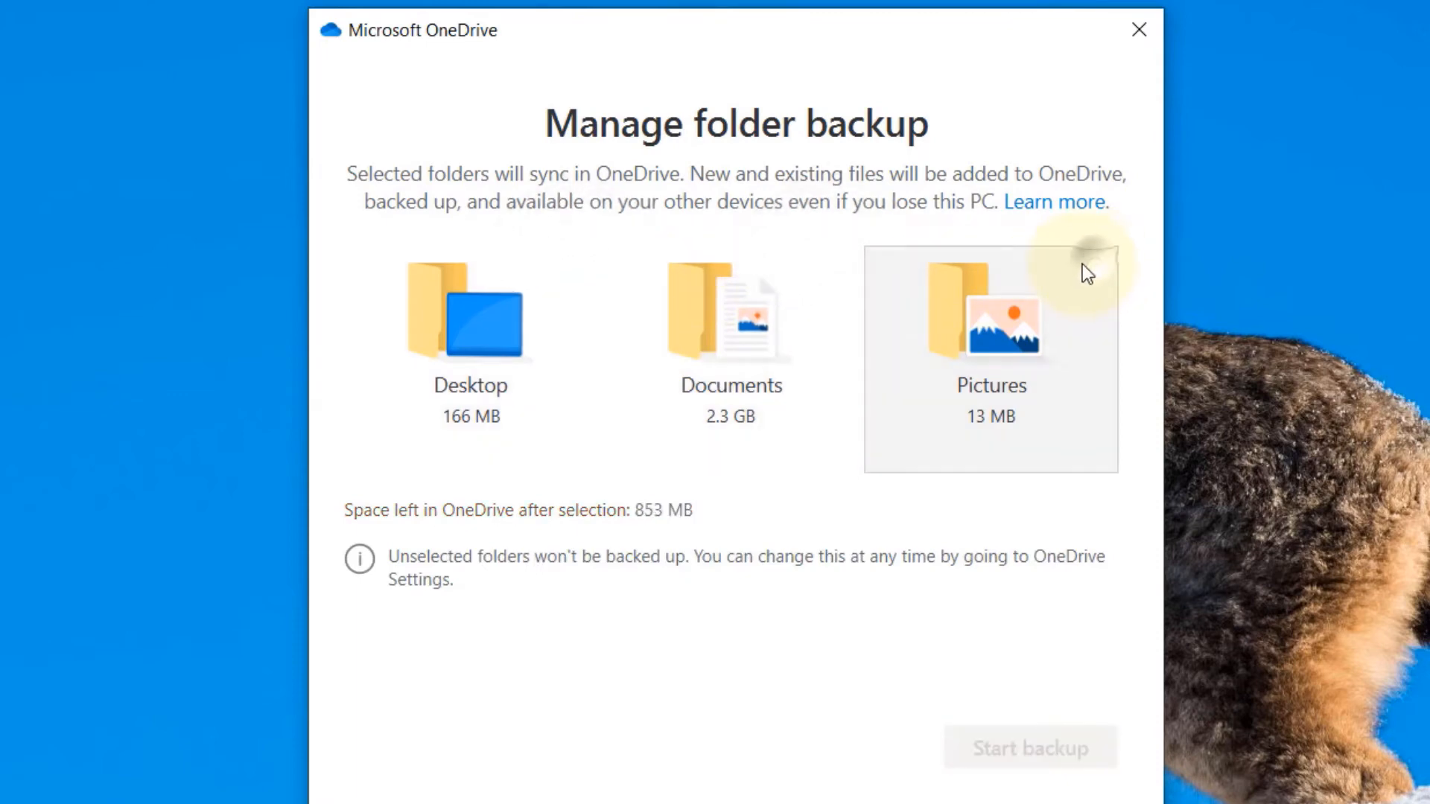
left_click(730, 356)
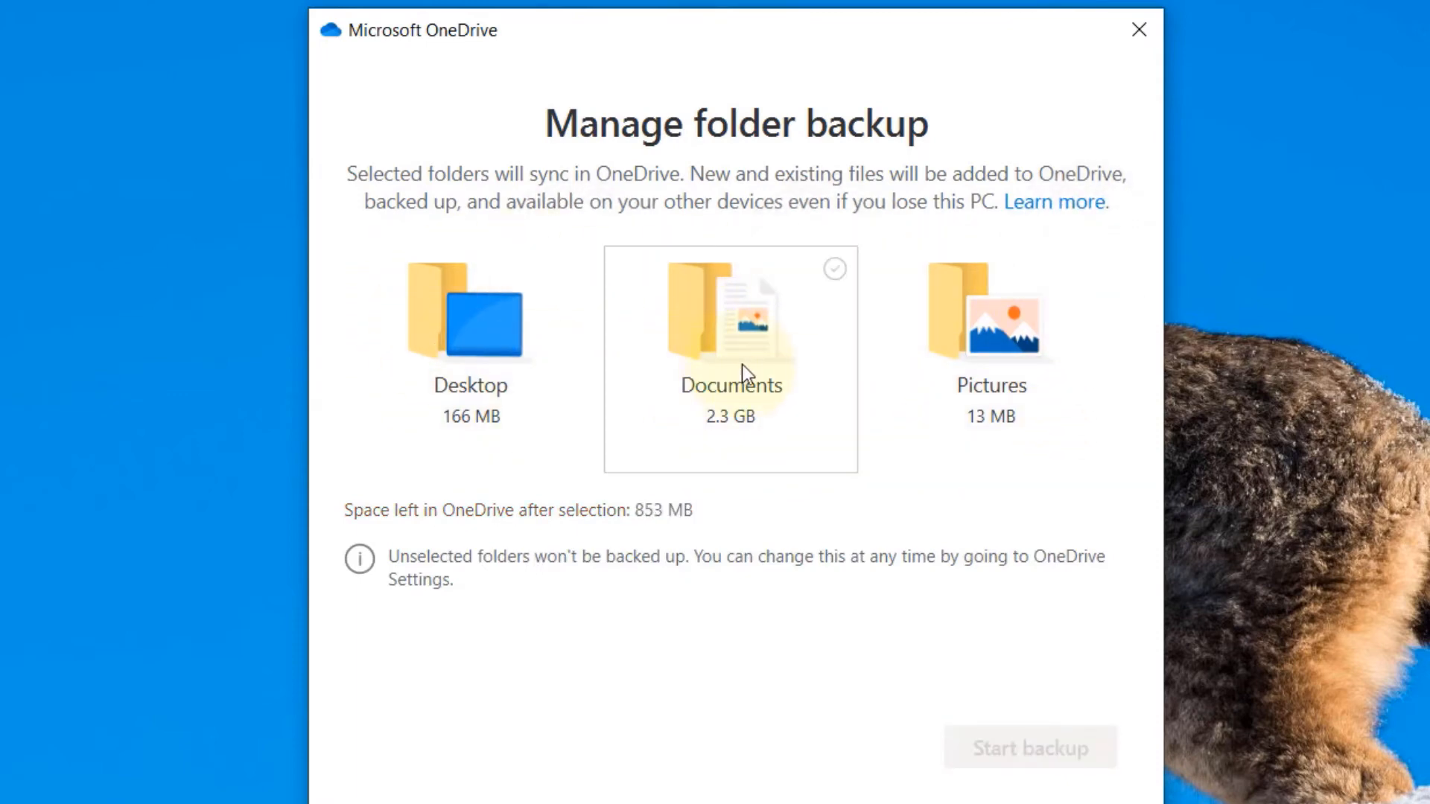
mouse_move(670, 336)
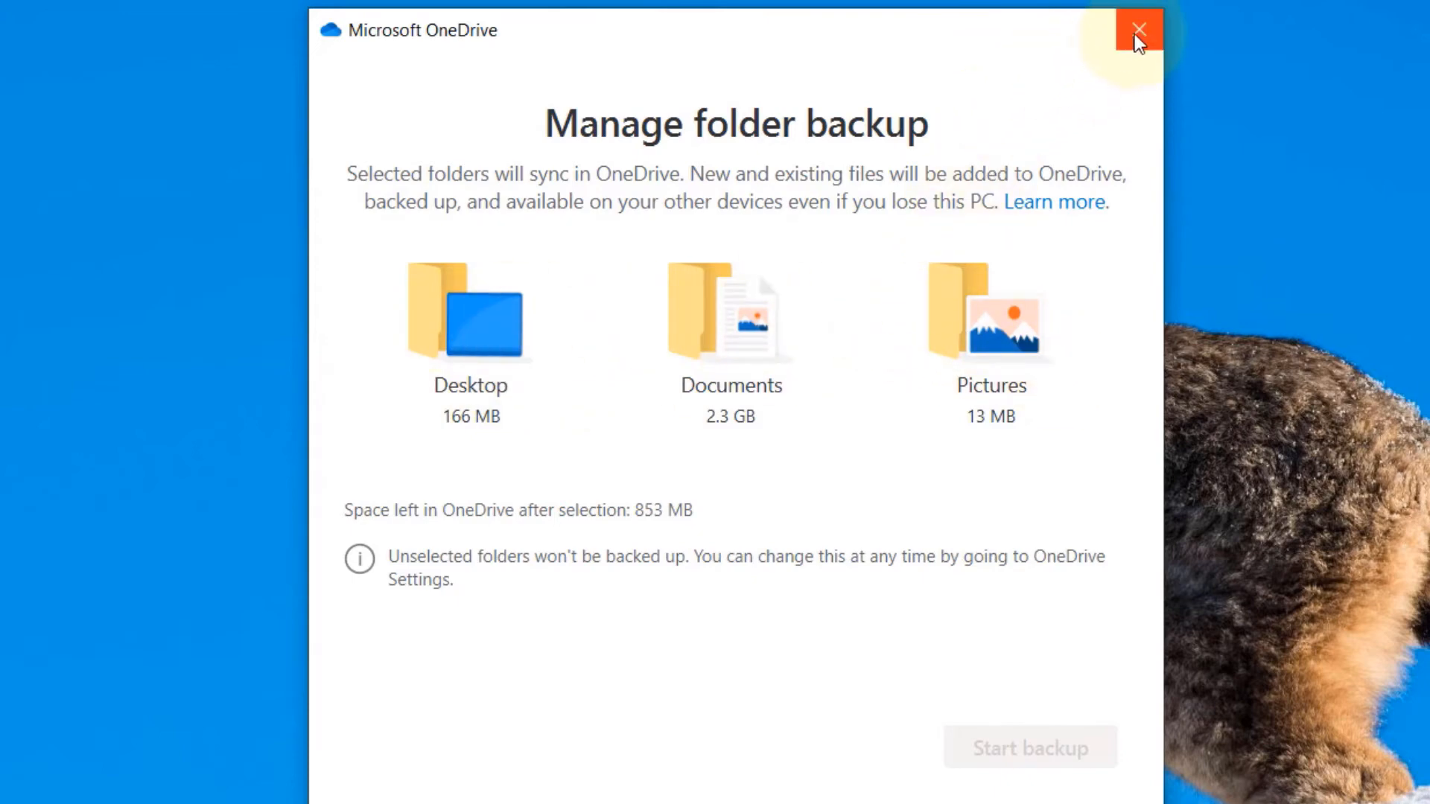
mouse_move(1136, 30)
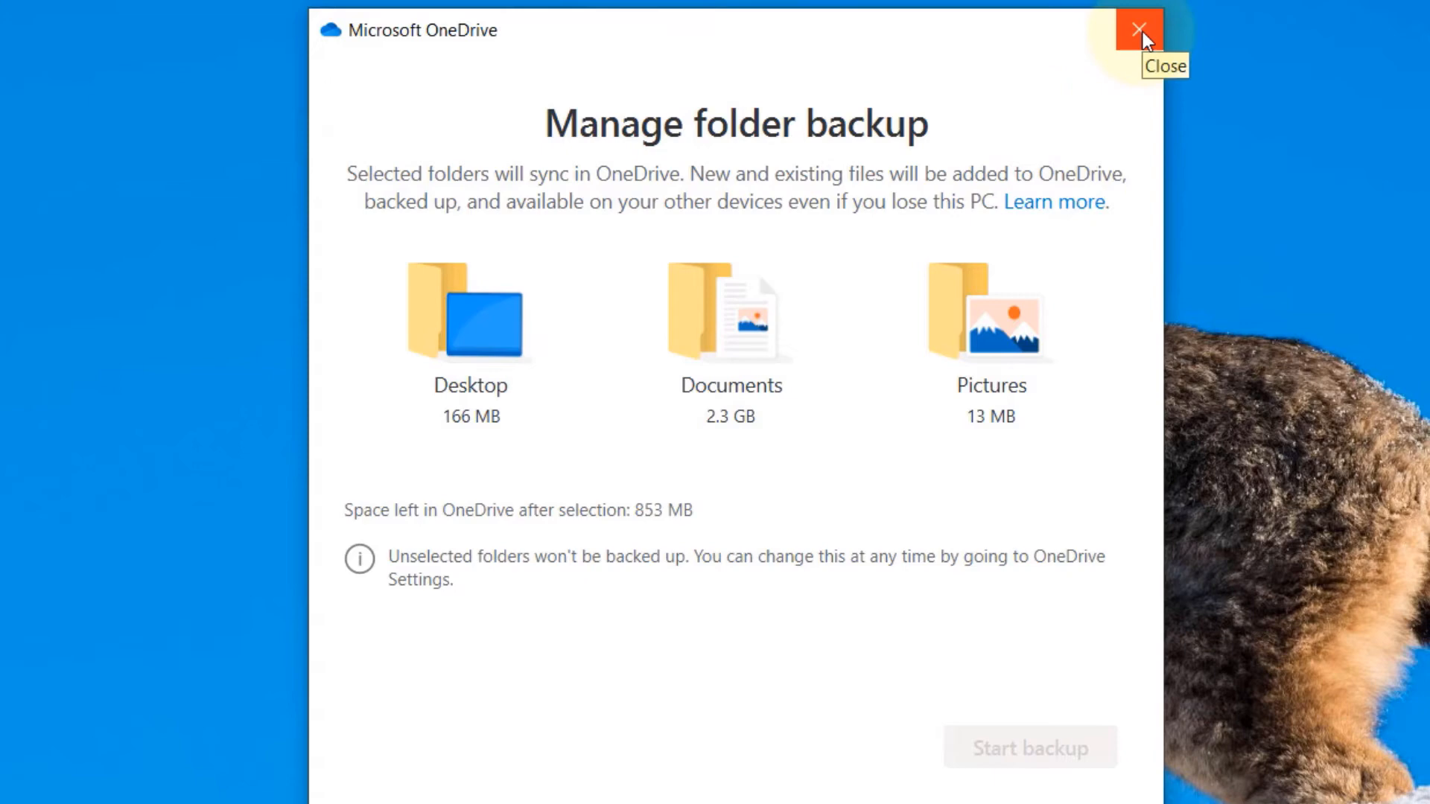
left_click(1136, 30)
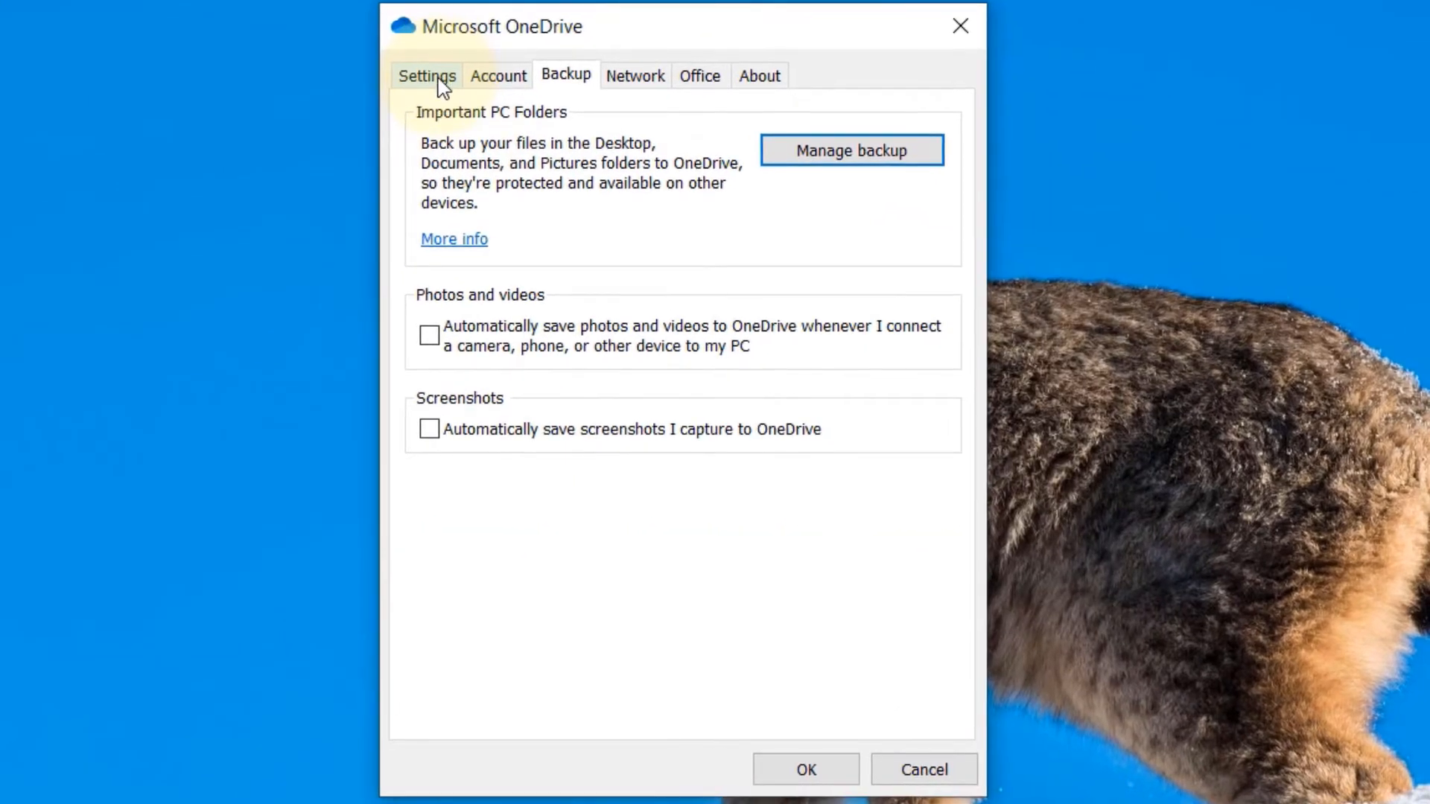
- On the Settings tab, enable Files On-Demand and disable starting OneDrive at Windows sign-in
left_click(426, 74)
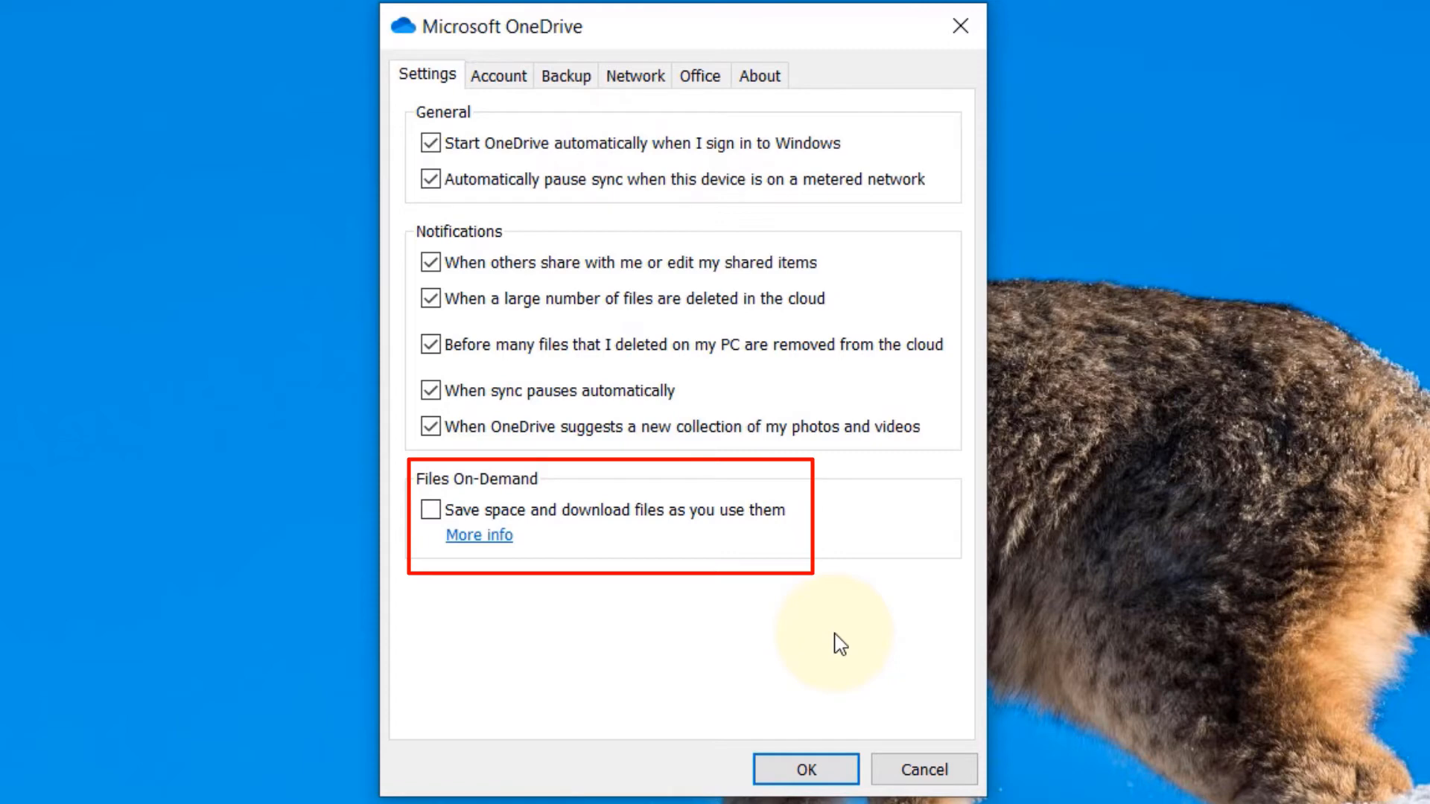
mouse_move(665, 564)
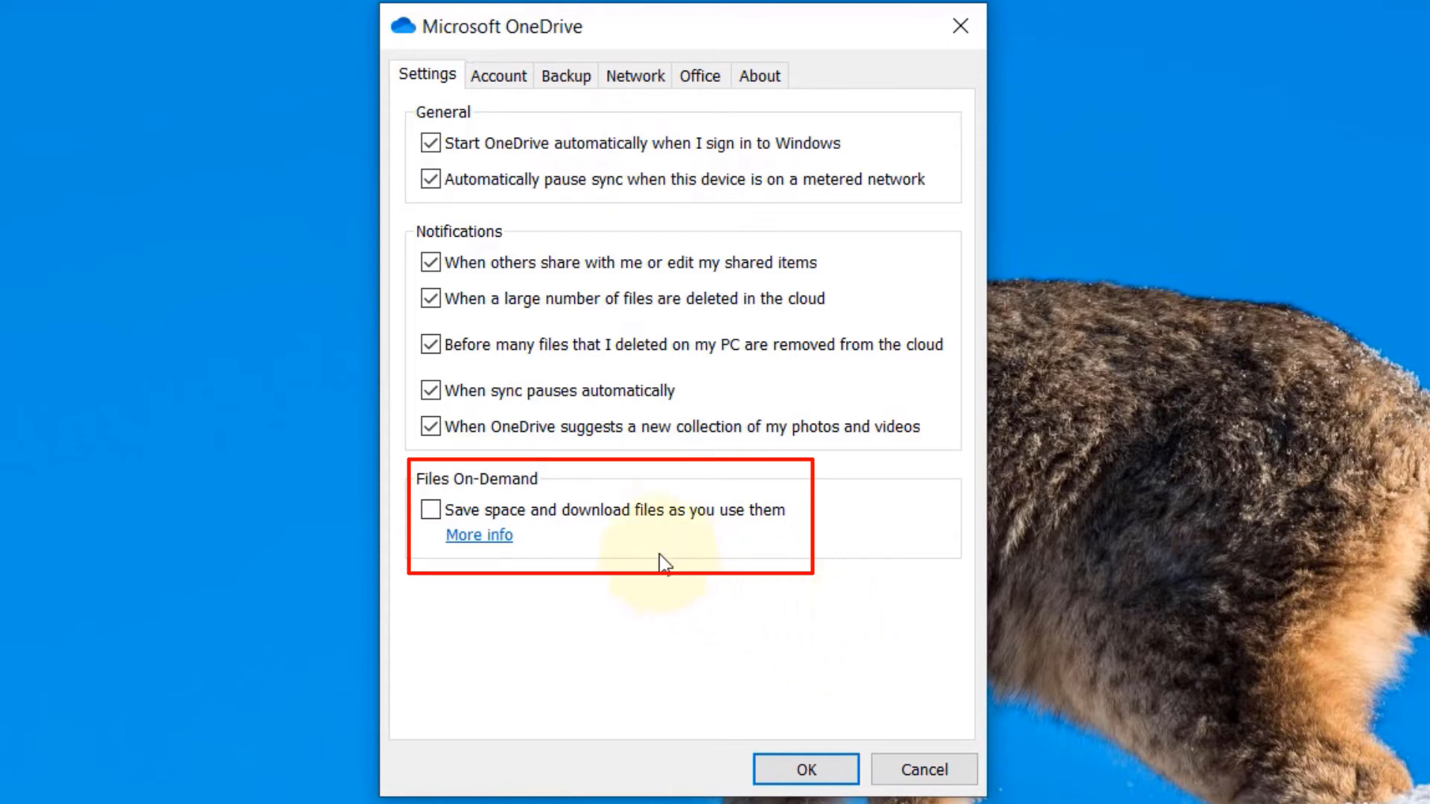
mouse_move(489, 500)
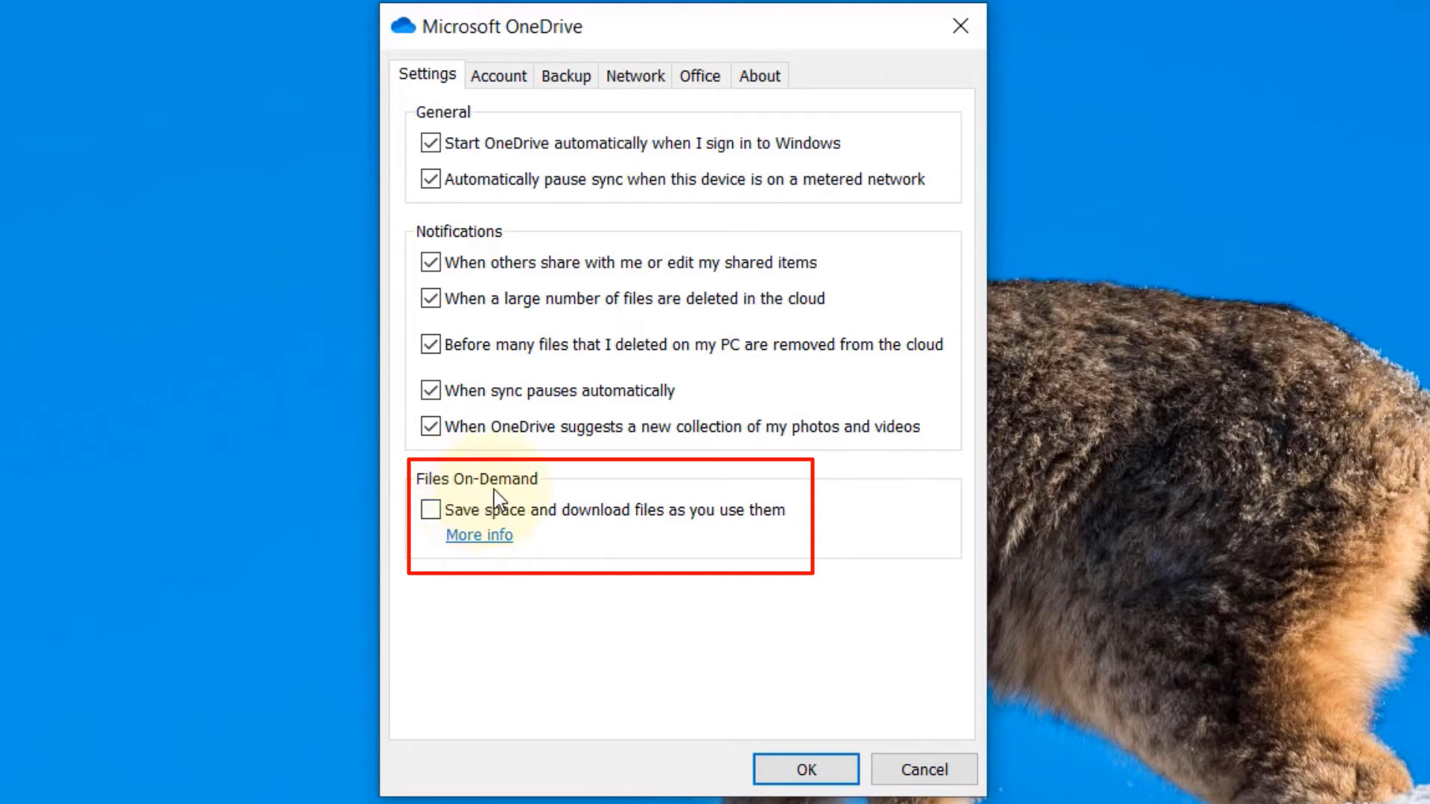
left_click(803, 769)
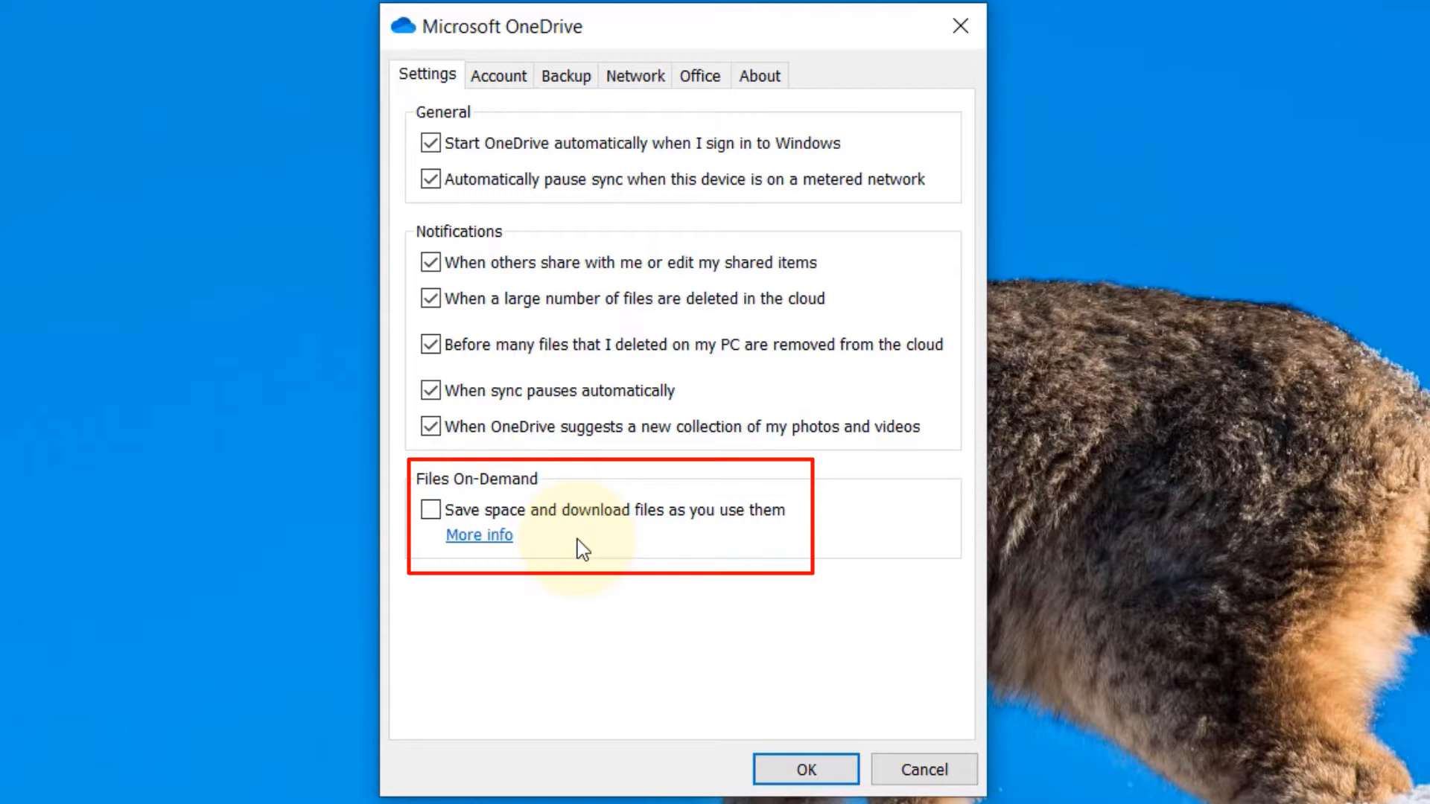
left_click(431, 509)
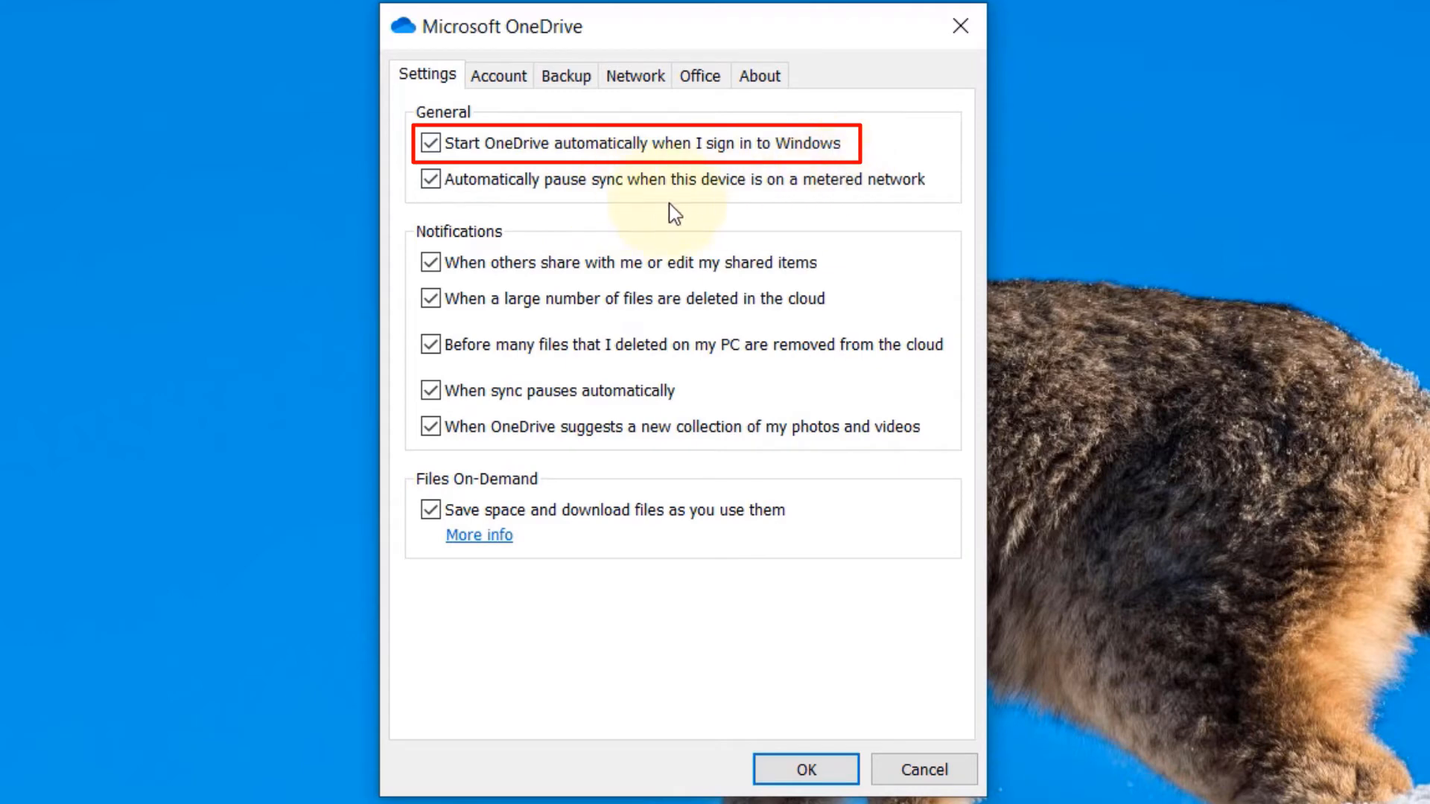
mouse_move(507, 163)
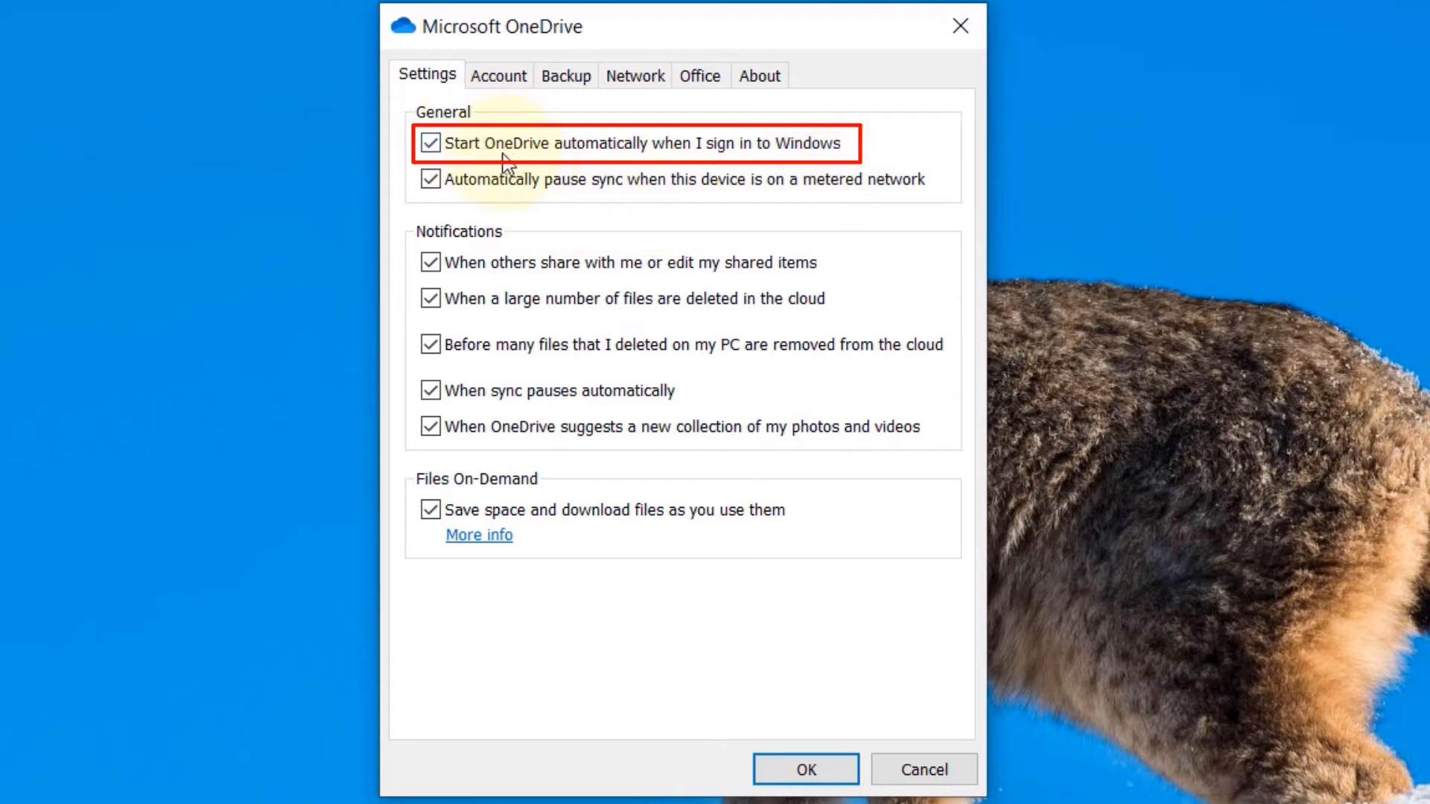
mouse_move(797, 160)
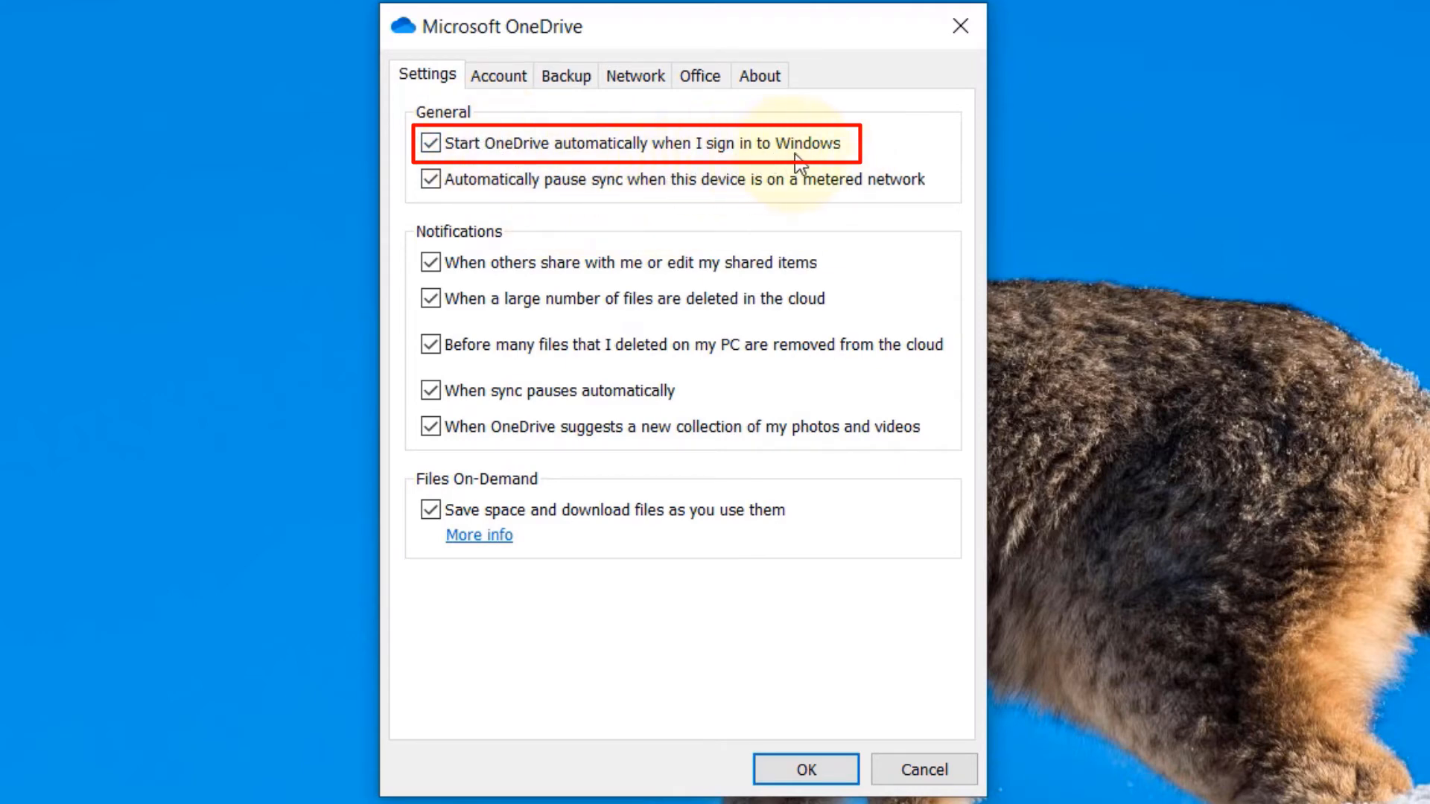
mouse_move(483, 177)
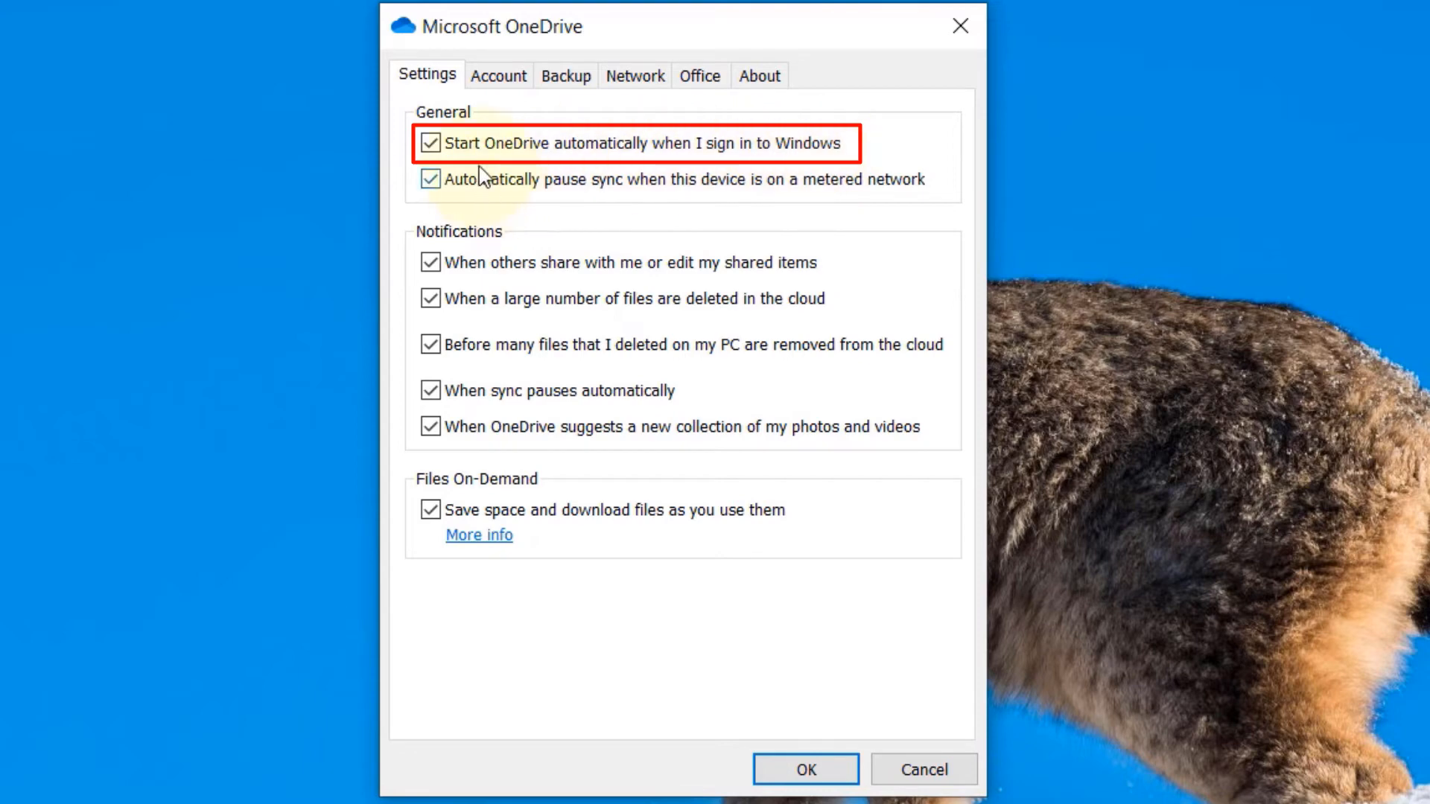
left_click(431, 143)
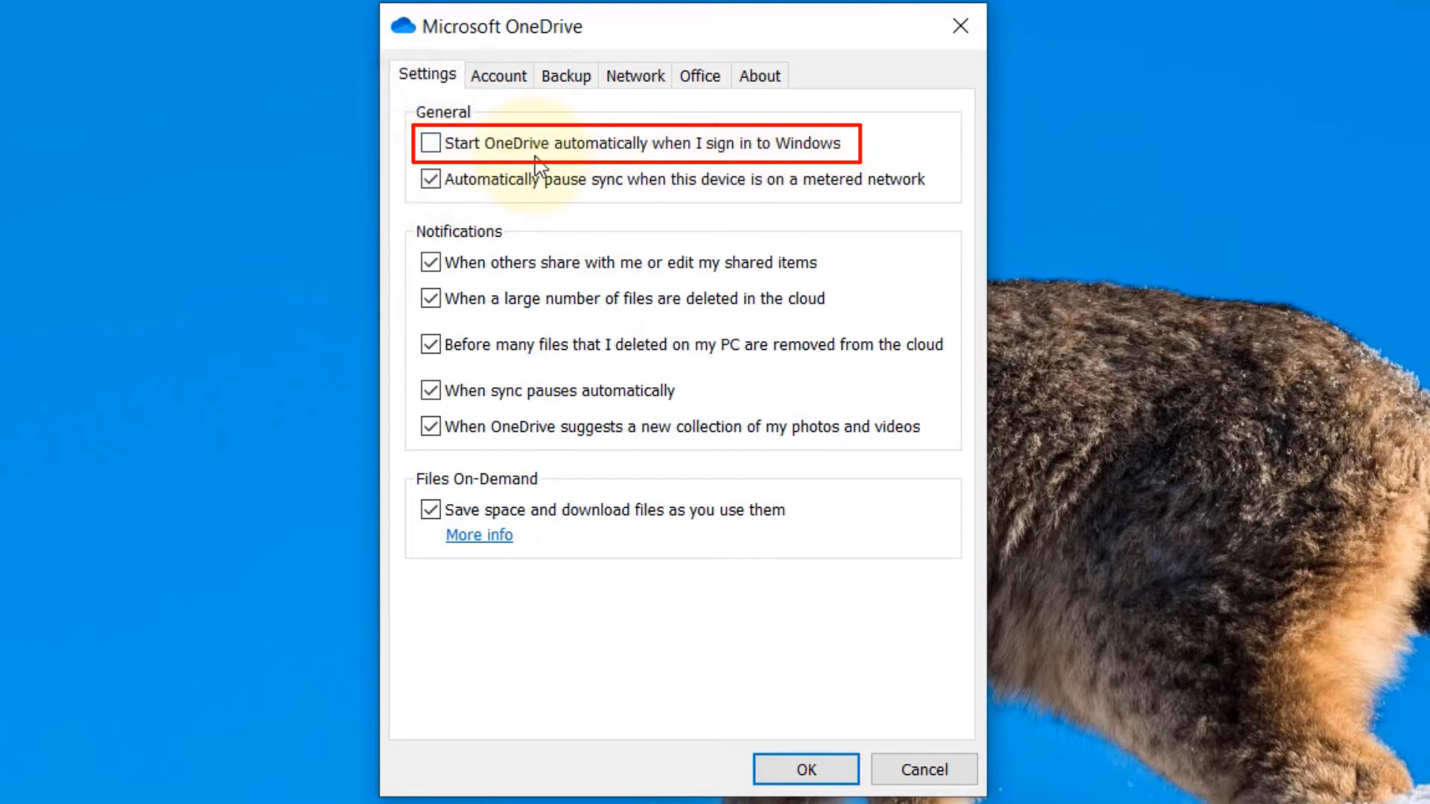
mouse_move(721, 155)
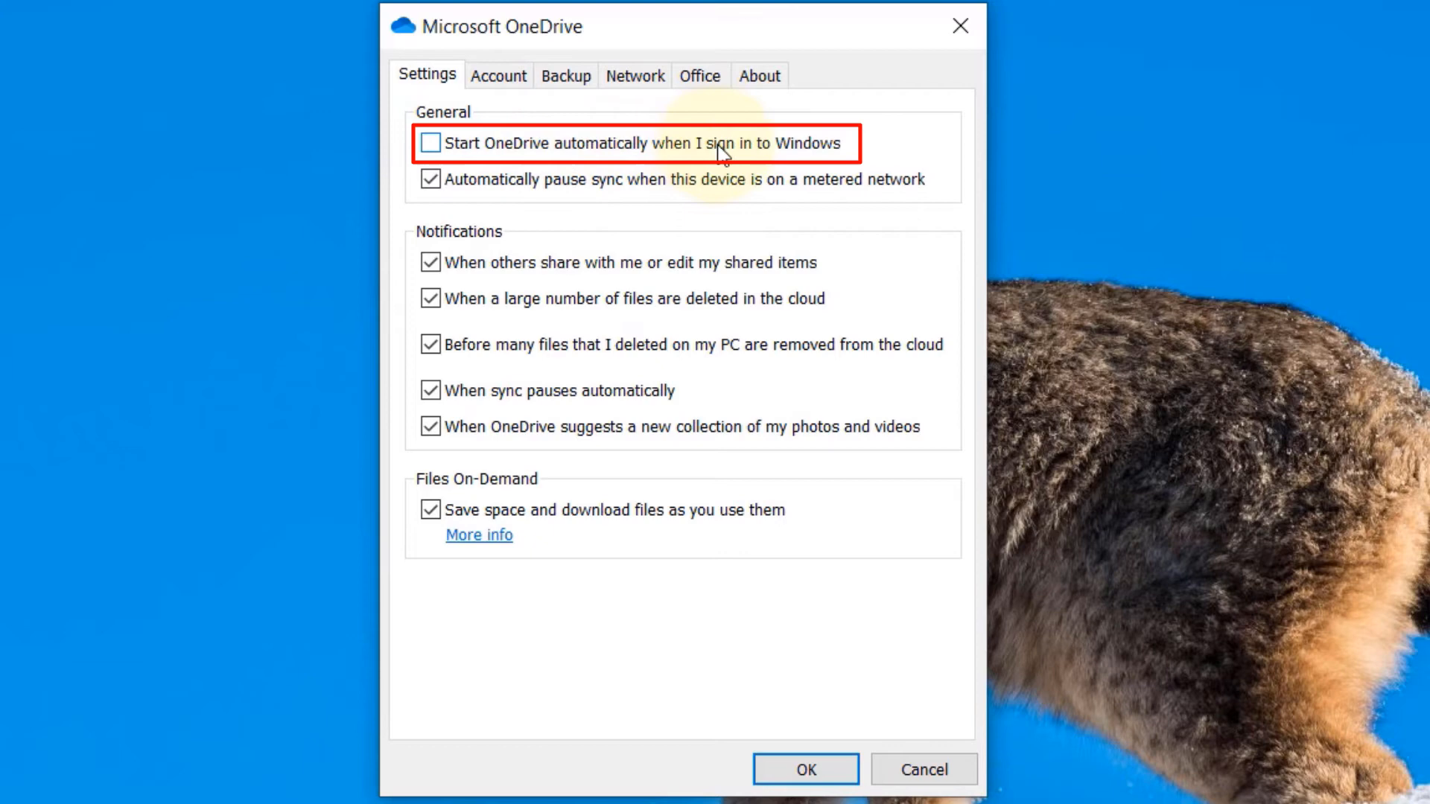
mouse_move(579, 155)
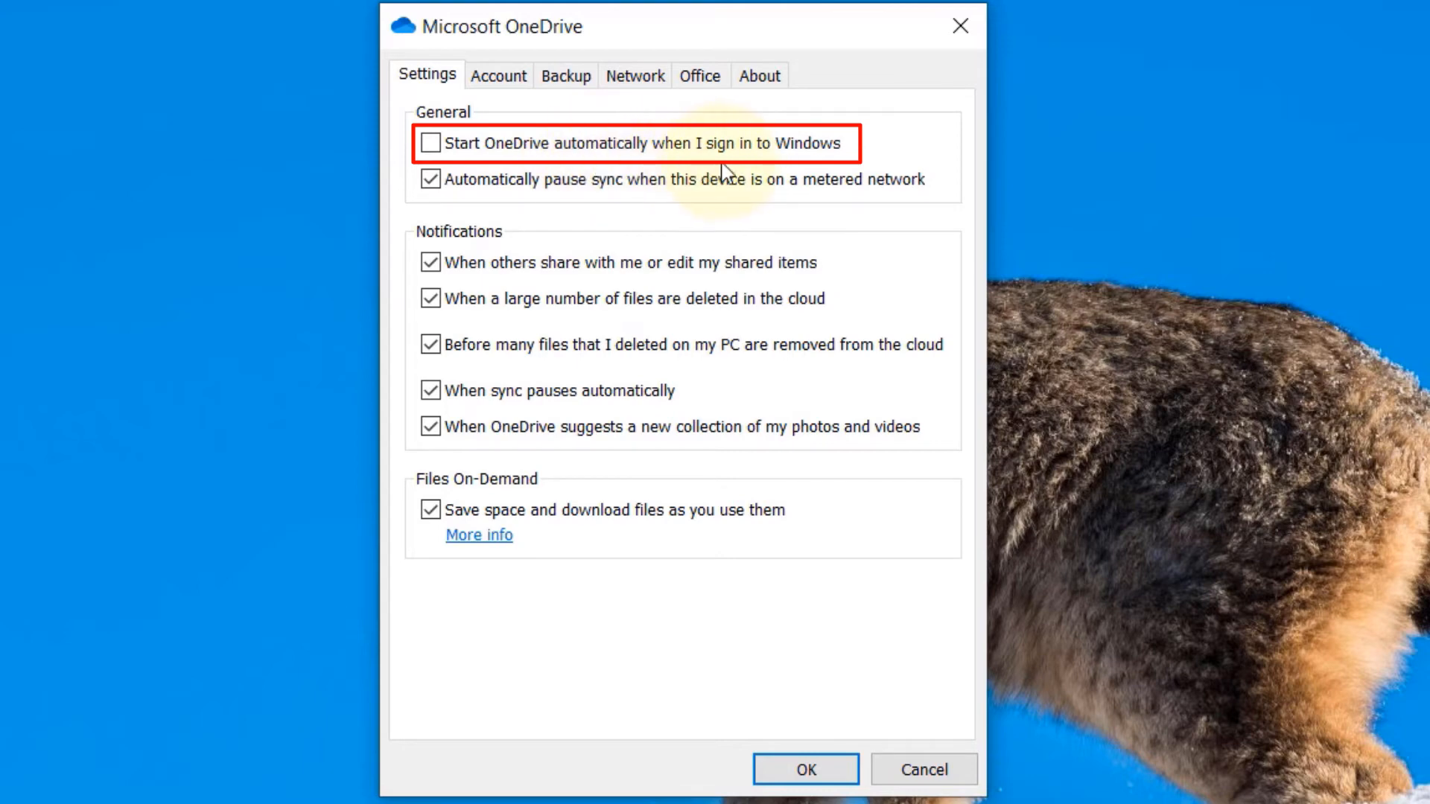
mouse_move(693, 172)
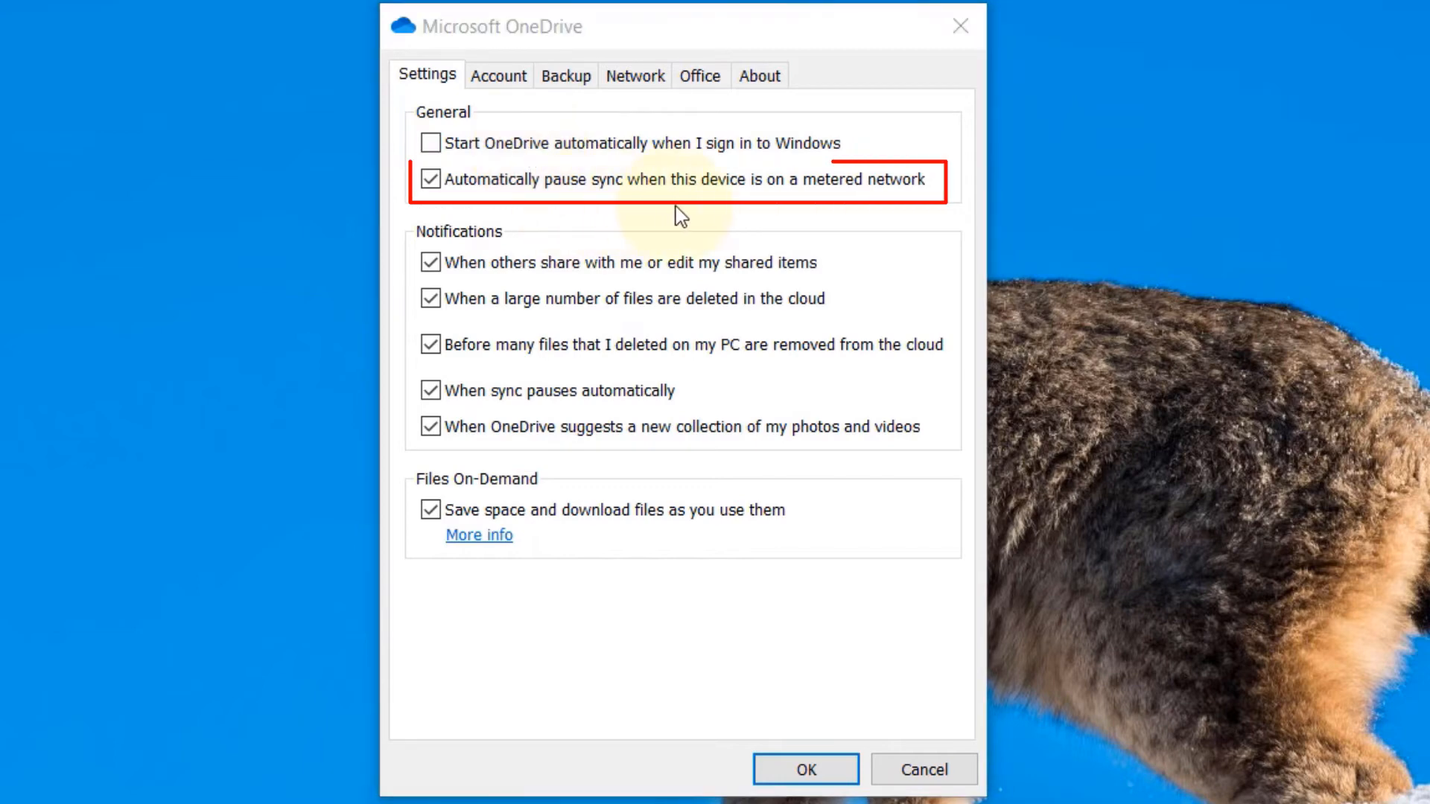
mouse_move(898, 205)
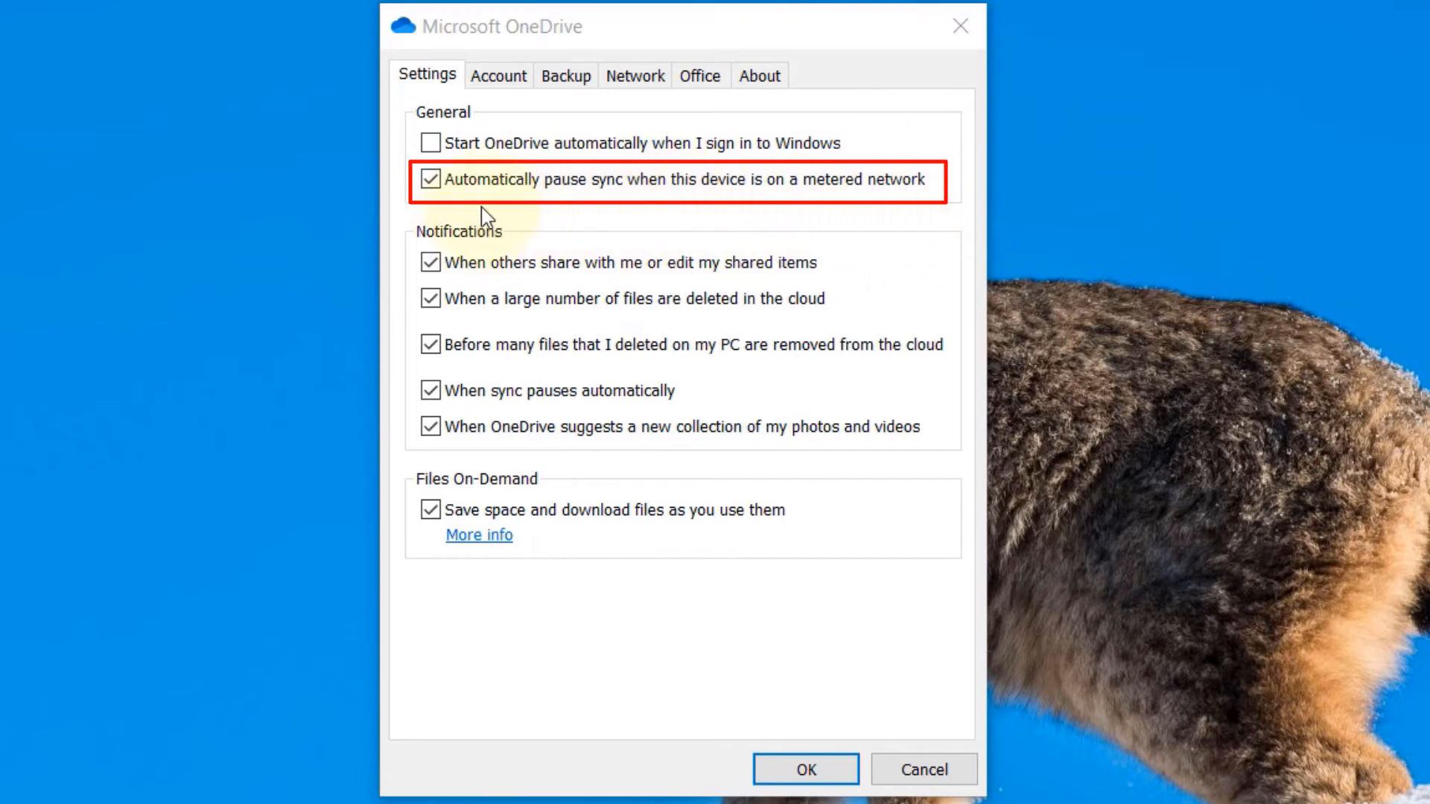
mouse_move(468, 209)
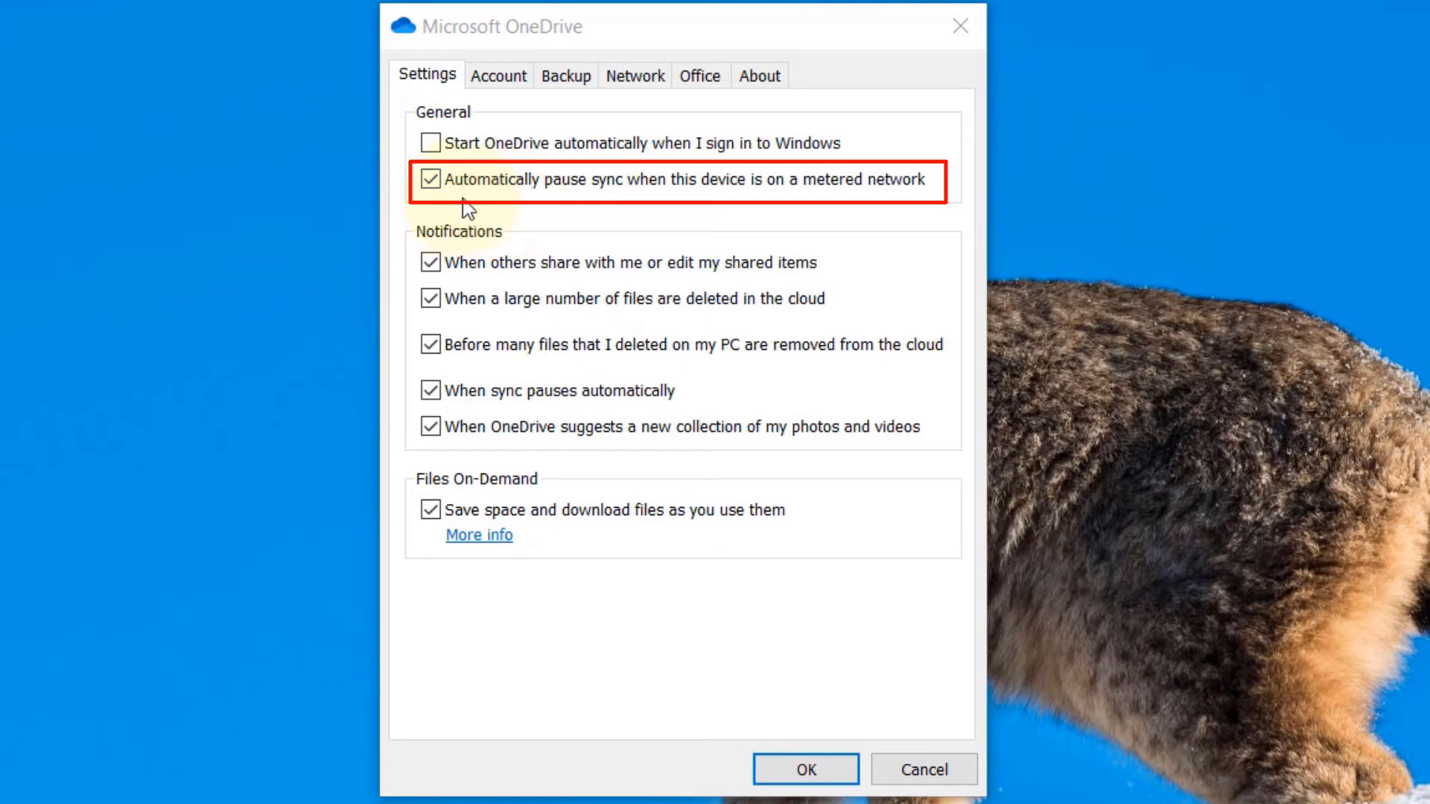
mouse_move(472, 192)
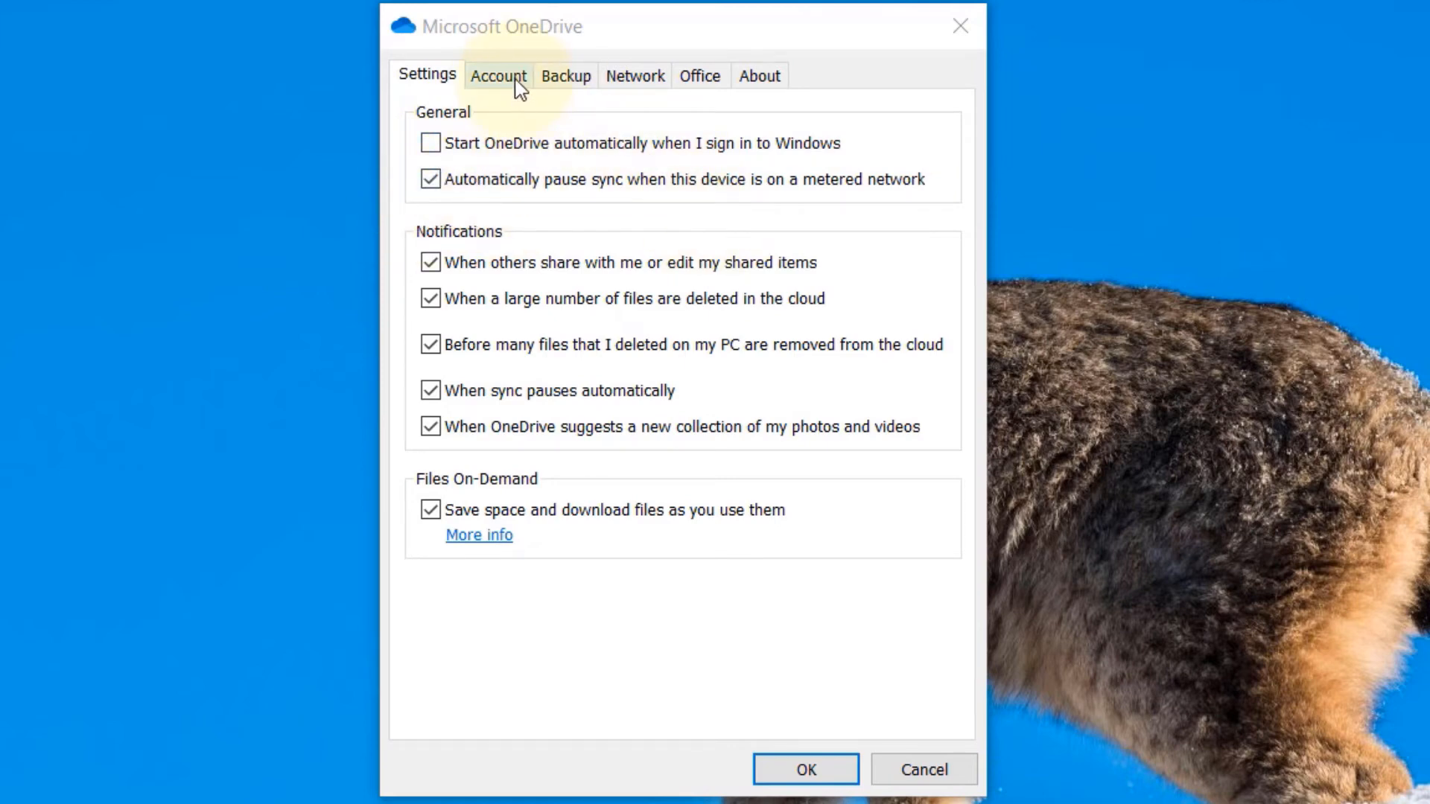
- Show the Account tab with 4.2 GB of 5.0 GB storage used and Choose folders
left_click(497, 74)
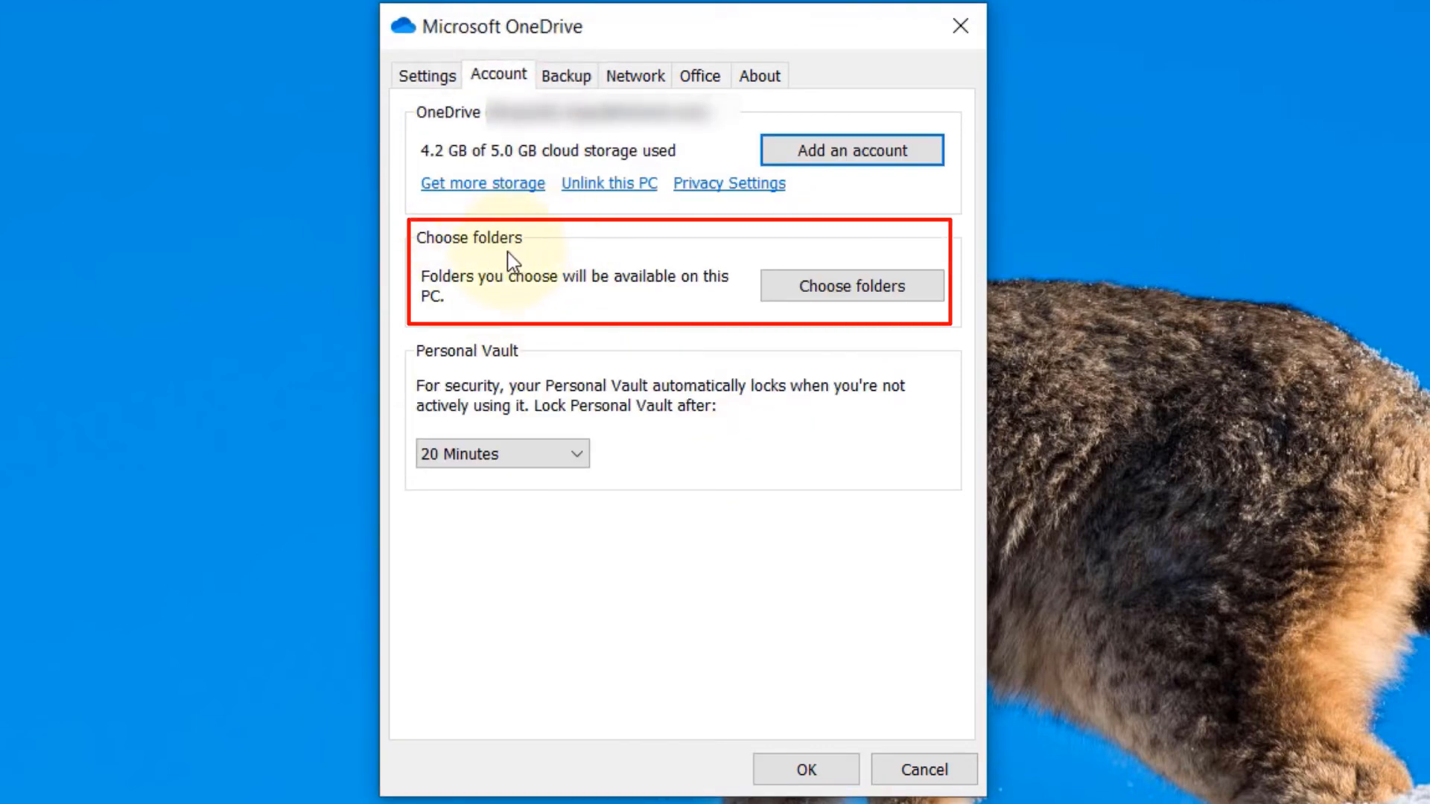
mouse_move(591, 303)
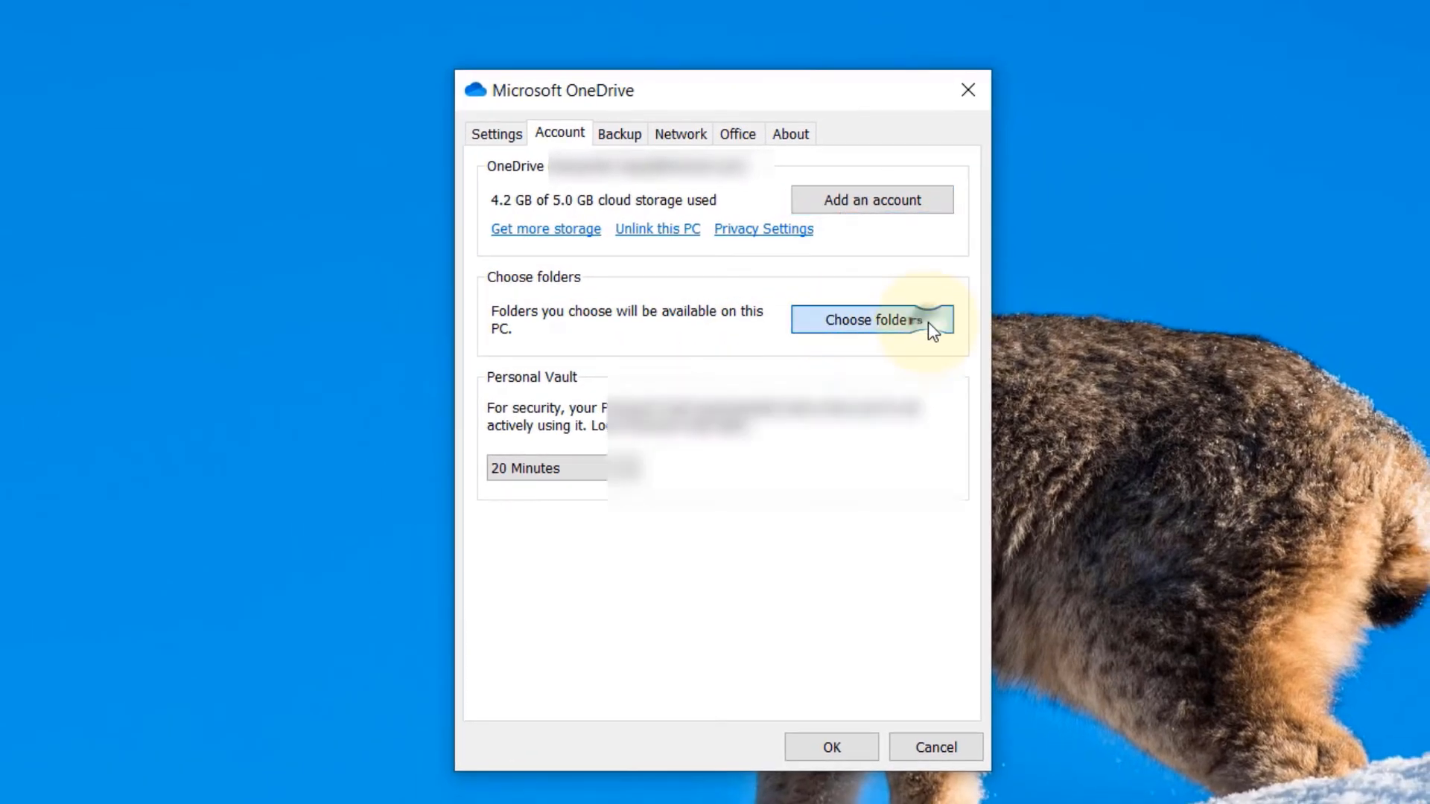
- Open the Choose folders window to pick which OneDrive folders sync to this PC
left_click(871, 320)
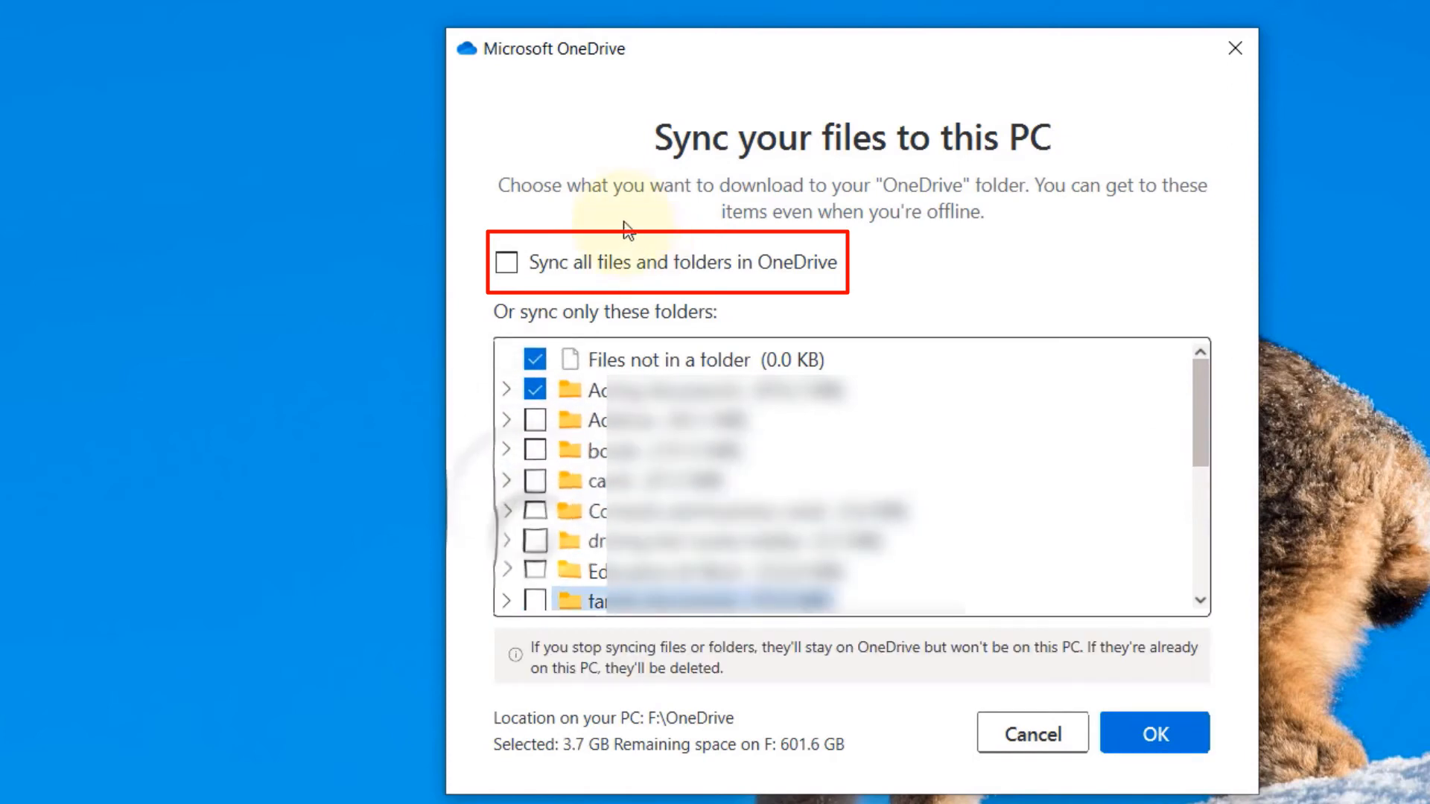
mouse_move(1034, 208)
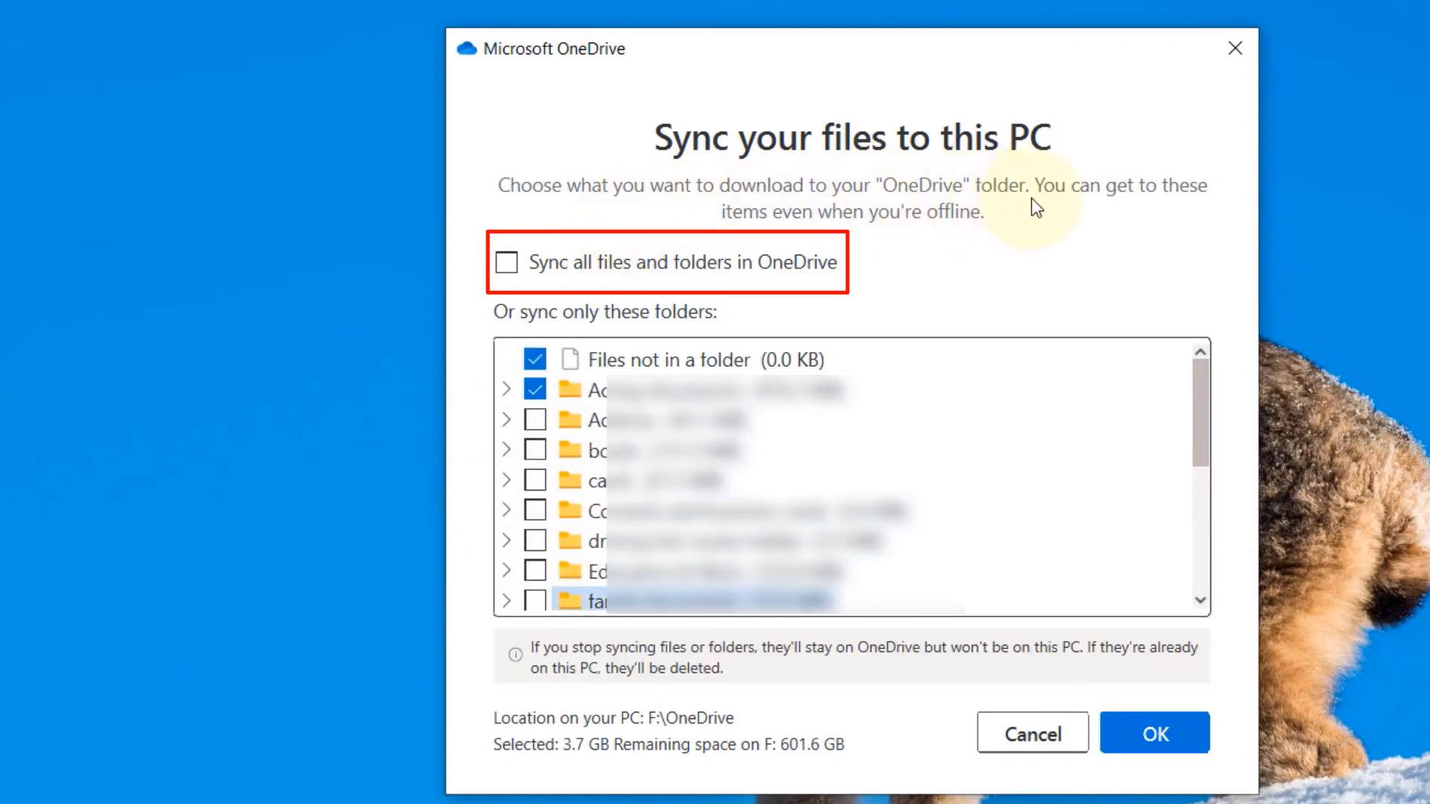
mouse_move(1101, 234)
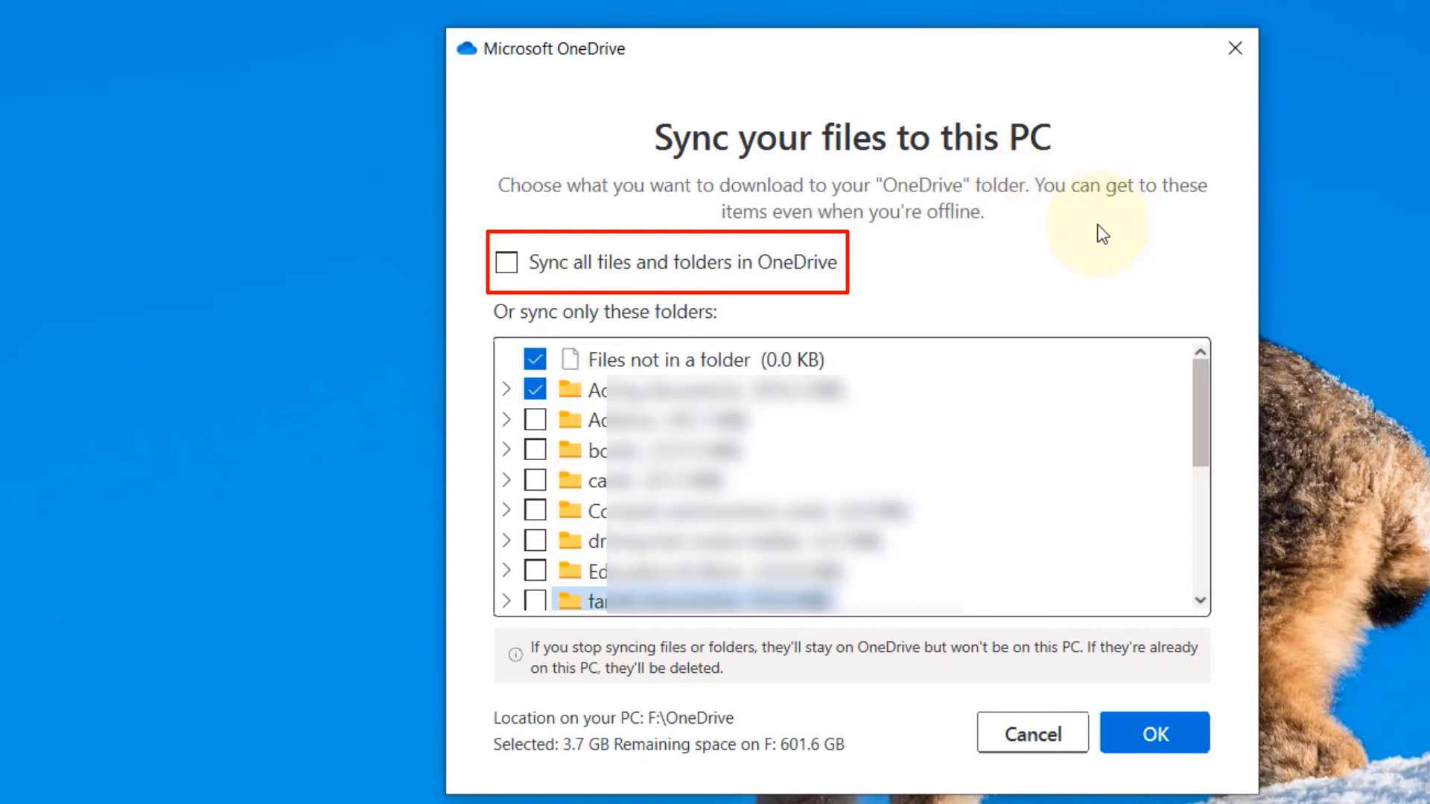
mouse_move(697, 689)
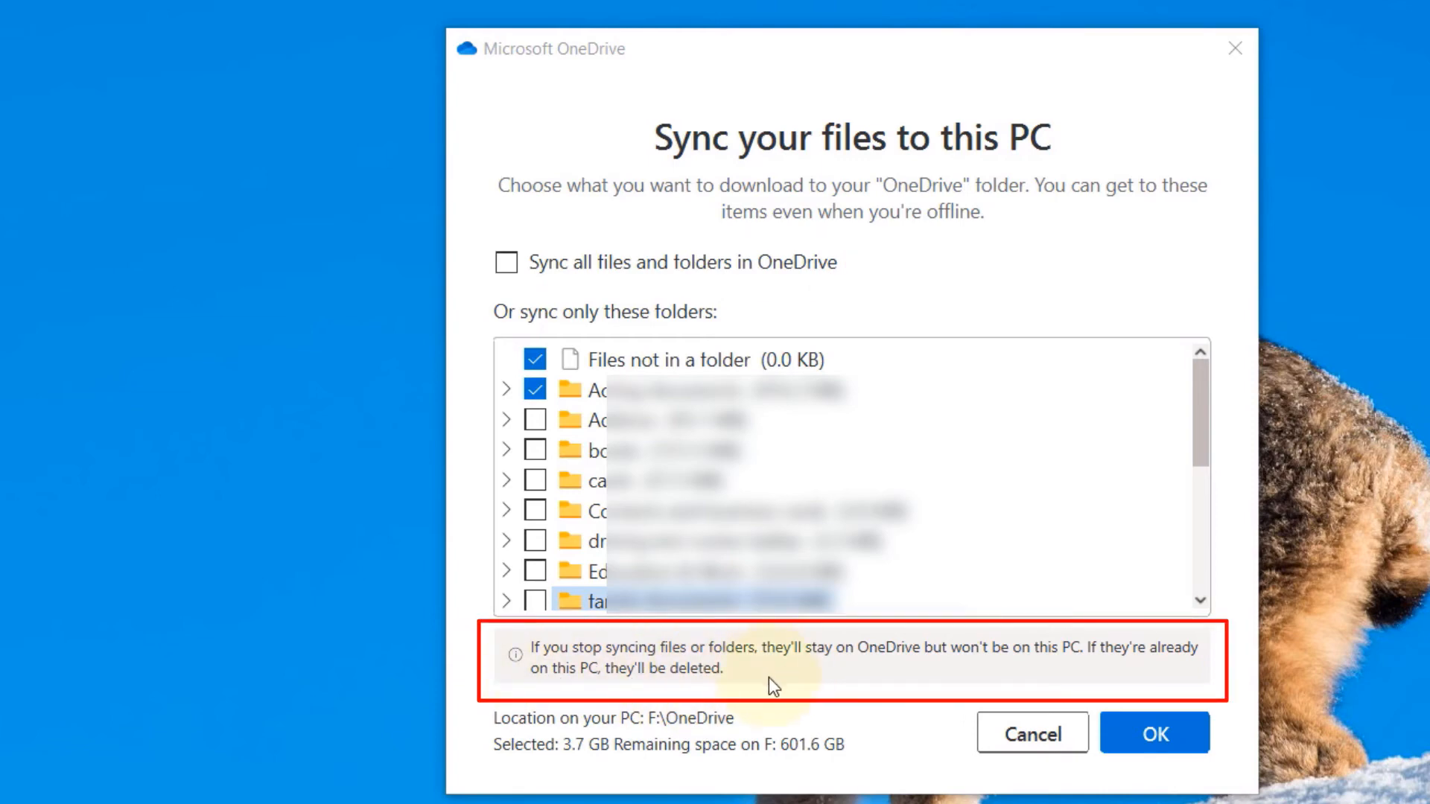
mouse_move(744, 672)
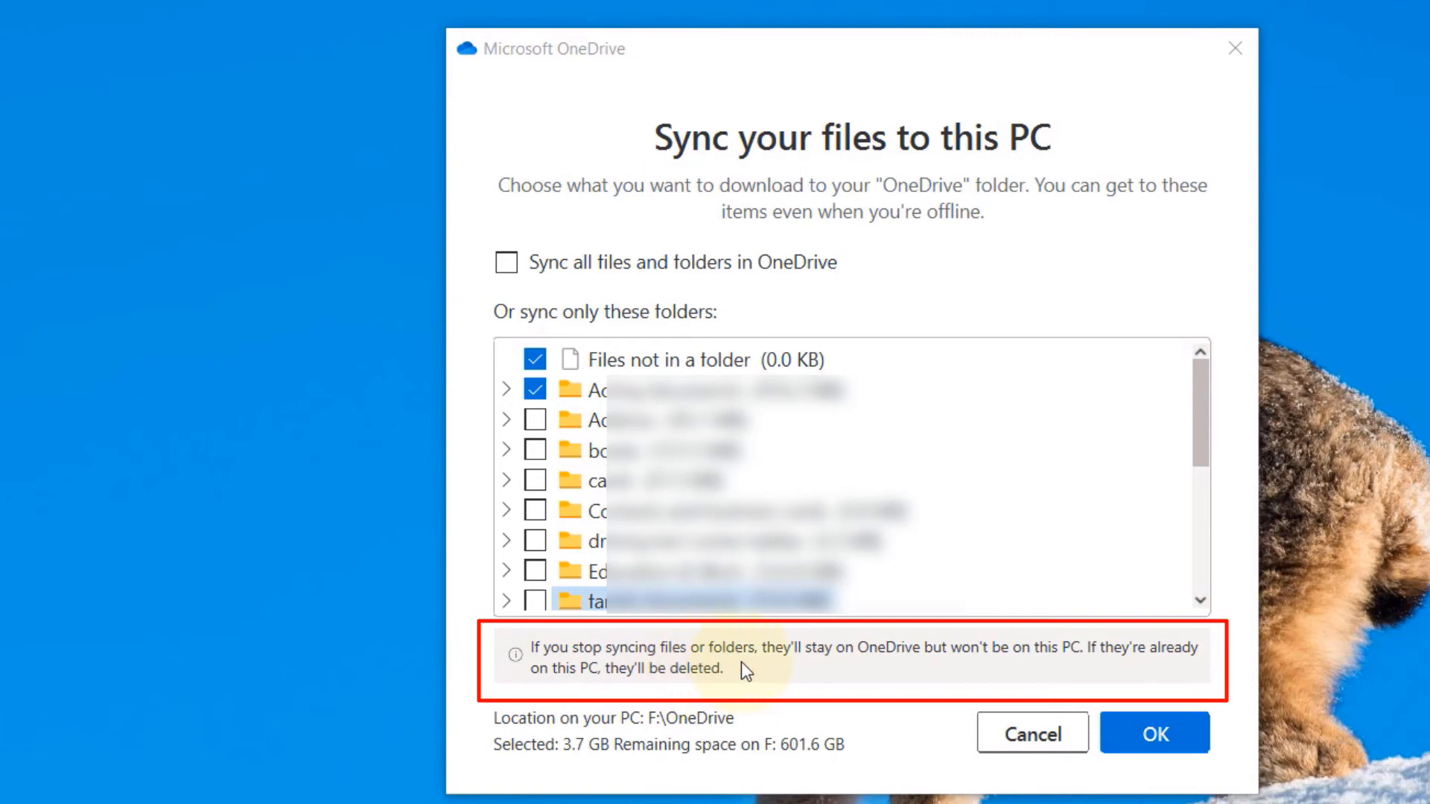
mouse_move(884, 687)
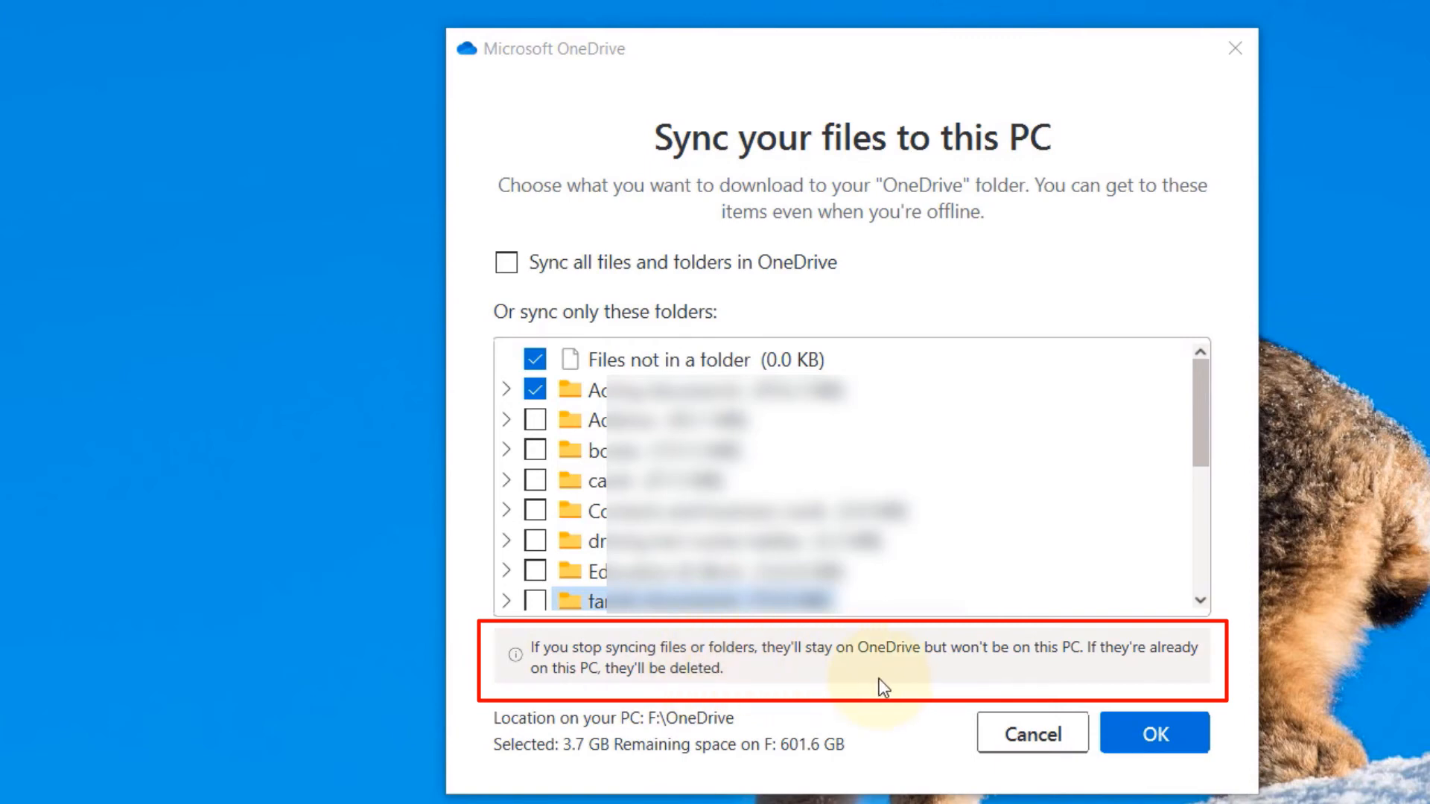
mouse_move(1008, 670)
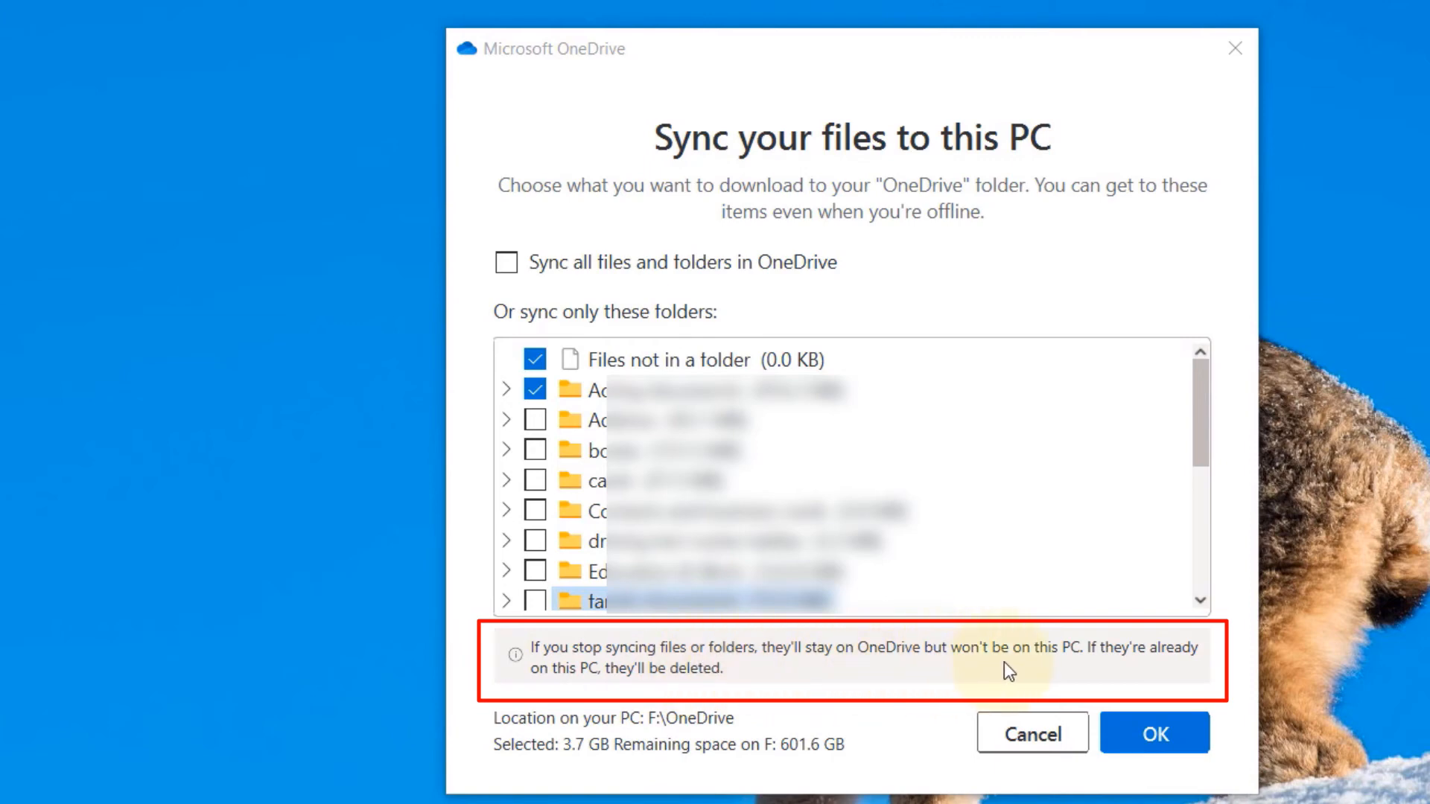
mouse_move(1081, 671)
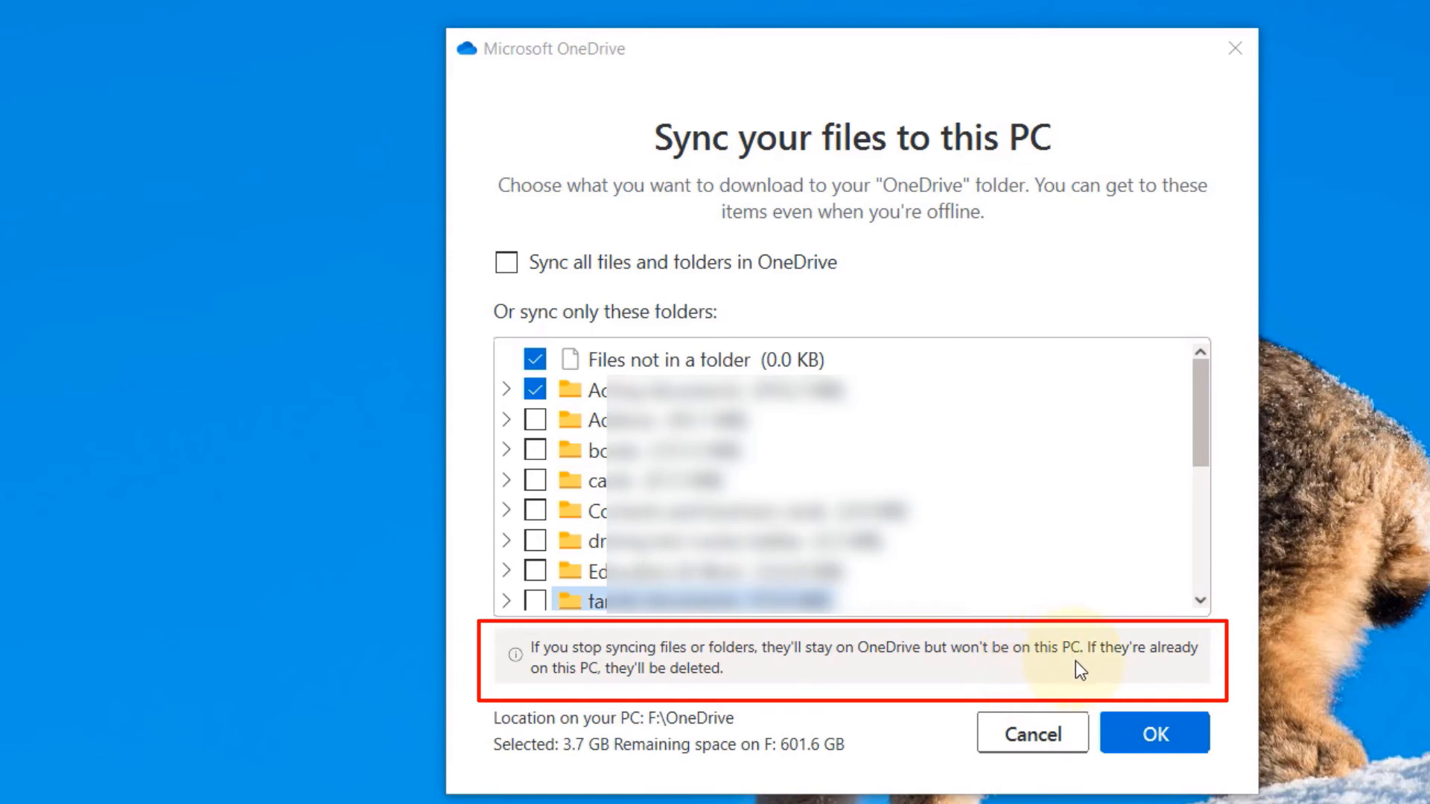
mouse_move(593, 696)
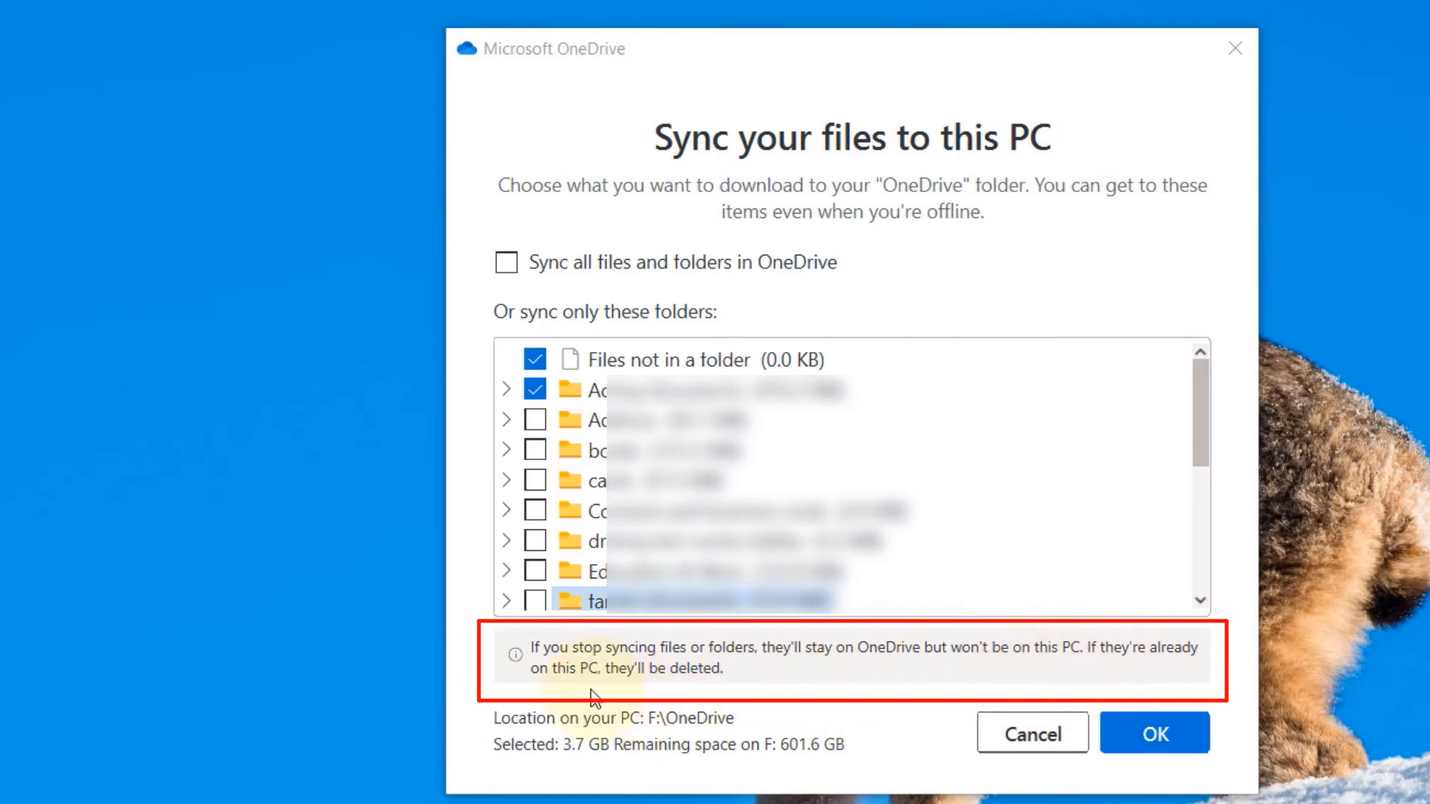
mouse_move(718, 690)
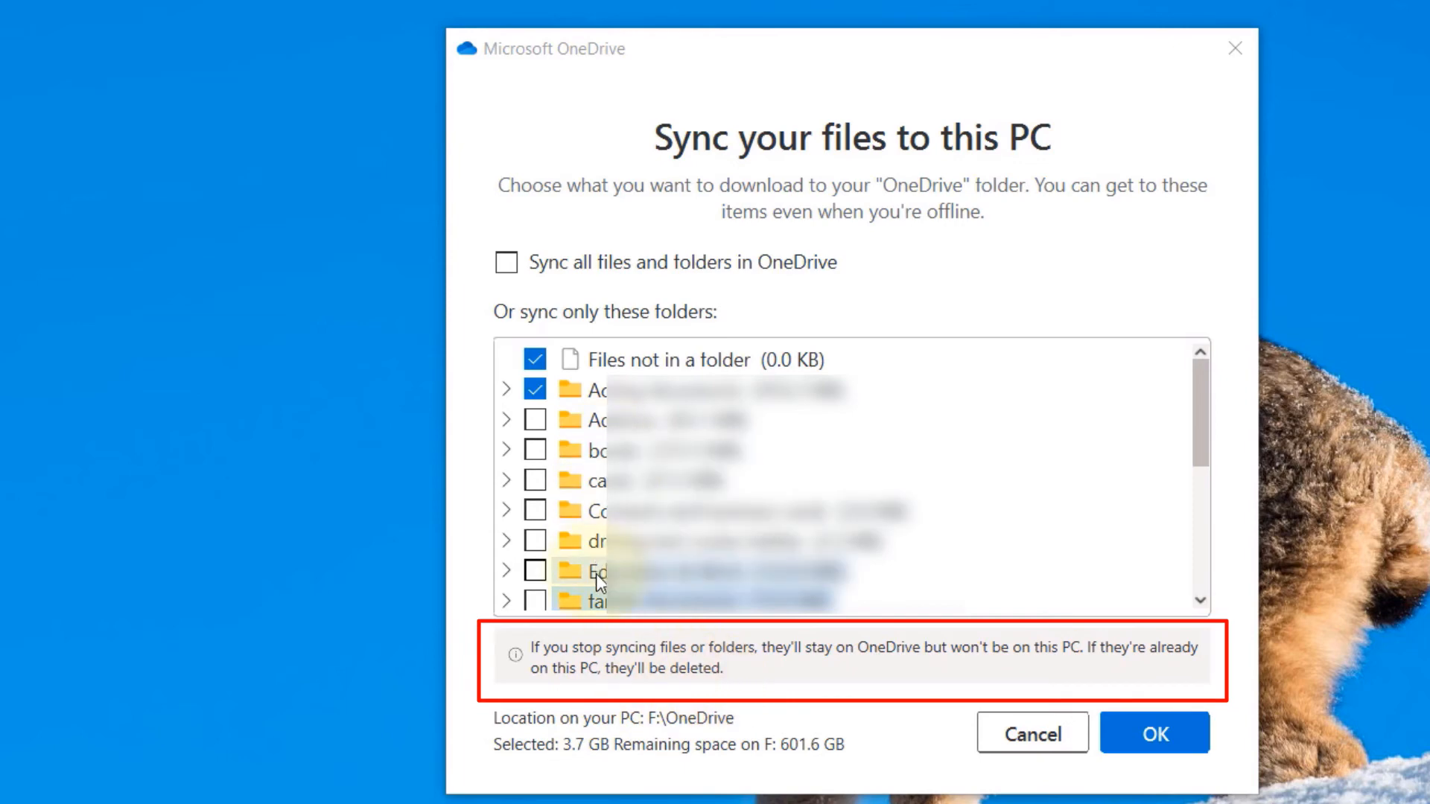
mouse_move(588, 481)
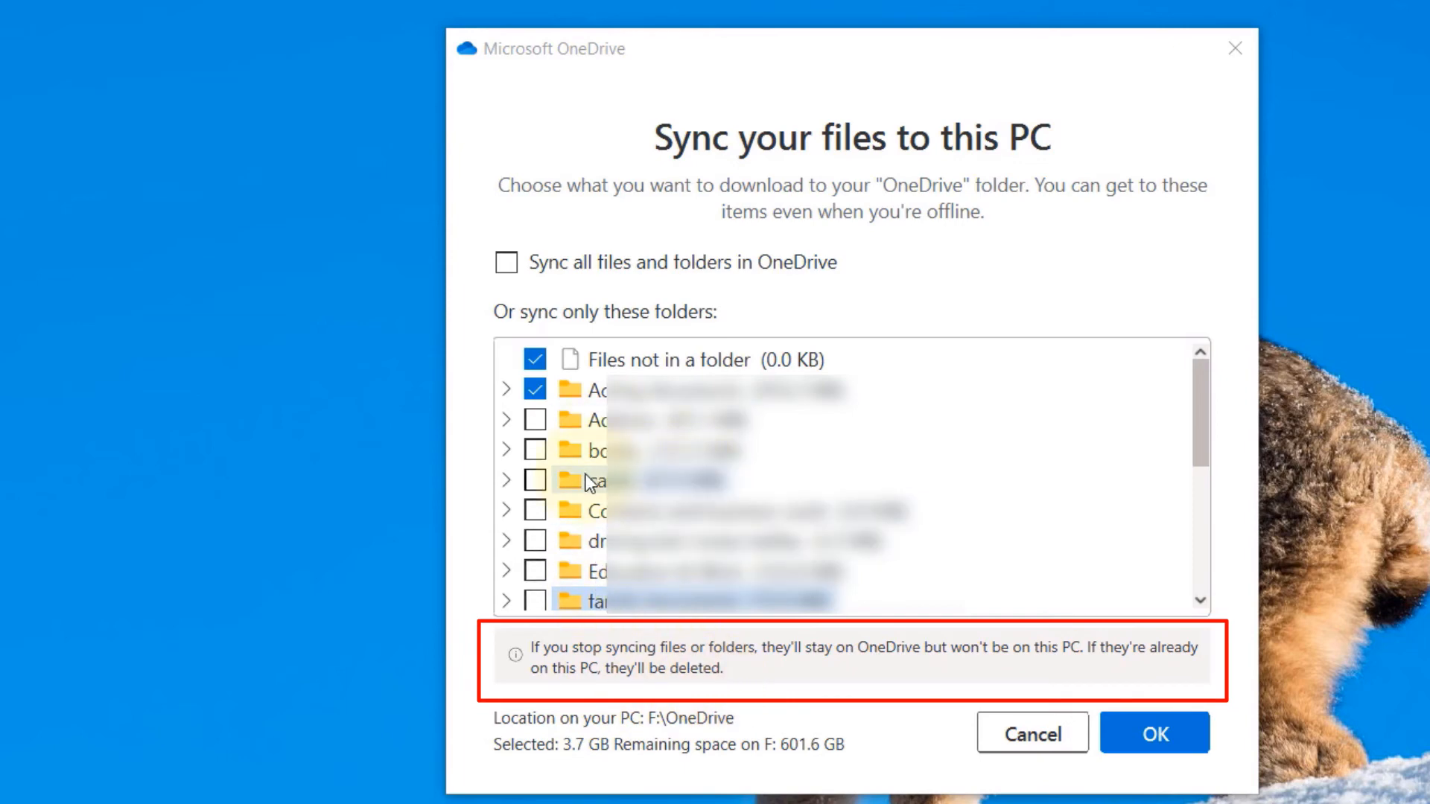
mouse_move(687, 678)
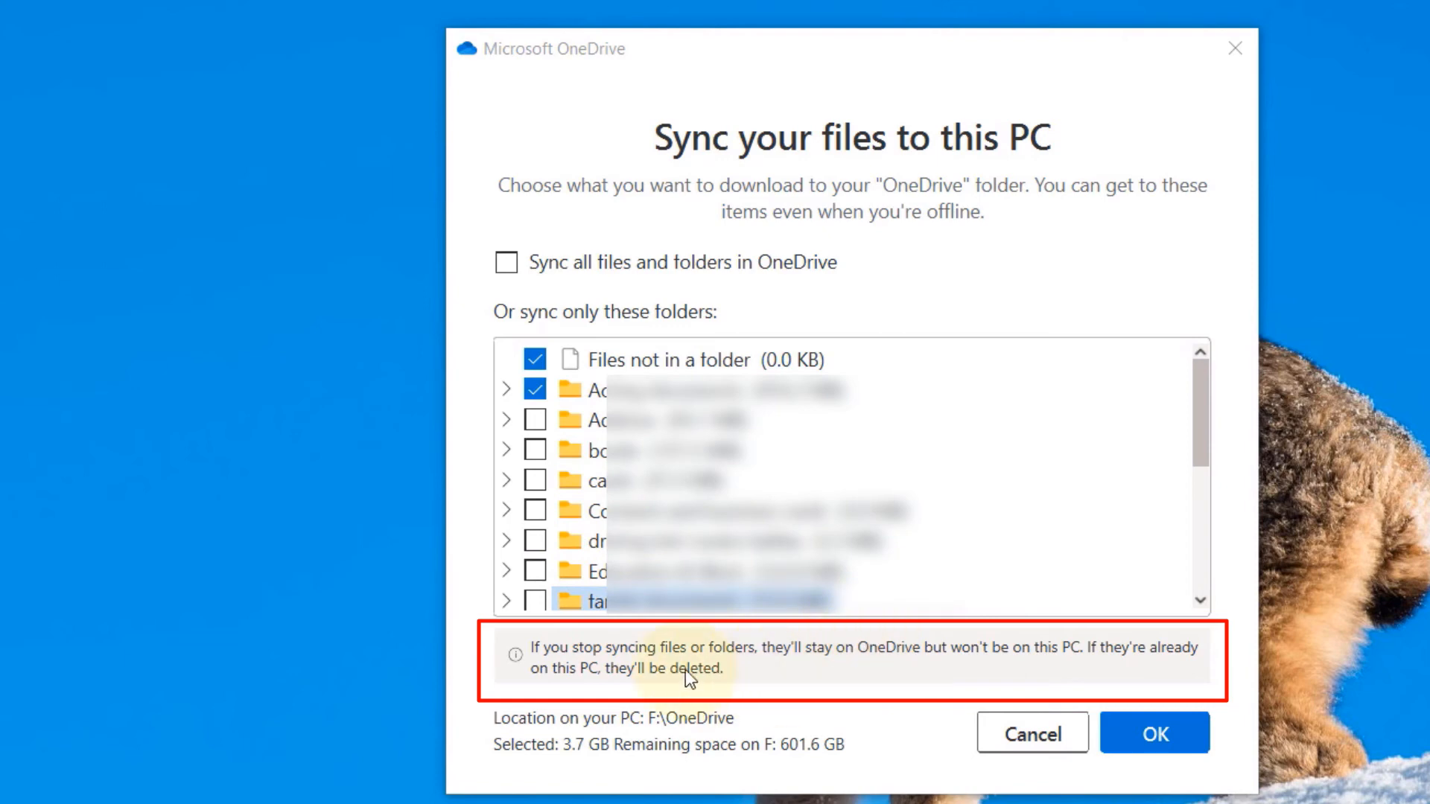
mouse_move(663, 674)
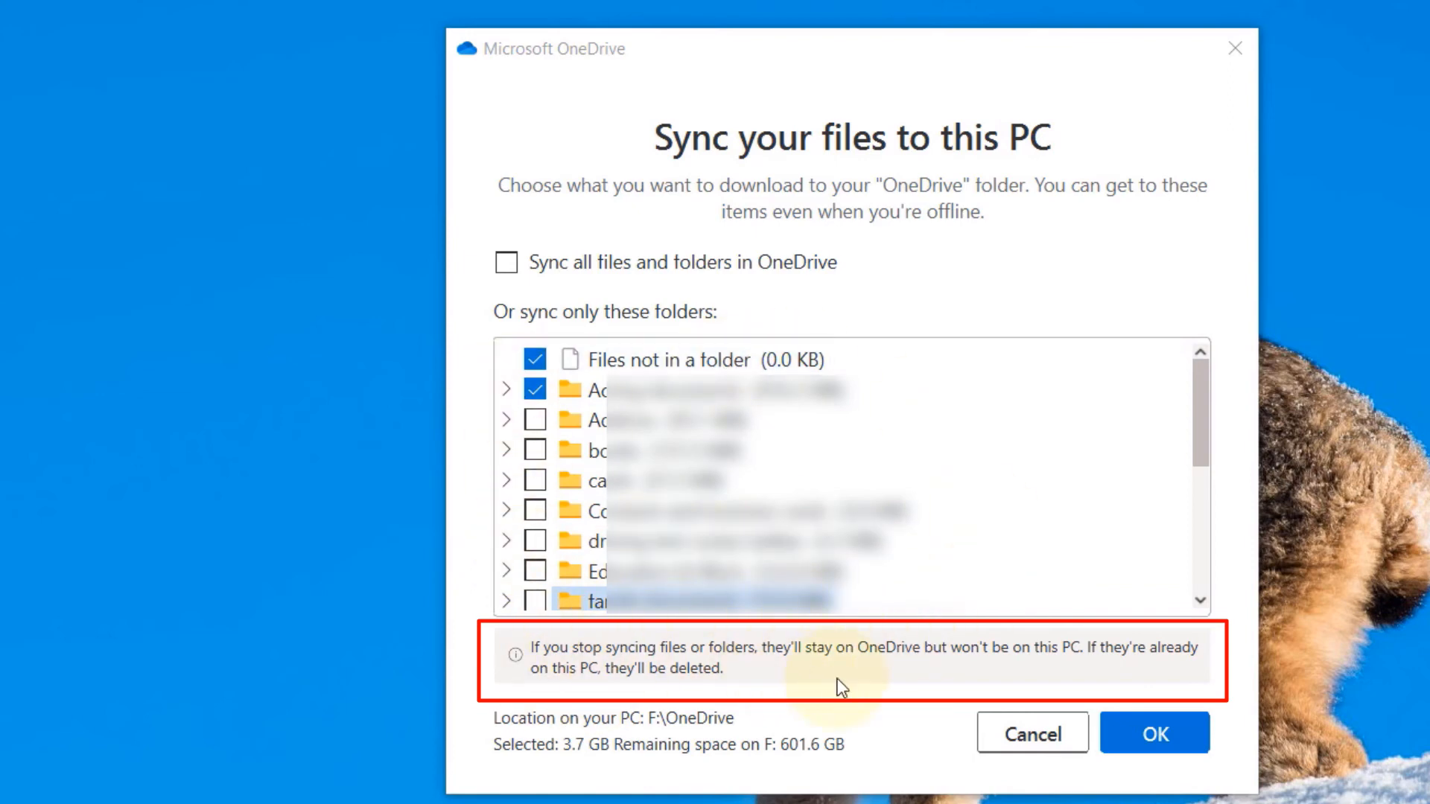
mouse_move(1045, 596)
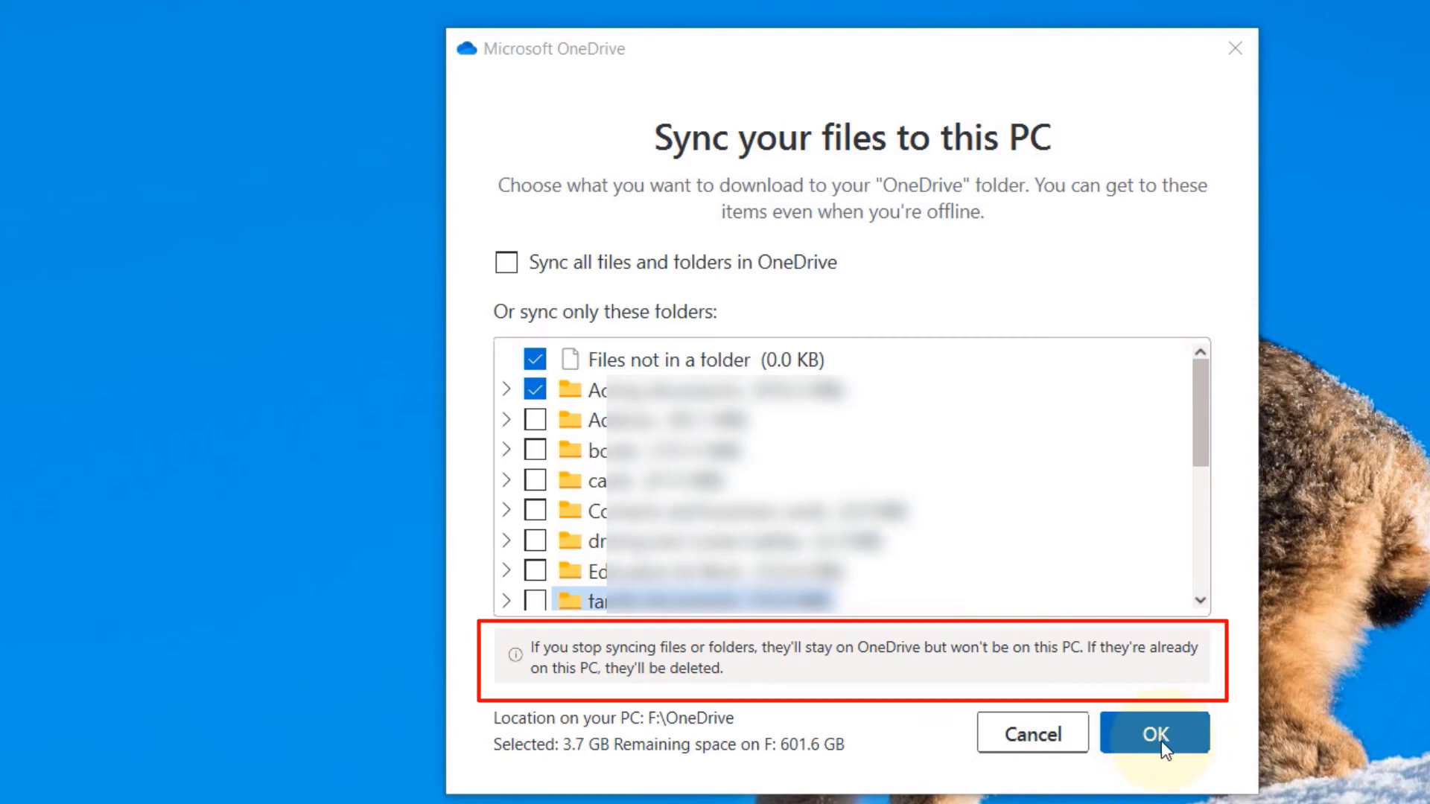
mouse_move(656, 697)
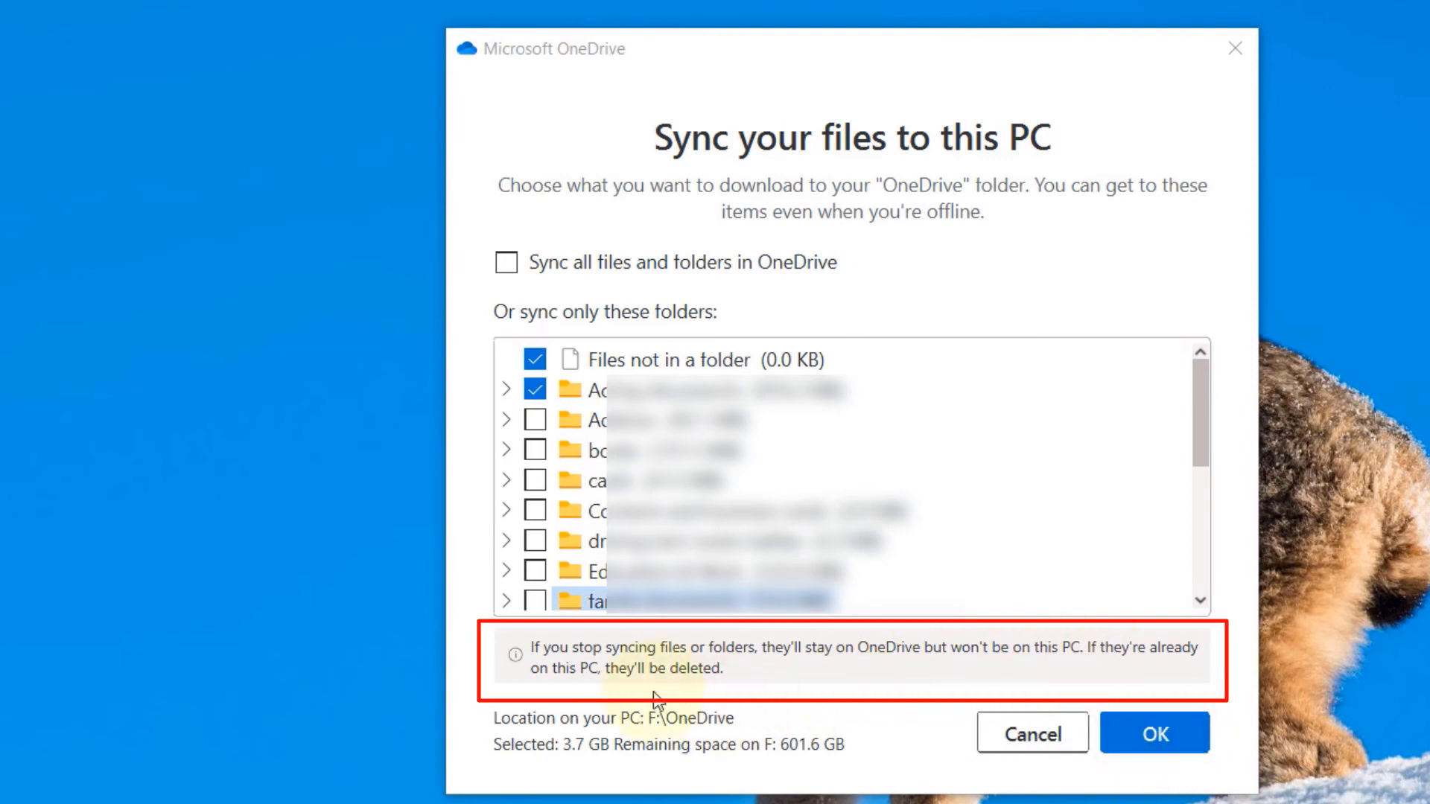
mouse_move(1137, 680)
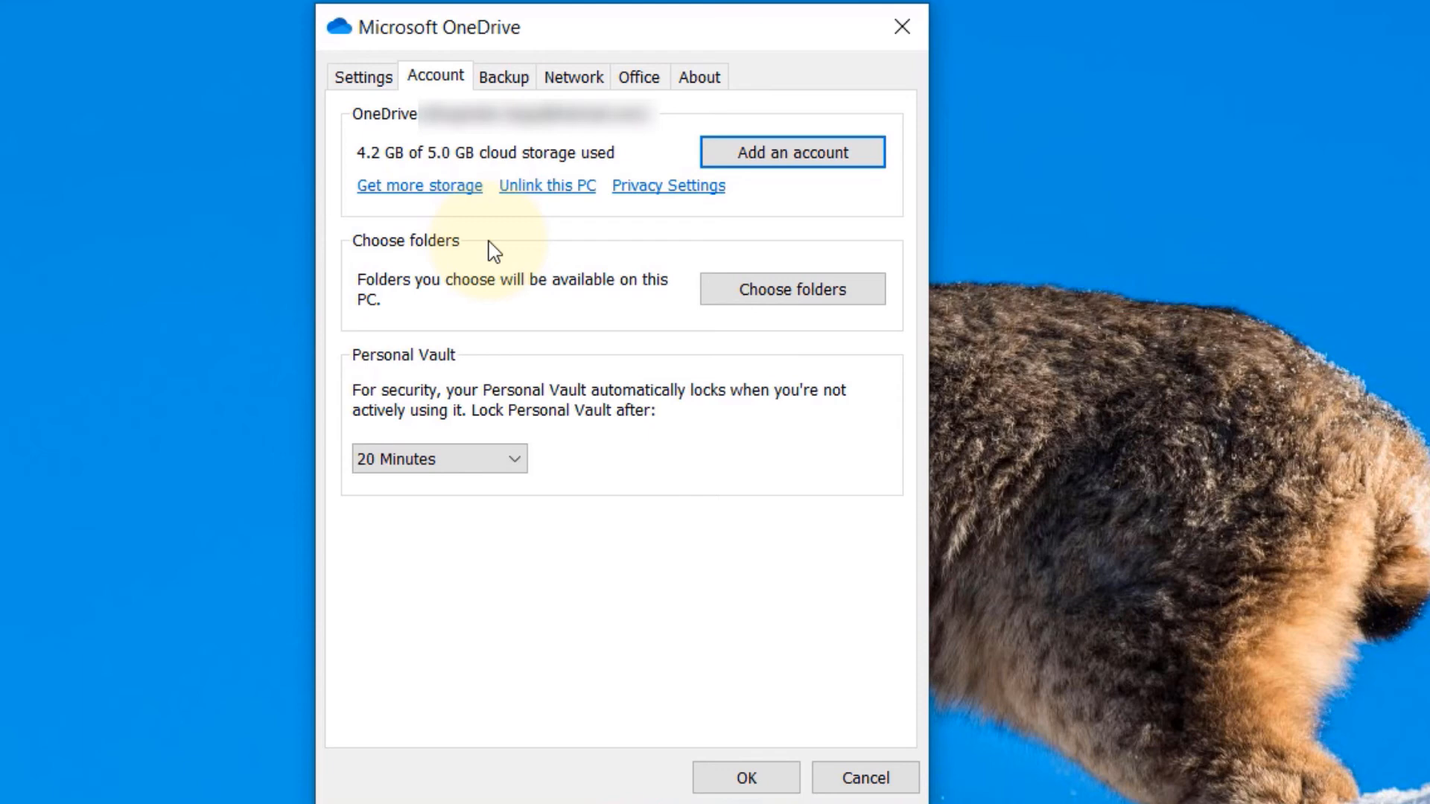
mouse_move(542, 208)
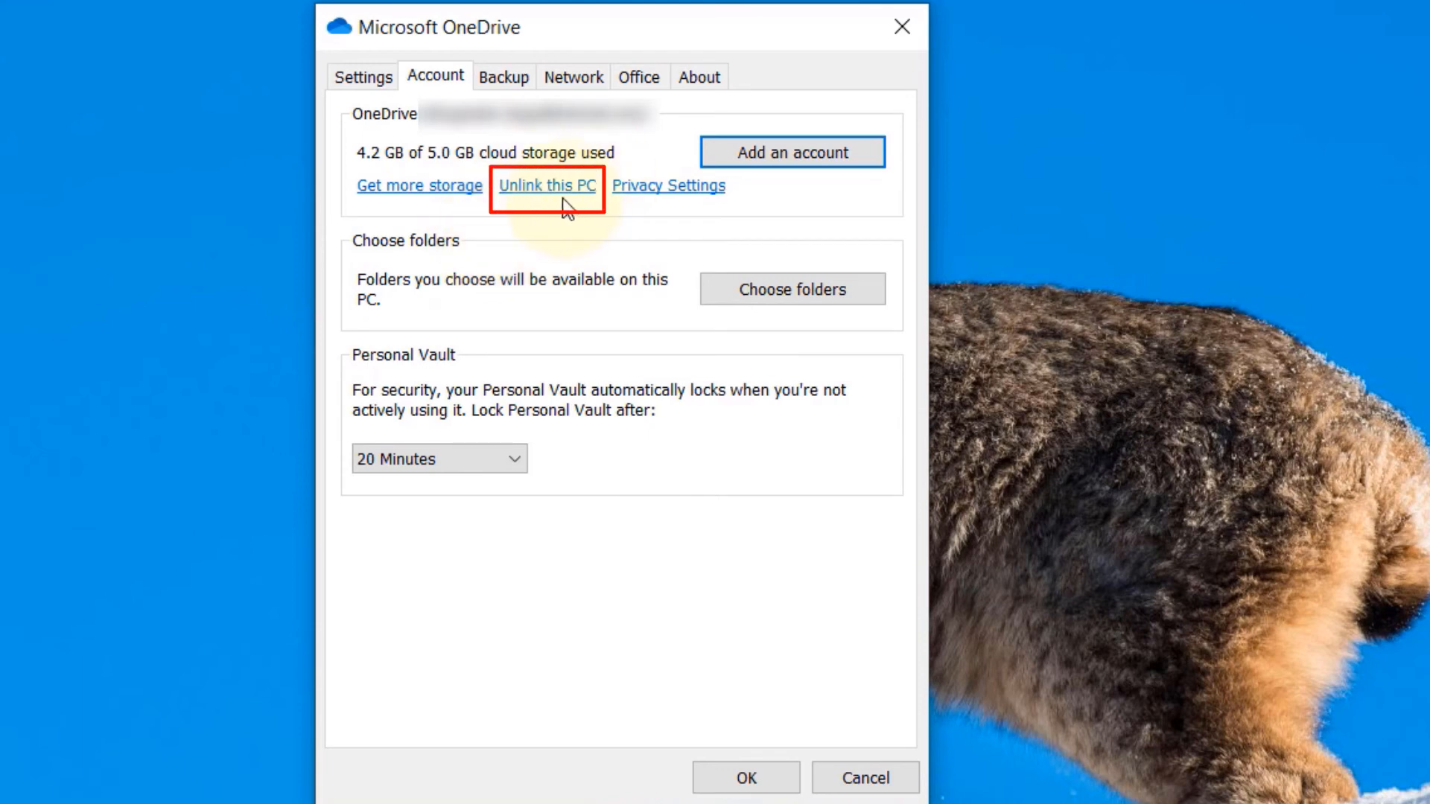
mouse_move(582, 248)
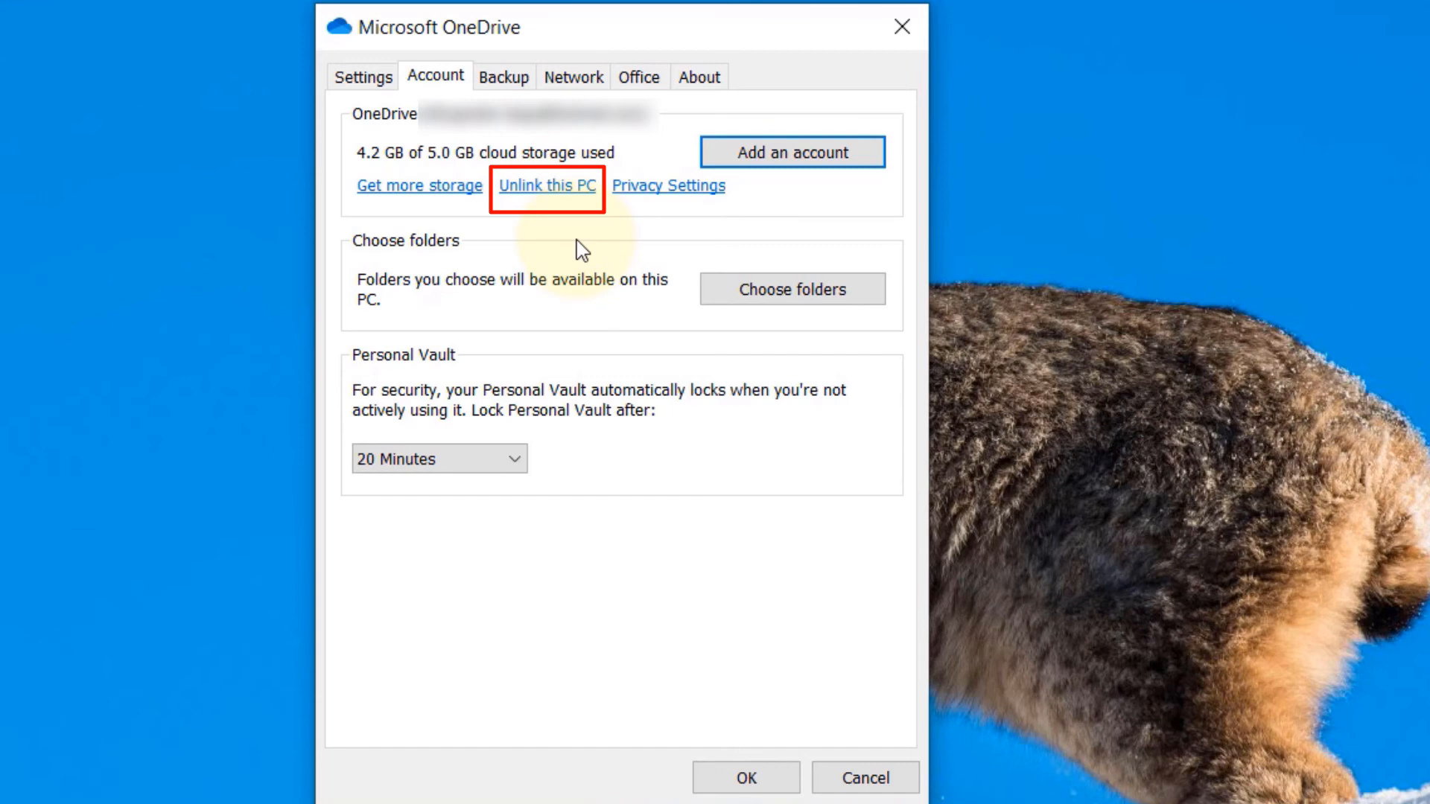
mouse_move(557, 236)
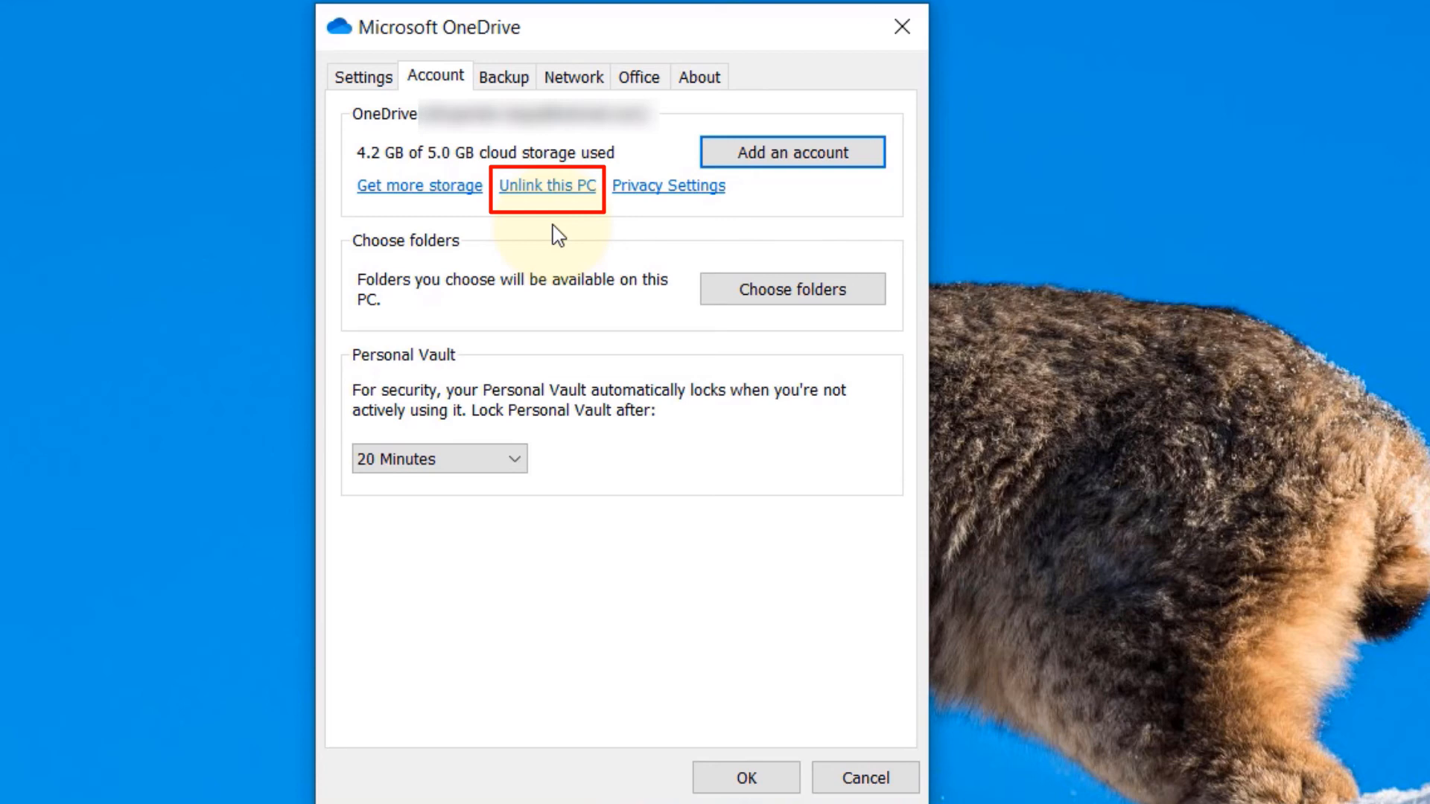
mouse_move(374, 116)
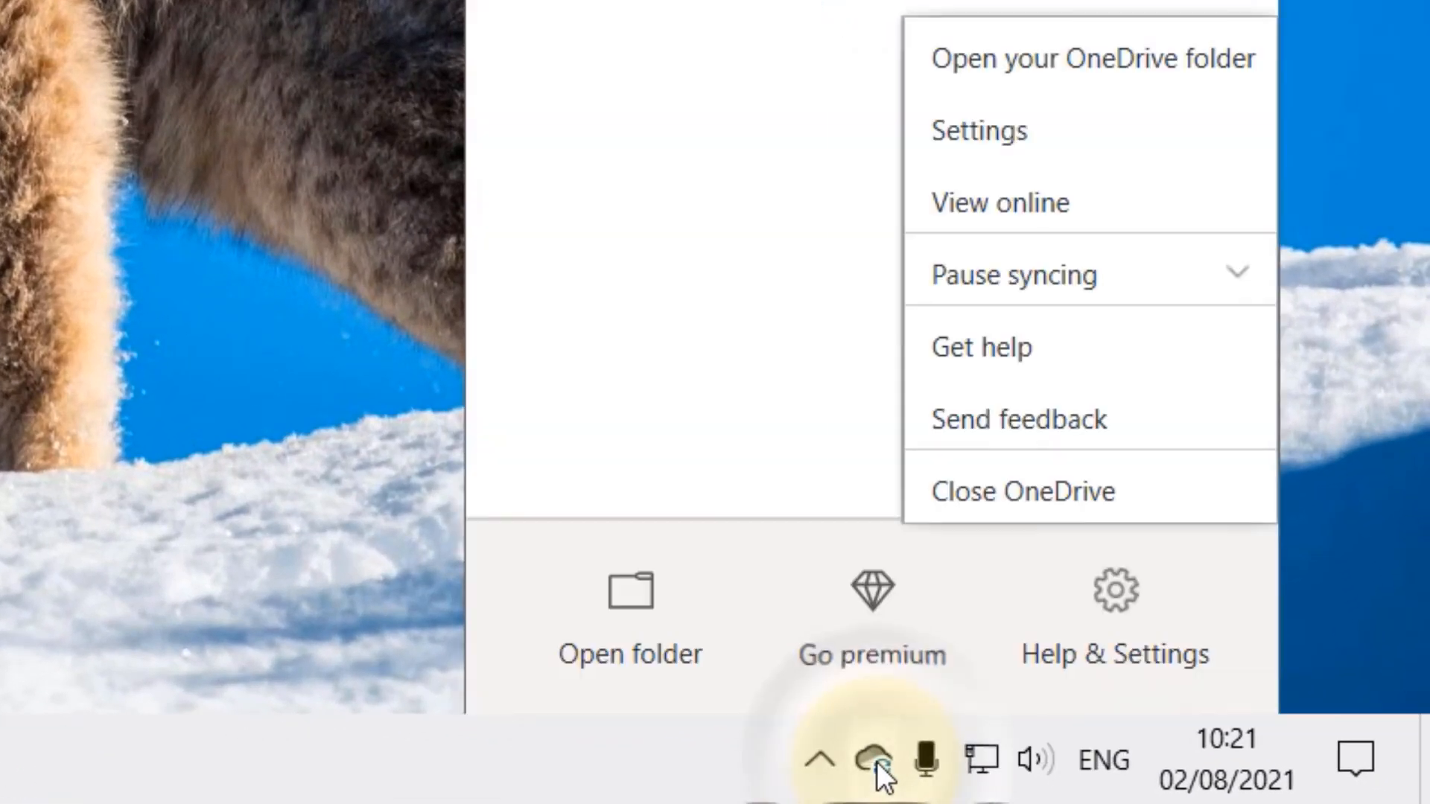
mouse_move(1003, 502)
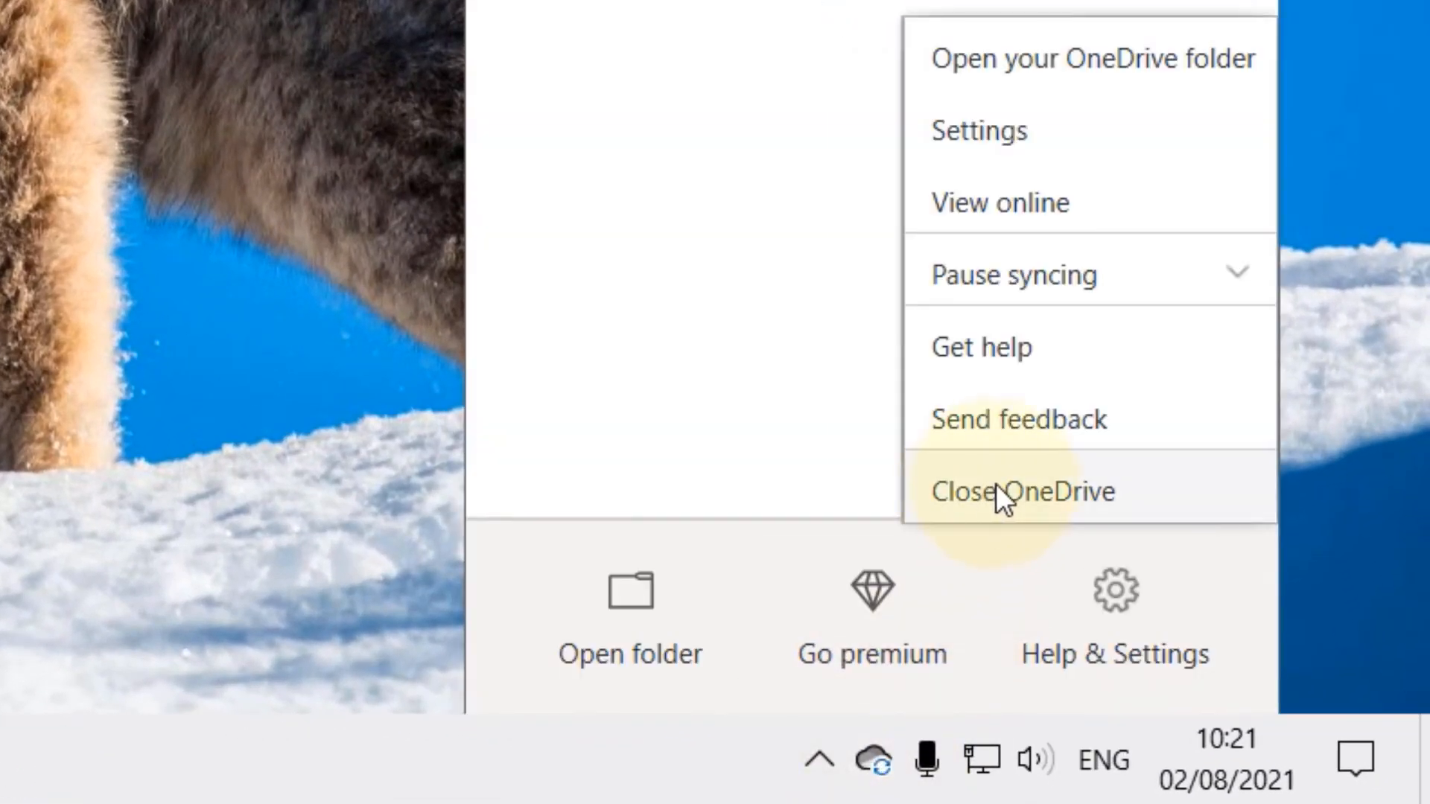
- Close OneDrive from the tray menu and confirm the Close OneDrive prompt
left_click(1022, 490)
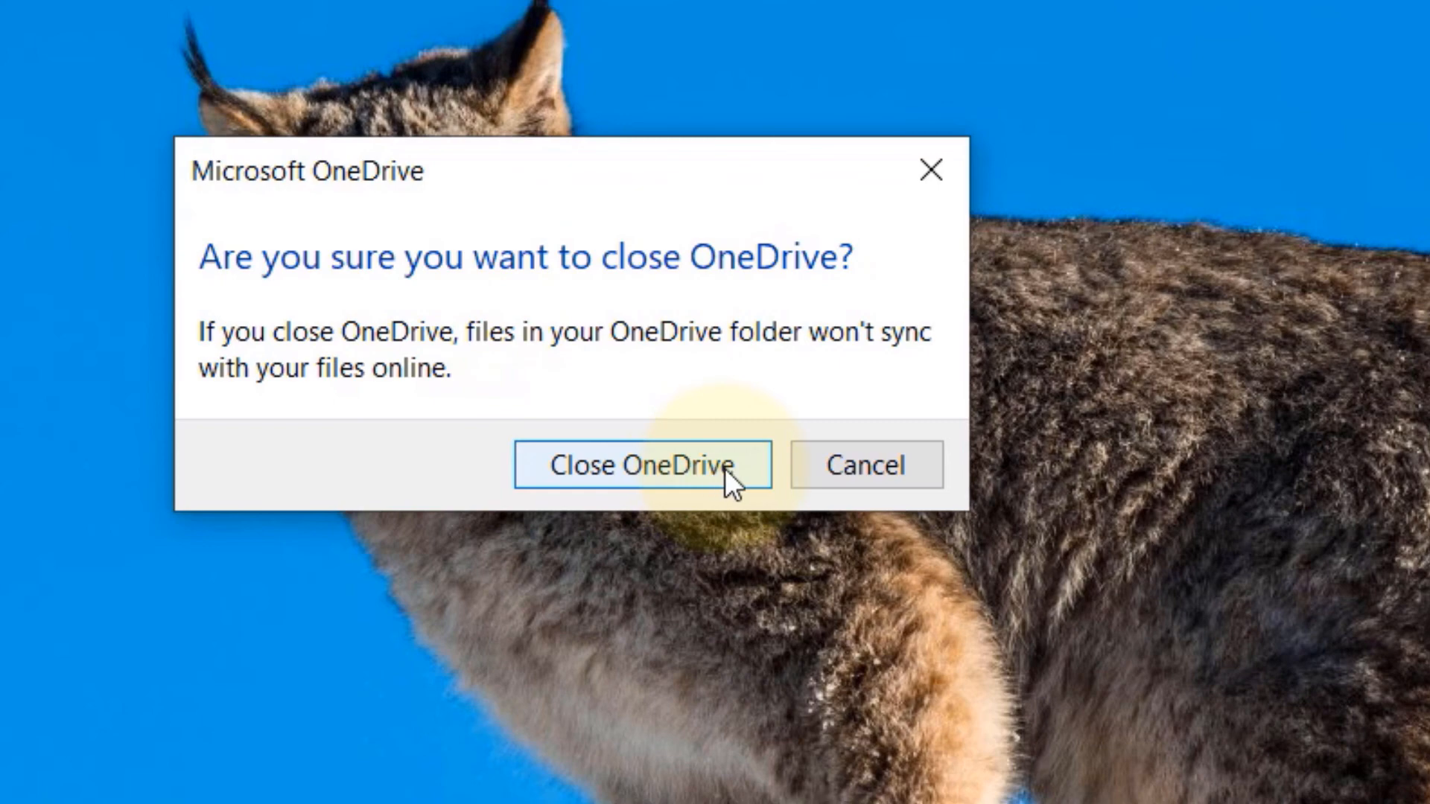
left_click(641, 465)
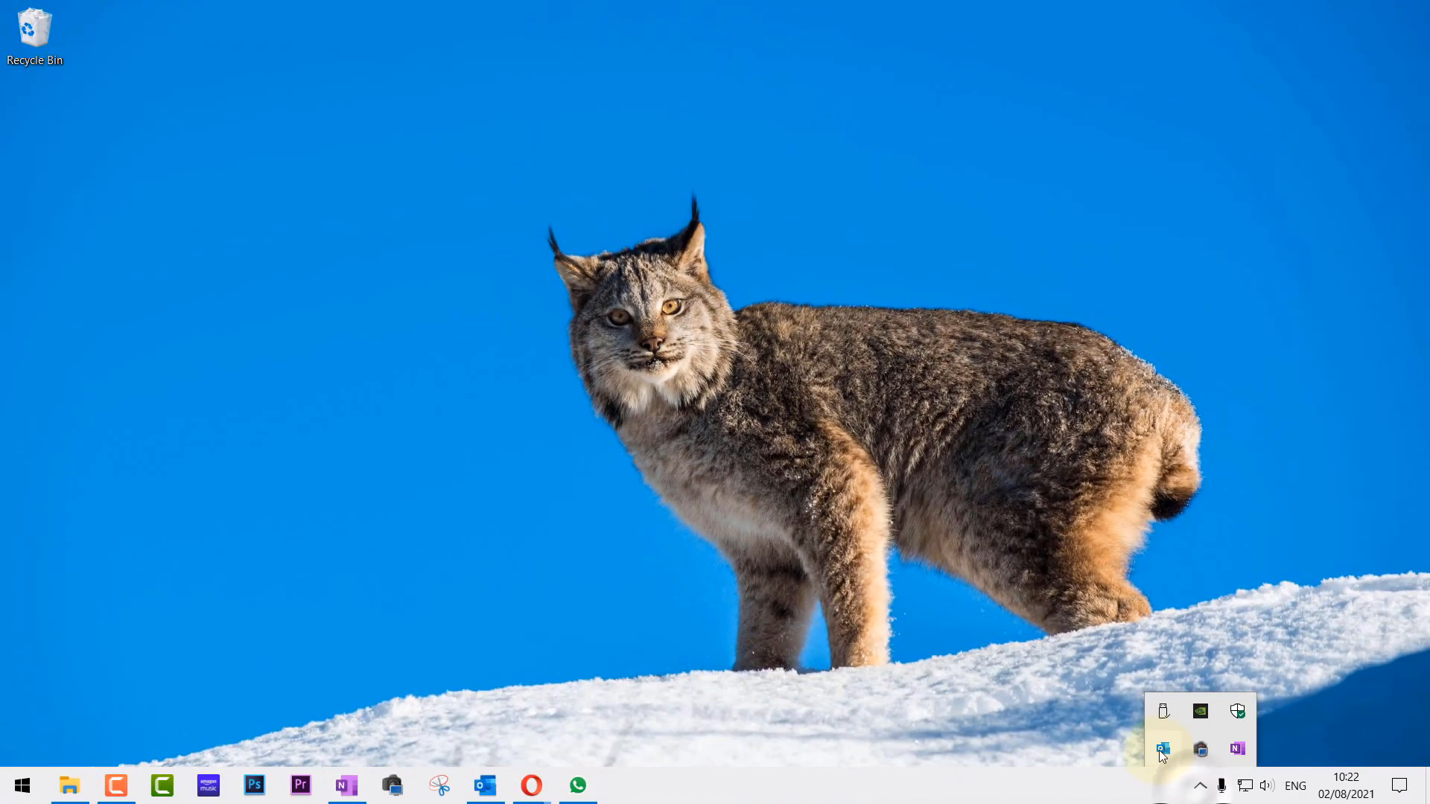
mouse_move(1047, 639)
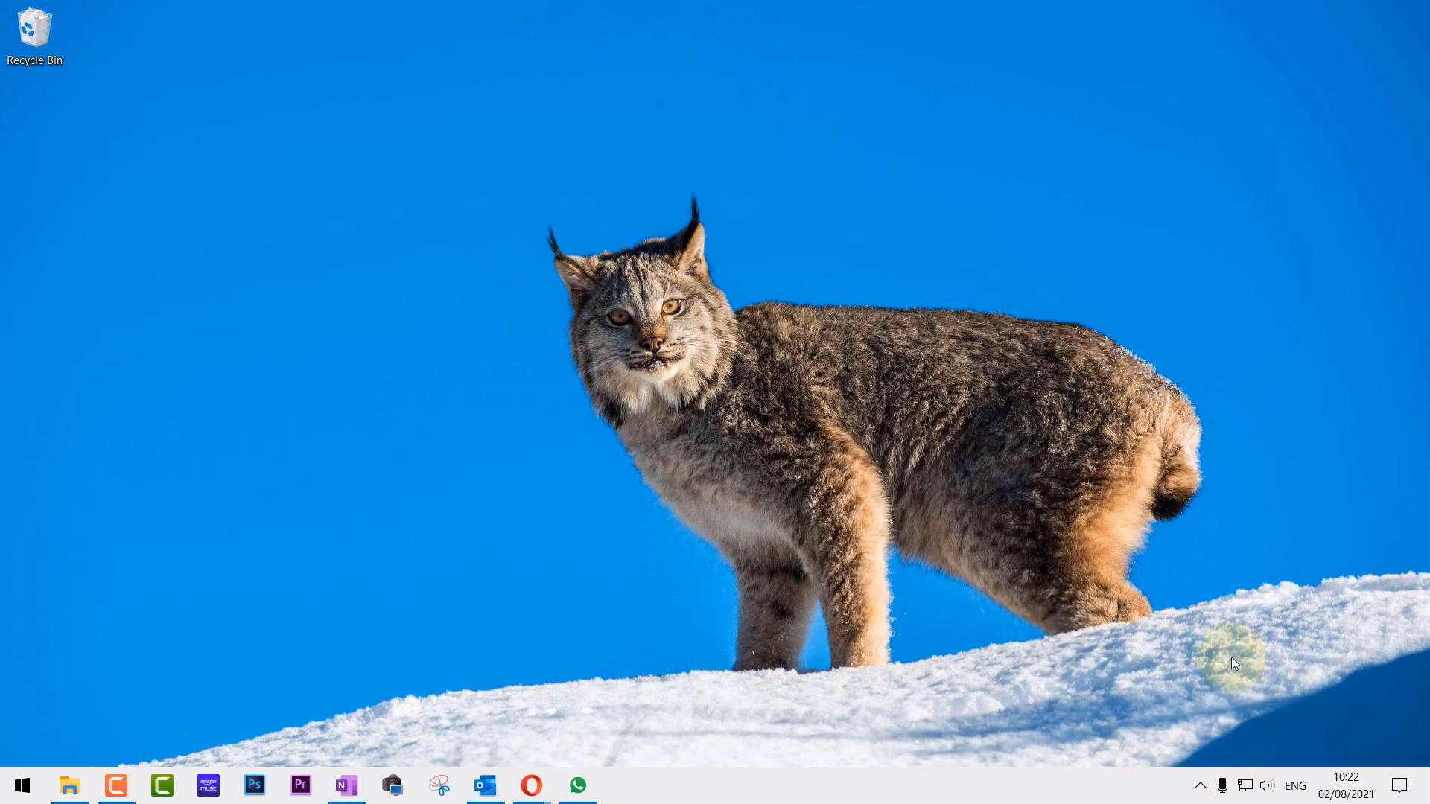
mouse_move(5, 705)
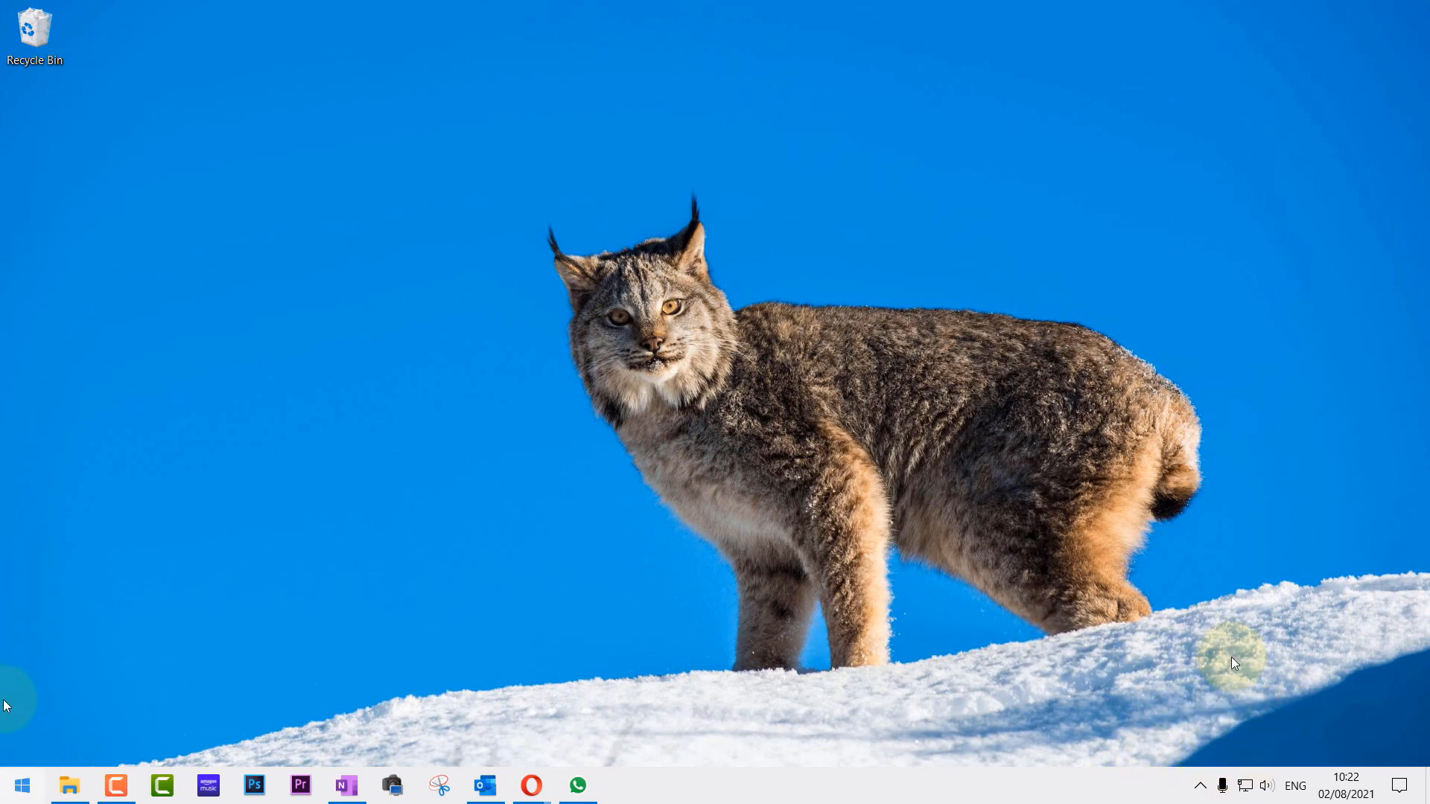
mouse_move(19, 785)
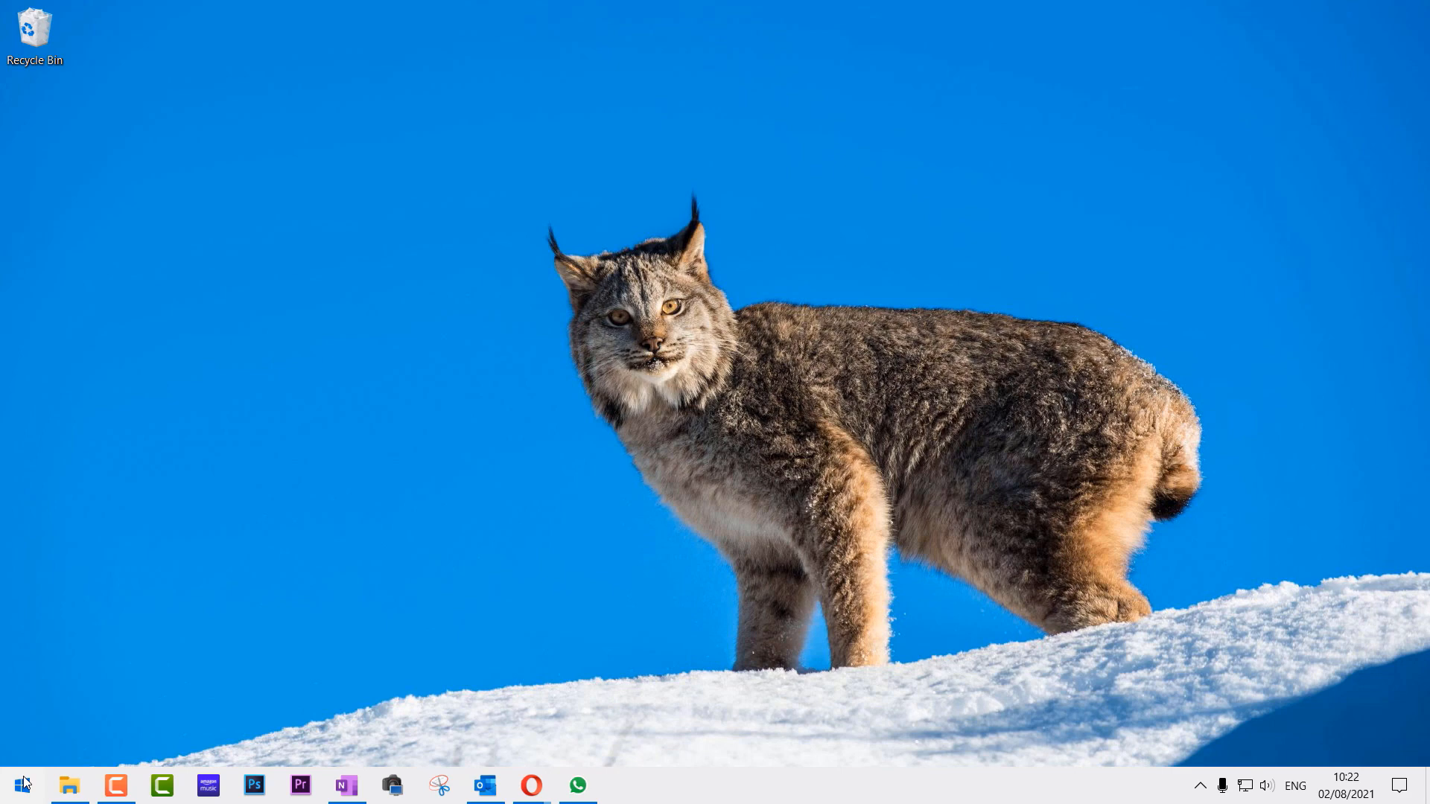
- Open the Windows 10 Start menu showing its app tiles
left_click(17, 785)
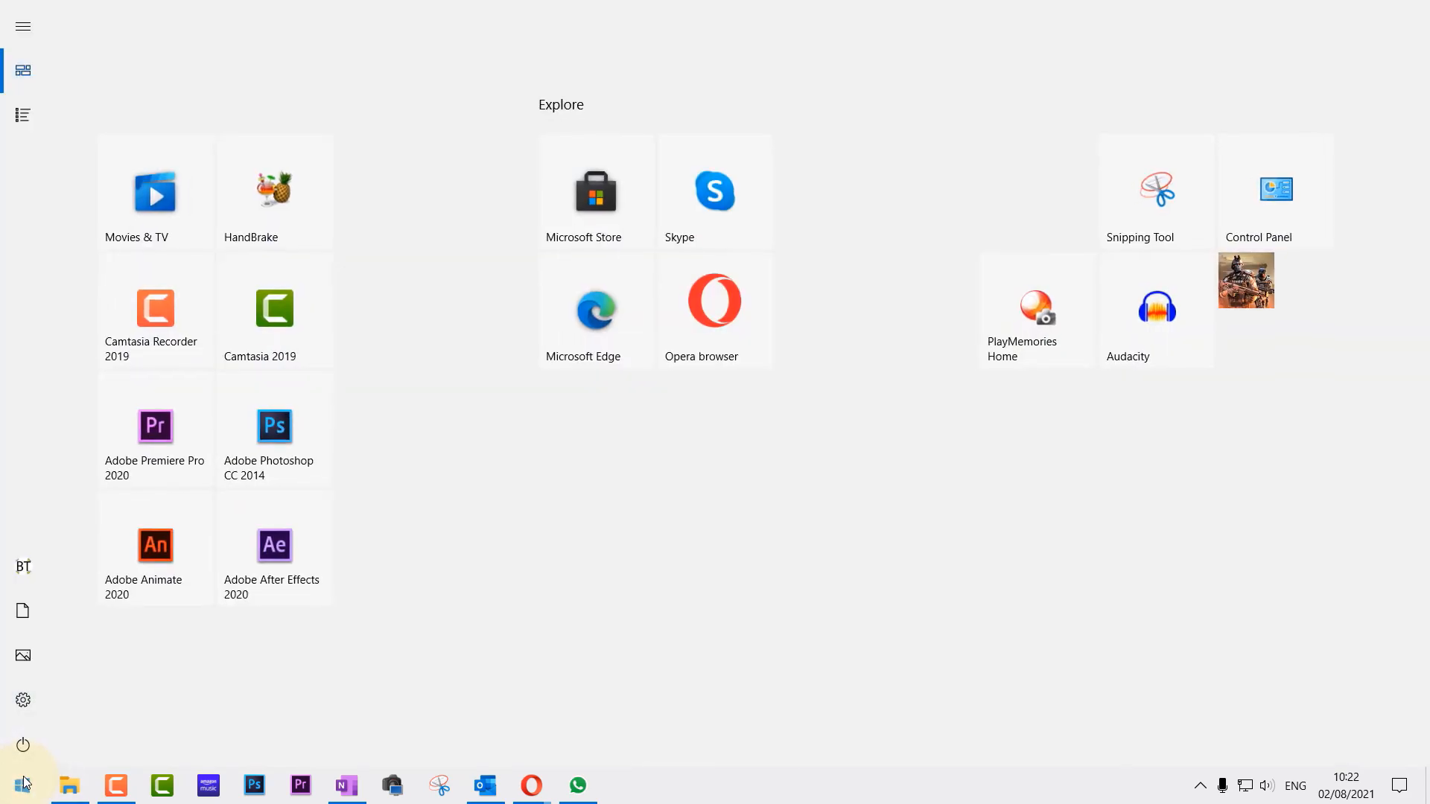